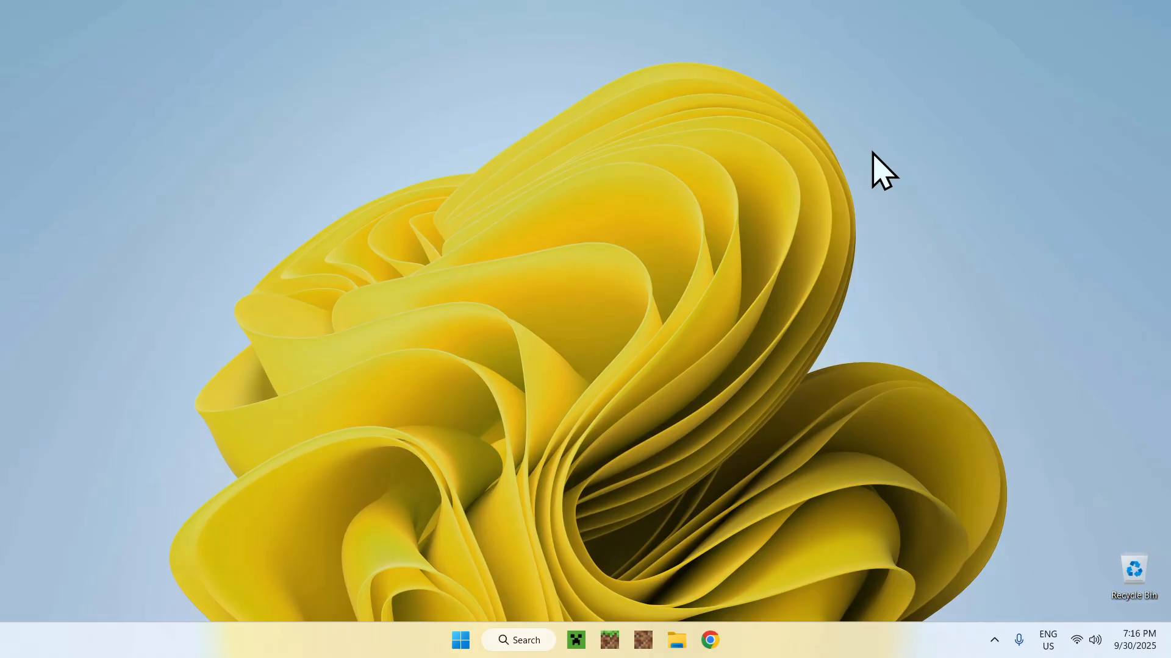
{"action": "mouse_move", "coordinate": [1038, 228]}
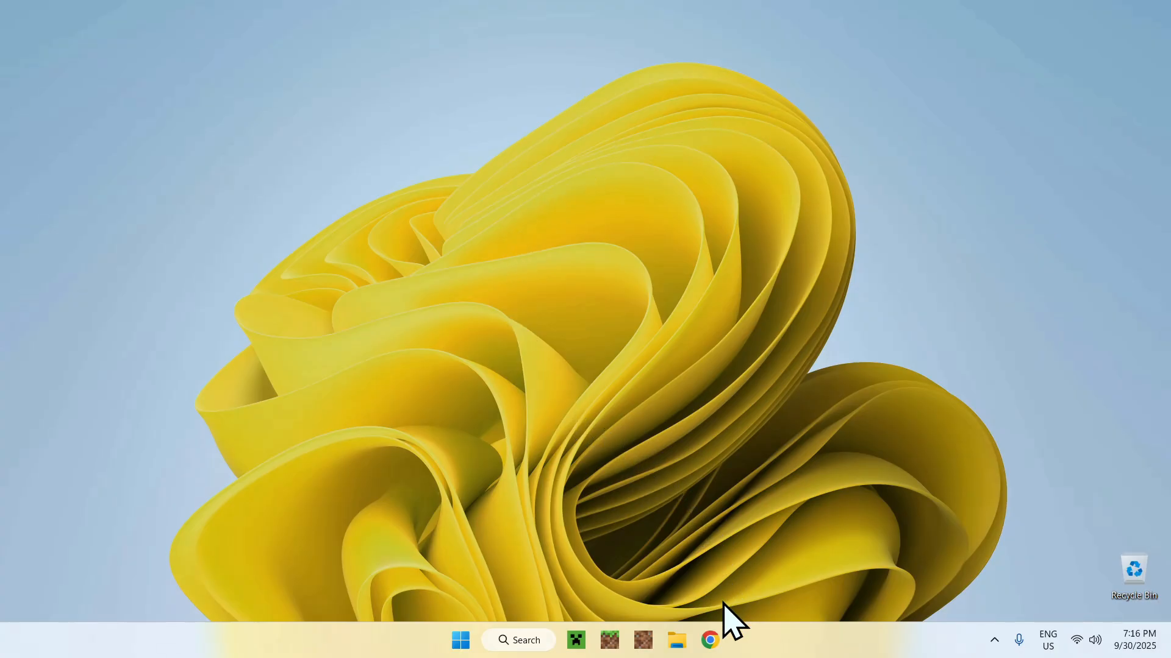
Step: Launch Chrome, search Google for 'Modrinth' and follow the modrinth.com result
{"action": "left_click", "coordinate": [709, 640]}
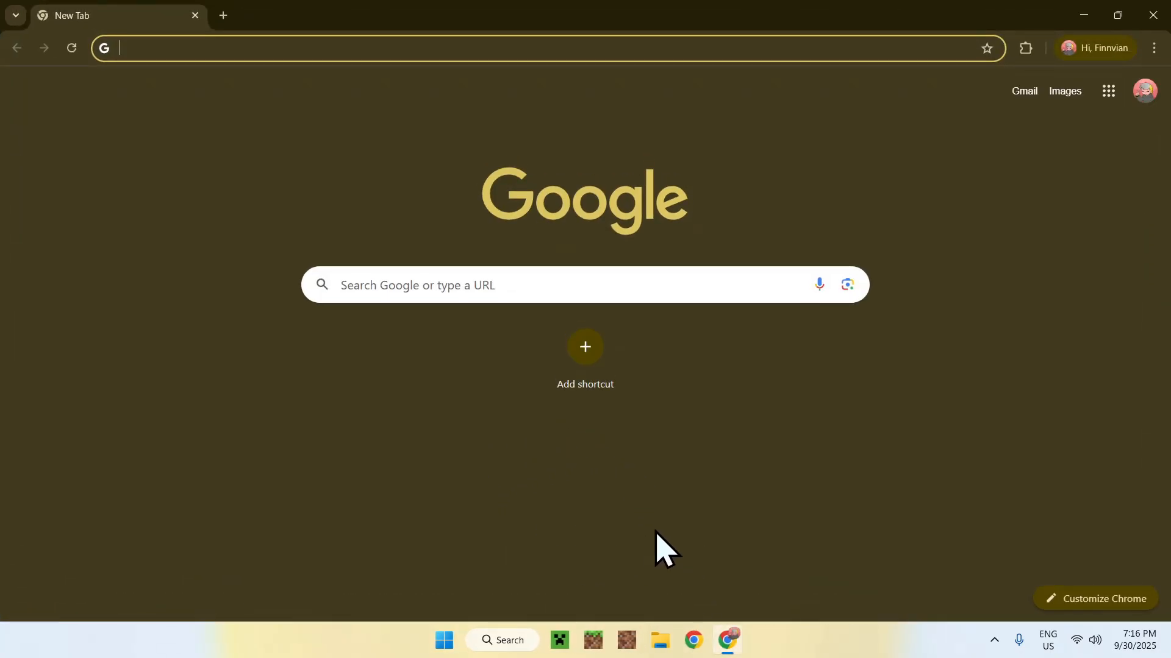
{"action": "mouse_move", "coordinate": [710, 362]}
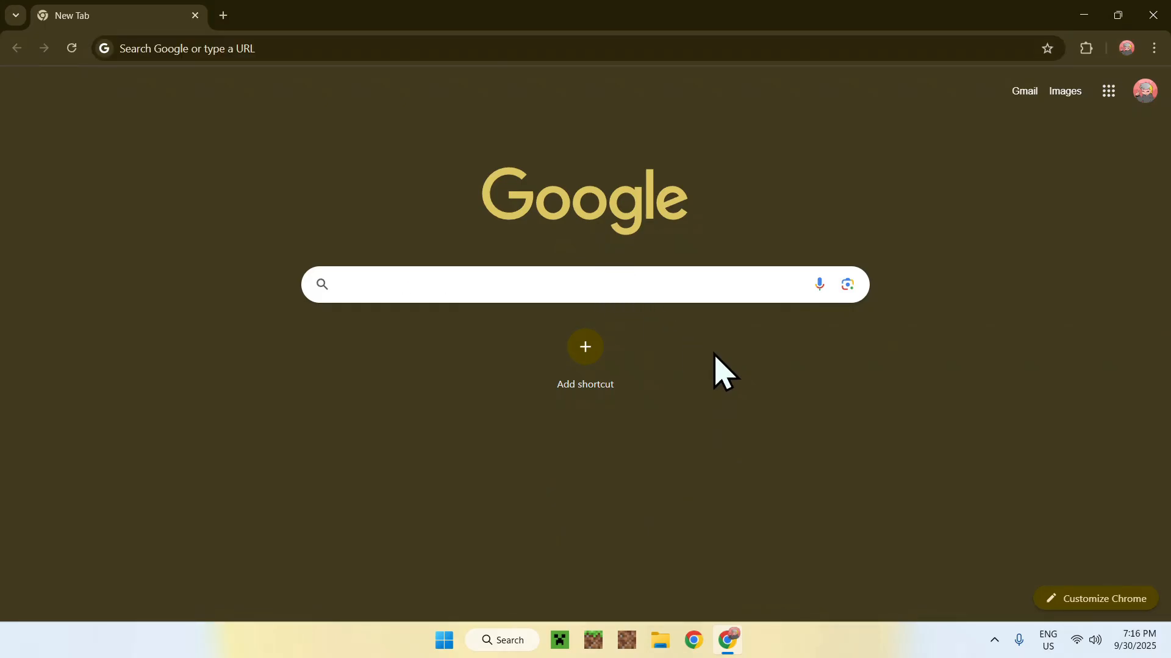
{"action": "type", "text": "Modrinth"}
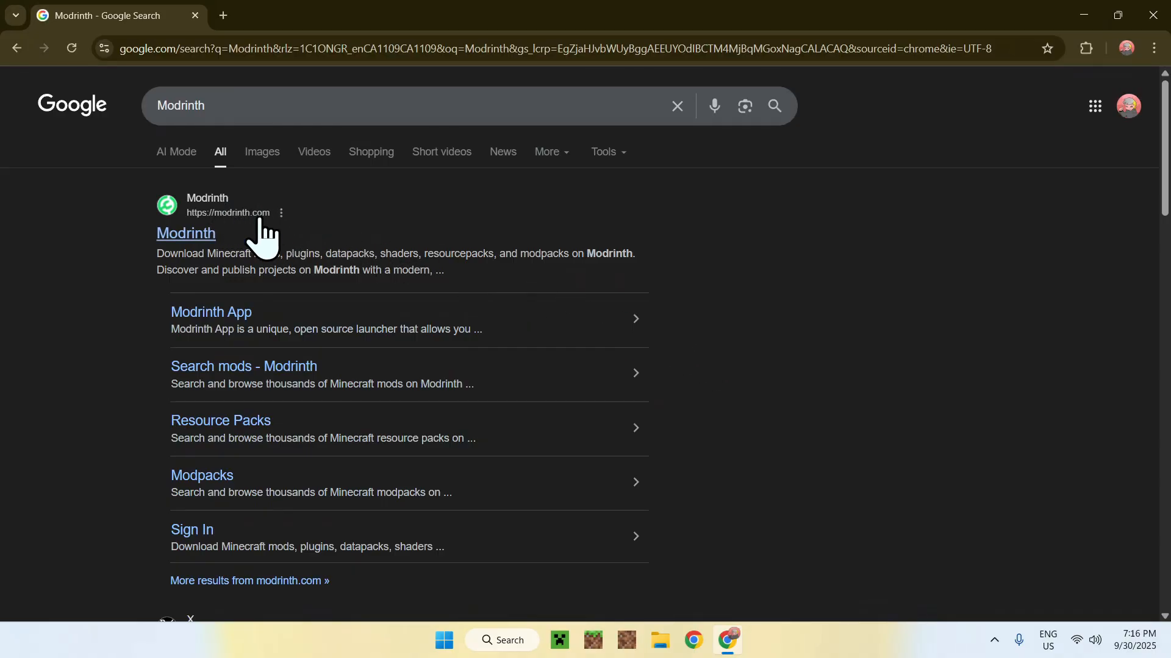
{"action": "left_click", "coordinate": [185, 235]}
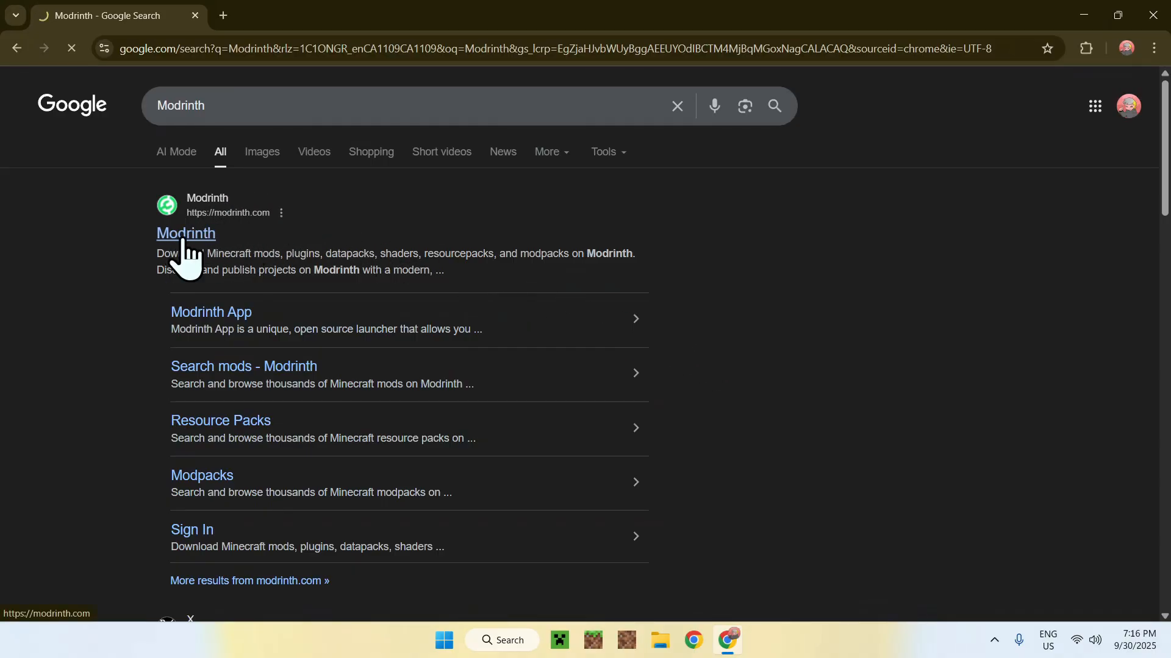
Step: Browse Modrinth's modpacks catalogue for 'OptiFabric' and reach its description page
{"action": "left_click", "coordinate": [186, 234]}
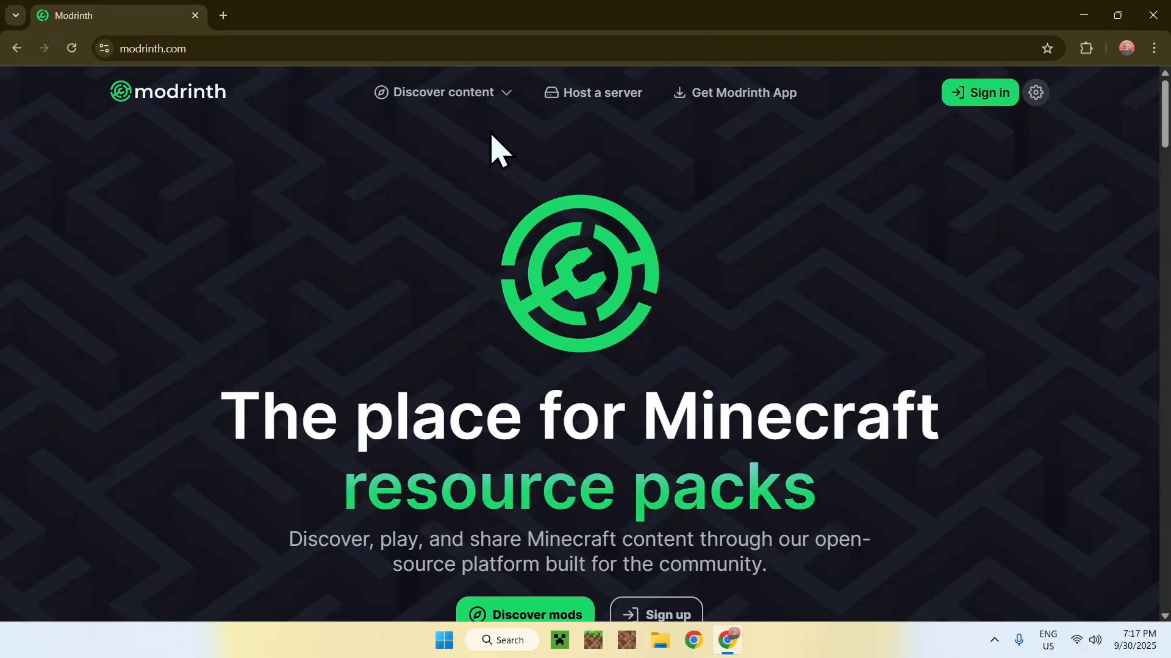
{"action": "left_click", "coordinate": [444, 92]}
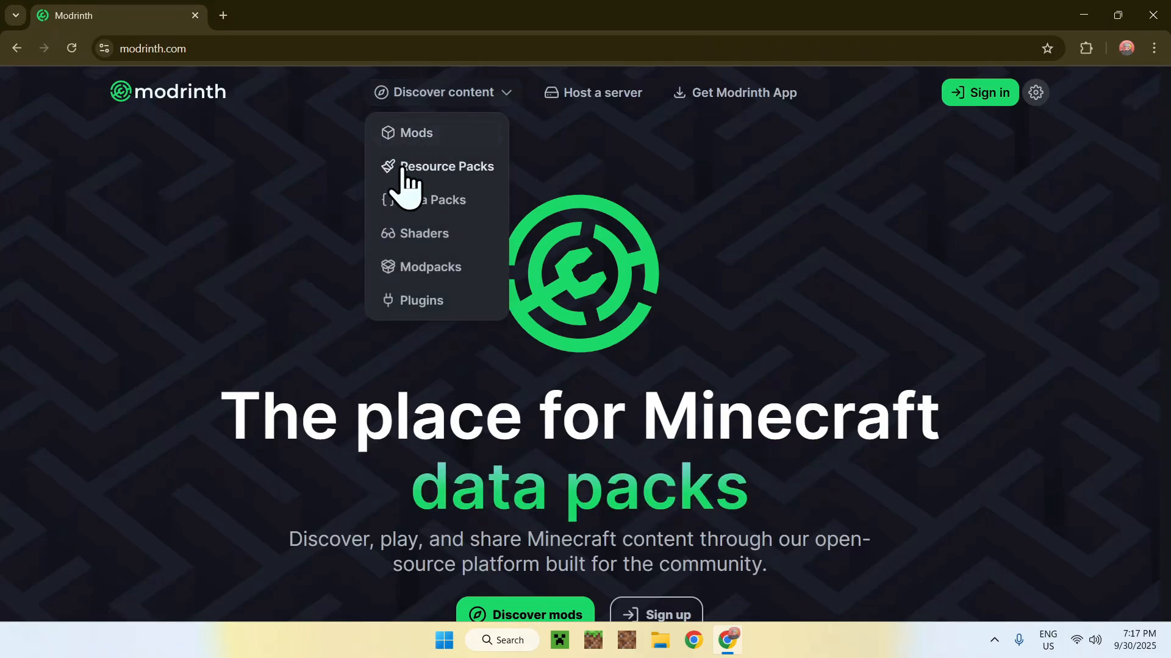
{"action": "left_click", "coordinate": [431, 267]}
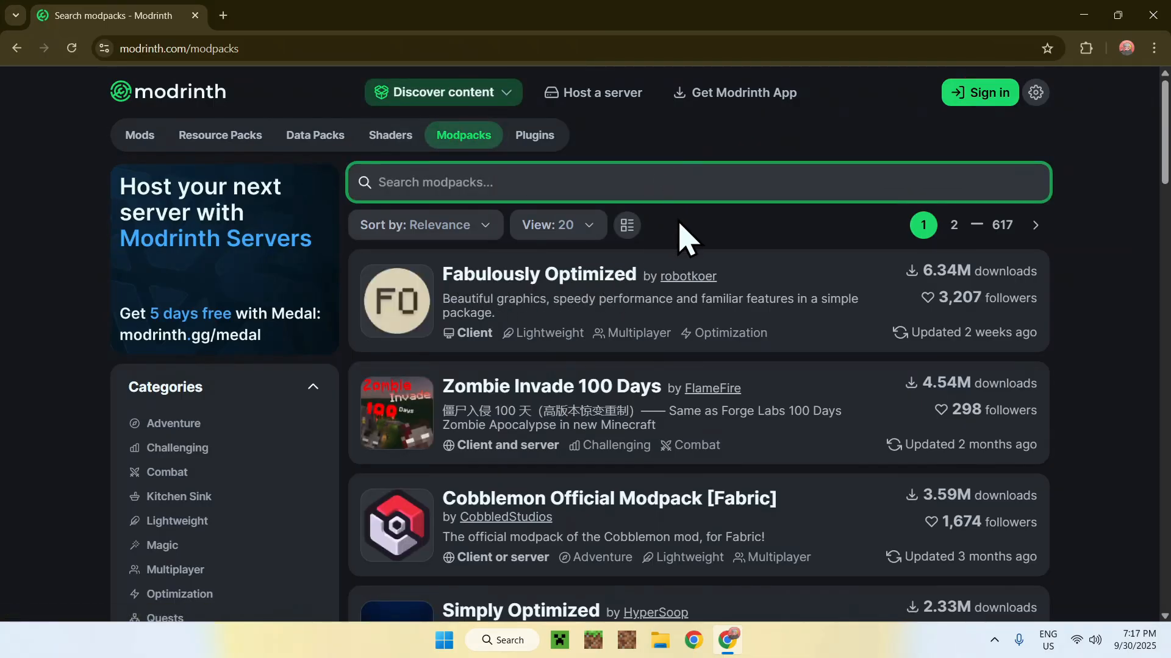
{"action": "type", "text": "OptiFabric"}
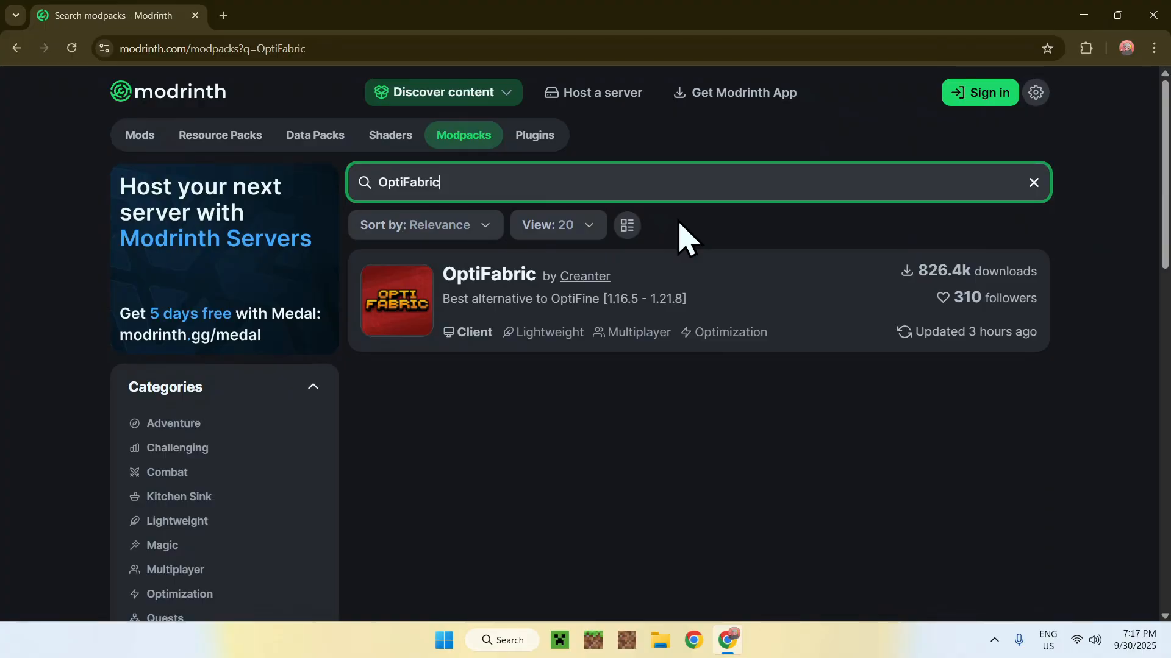
{"action": "mouse_move", "coordinate": [478, 291]}
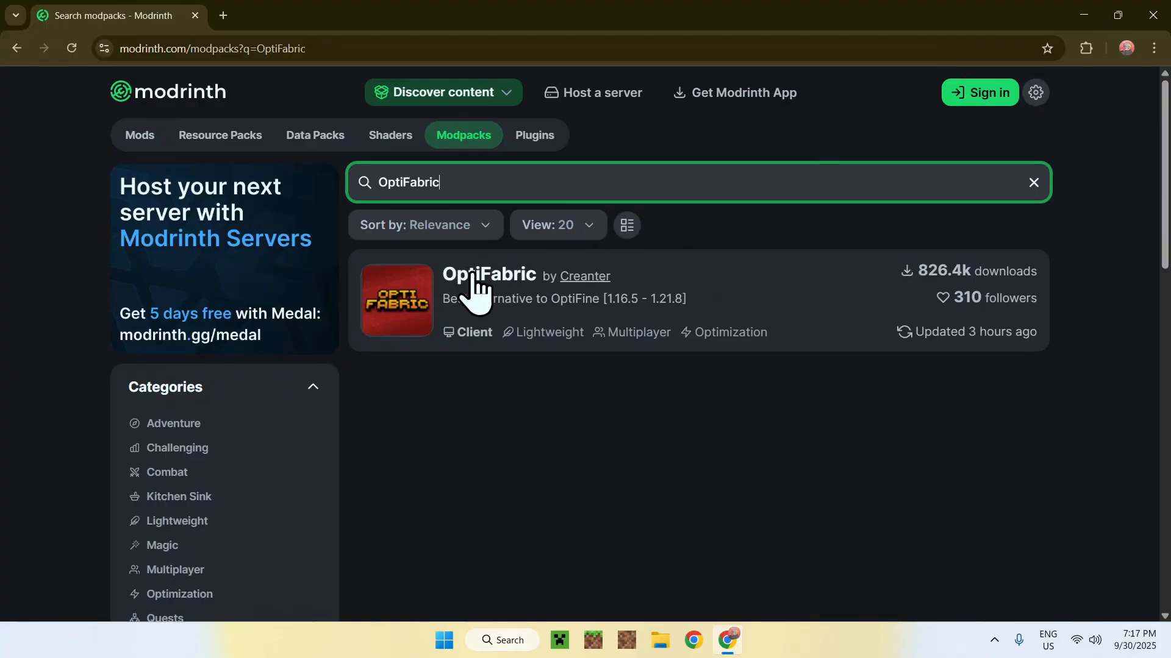
{"action": "left_click", "coordinate": [487, 274]}
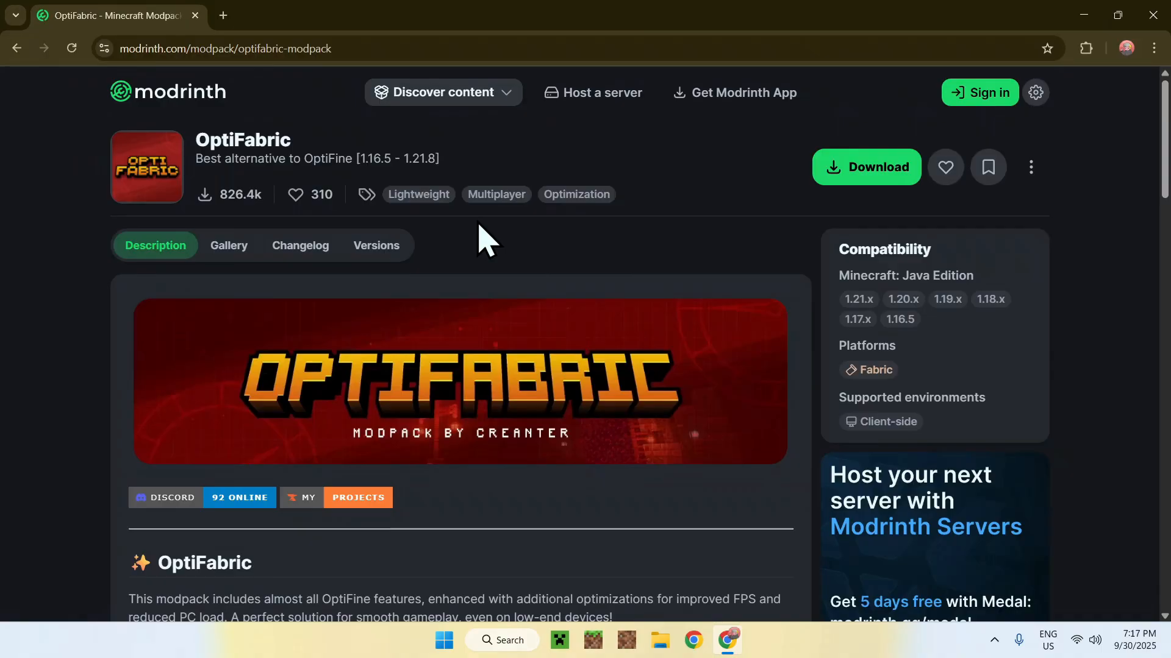
{"action": "mouse_move", "coordinate": [467, 247]}
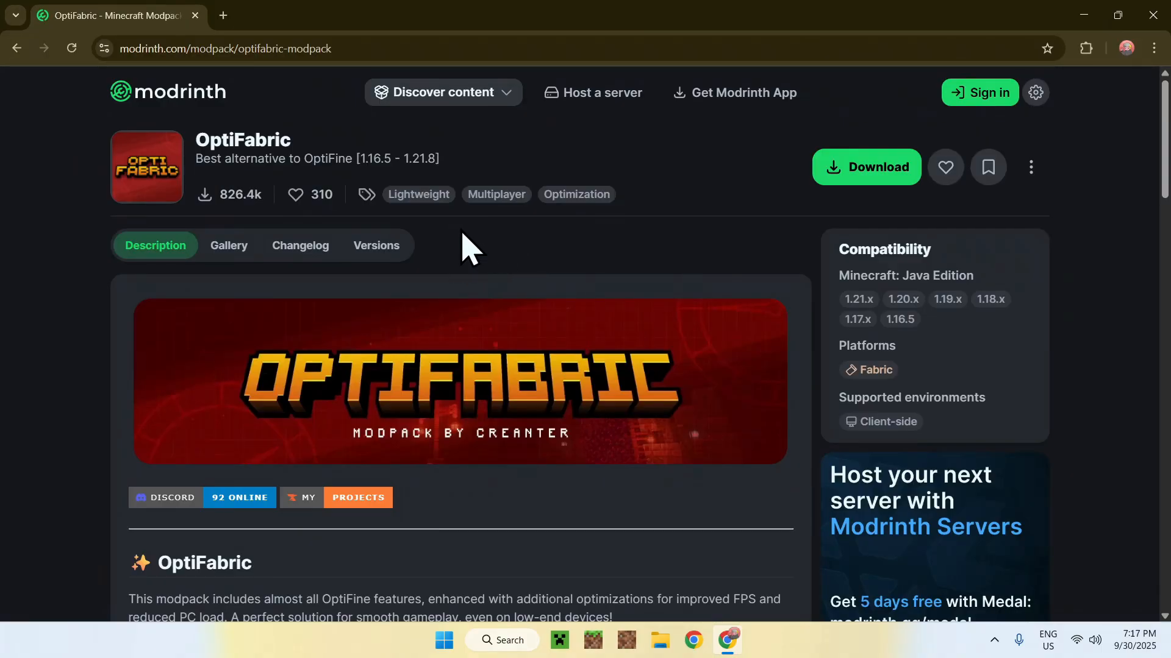
{"action": "mouse_move", "coordinate": [387, 268]}
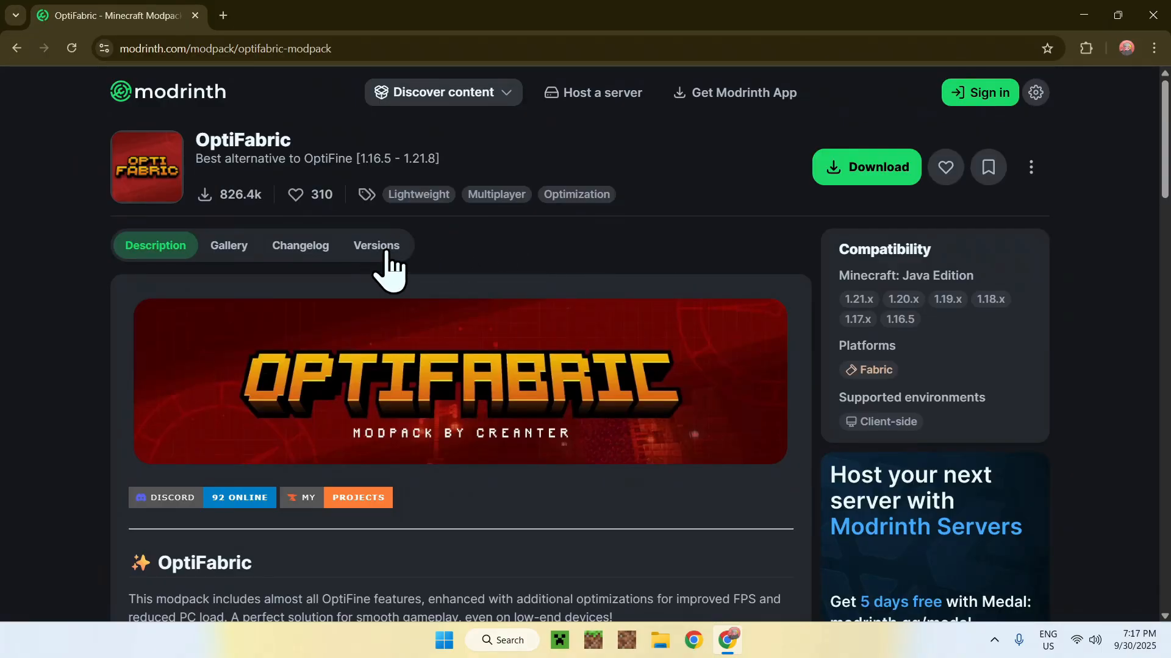
Step: Filter OptiFabric's Versions list to Minecraft 1.21.9, leaving release 6.9.0.beta.1
{"action": "left_click", "coordinate": [376, 245]}
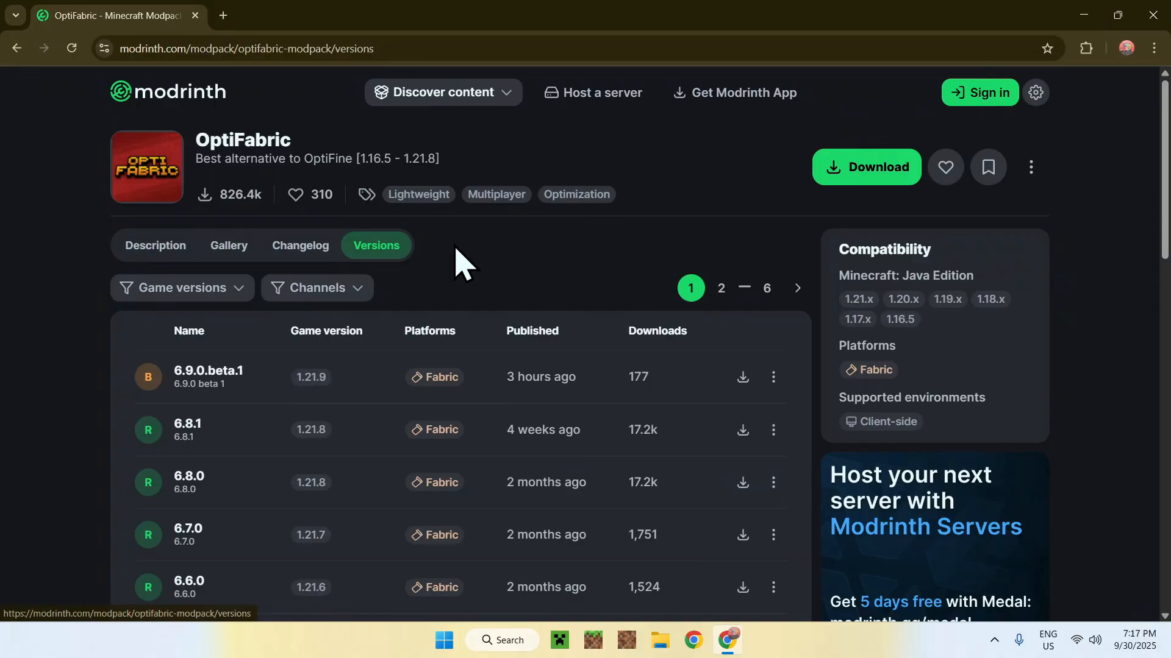
{"action": "left_click", "coordinate": [181, 288]}
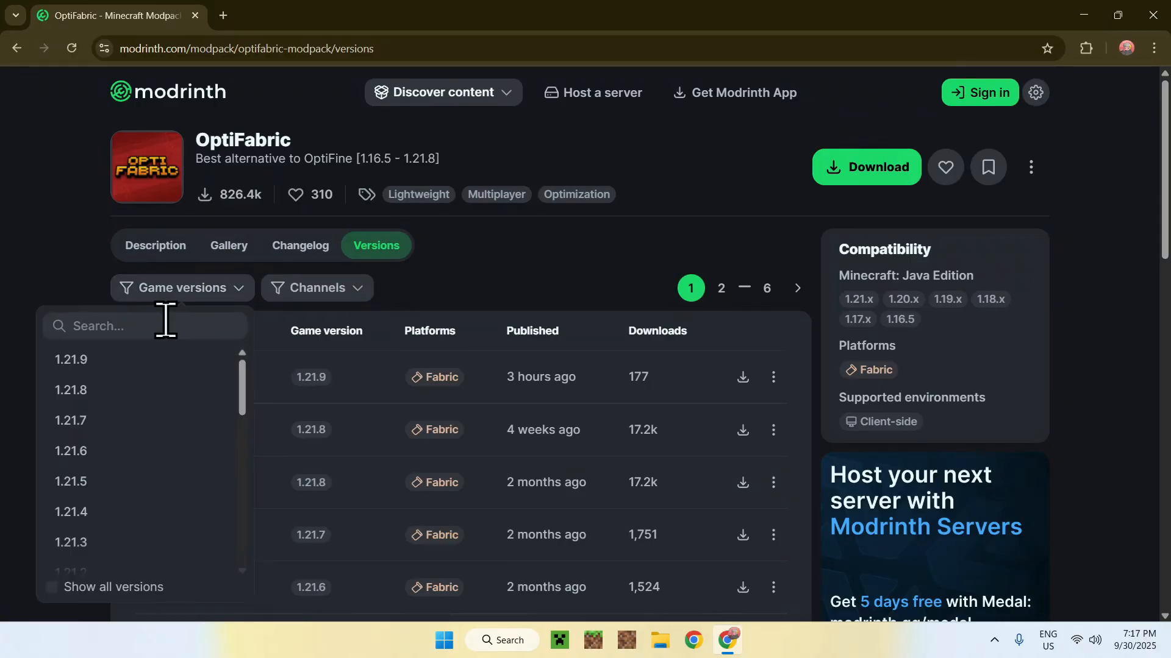
{"action": "left_click", "coordinate": [71, 359]}
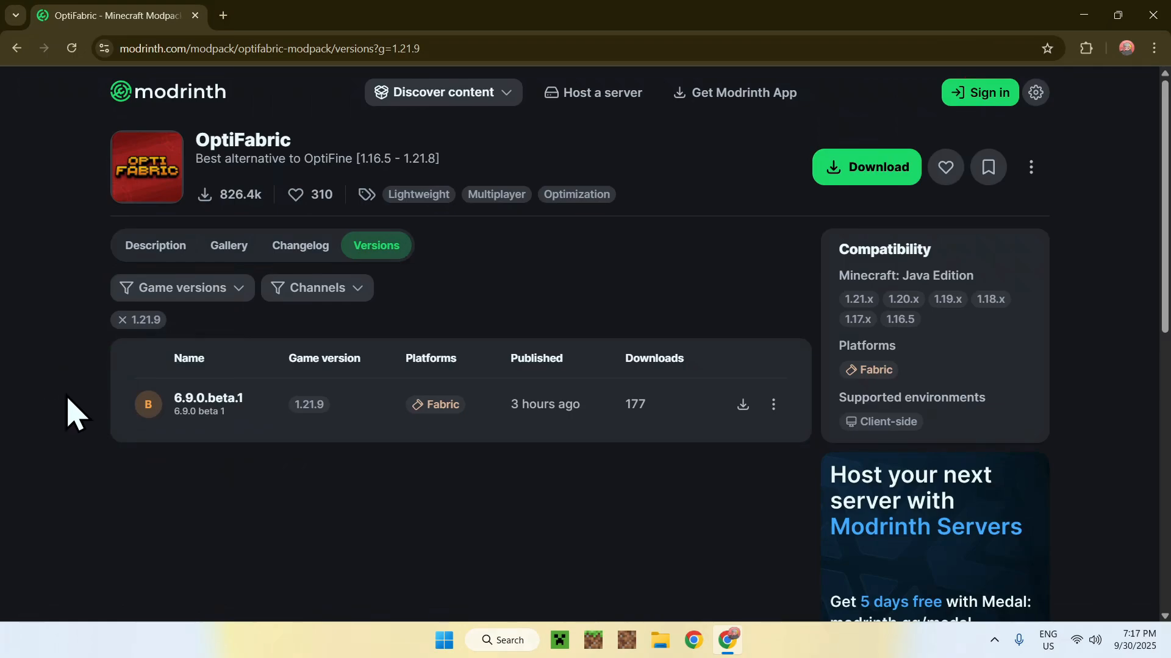
{"action": "mouse_move", "coordinate": [74, 475]}
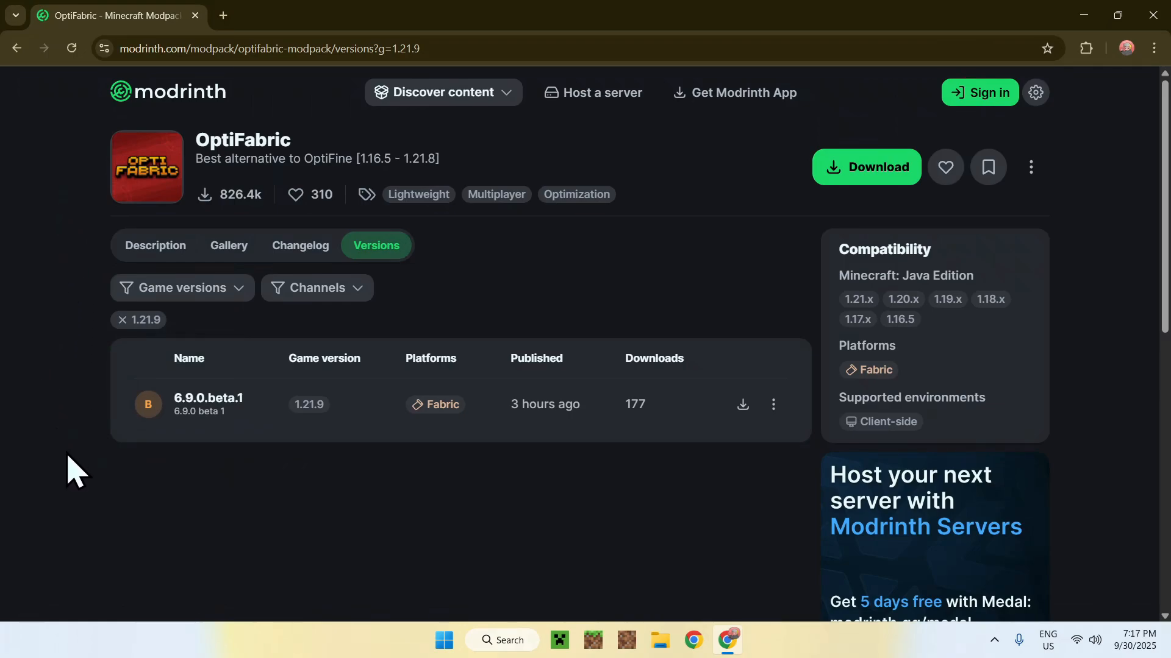
{"action": "mouse_move", "coordinate": [175, 490]}
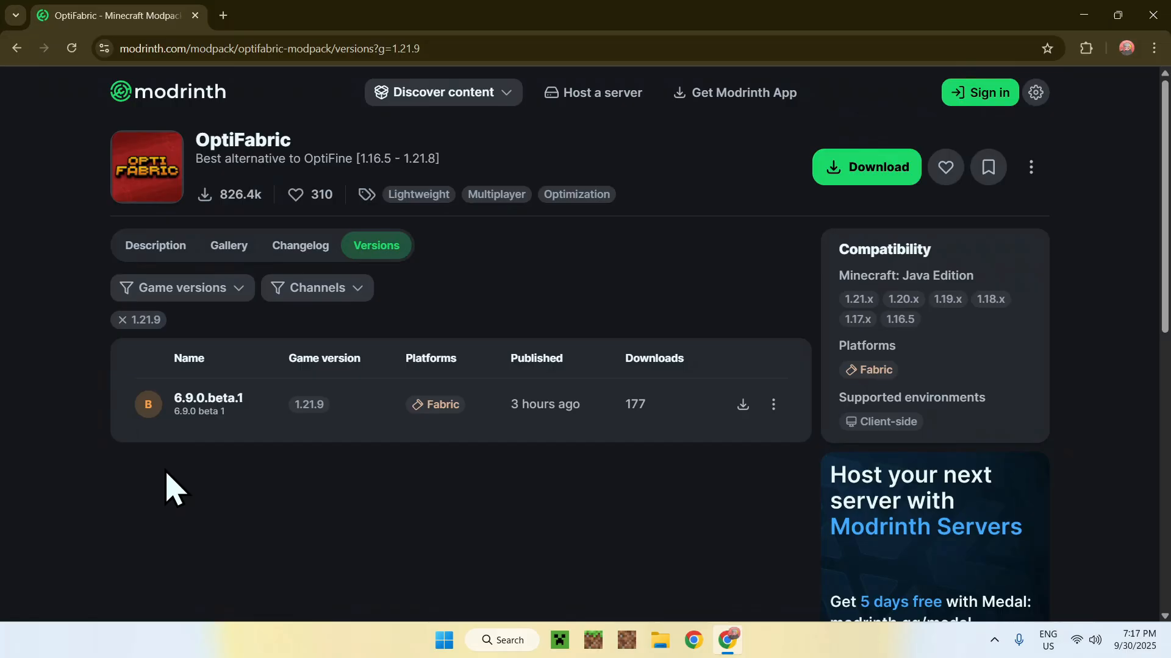
{"action": "mouse_move", "coordinate": [231, 500]}
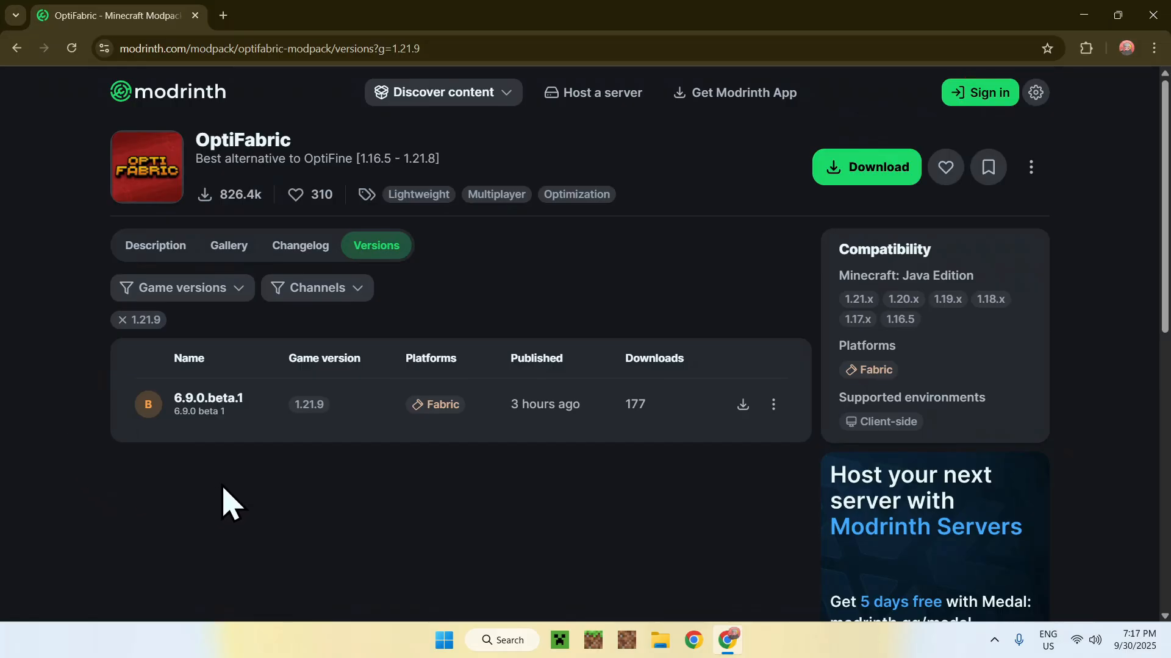
{"action": "mouse_move", "coordinate": [312, 495]}
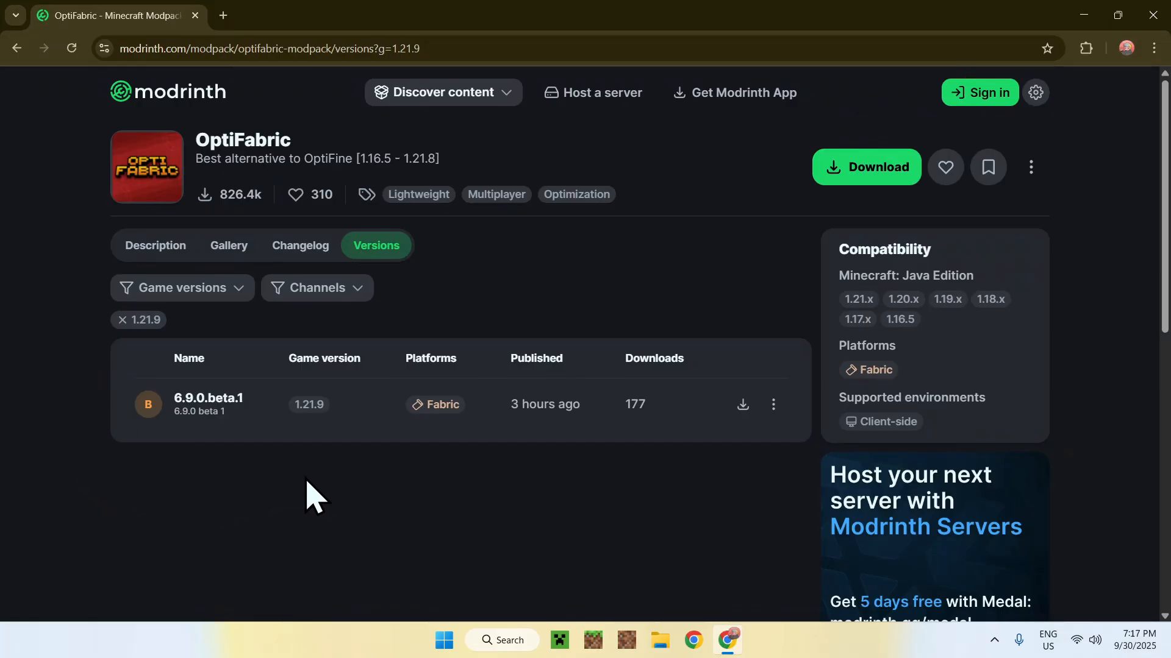
{"action": "mouse_move", "coordinate": [531, 282]}
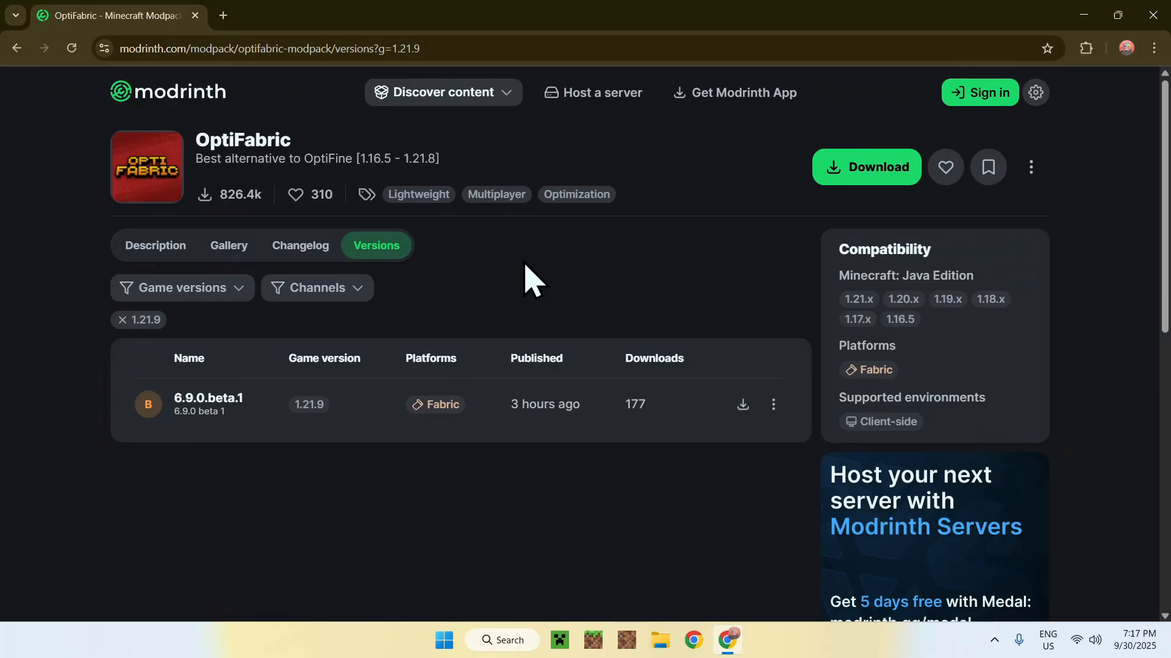
{"action": "mouse_move", "coordinate": [531, 268]}
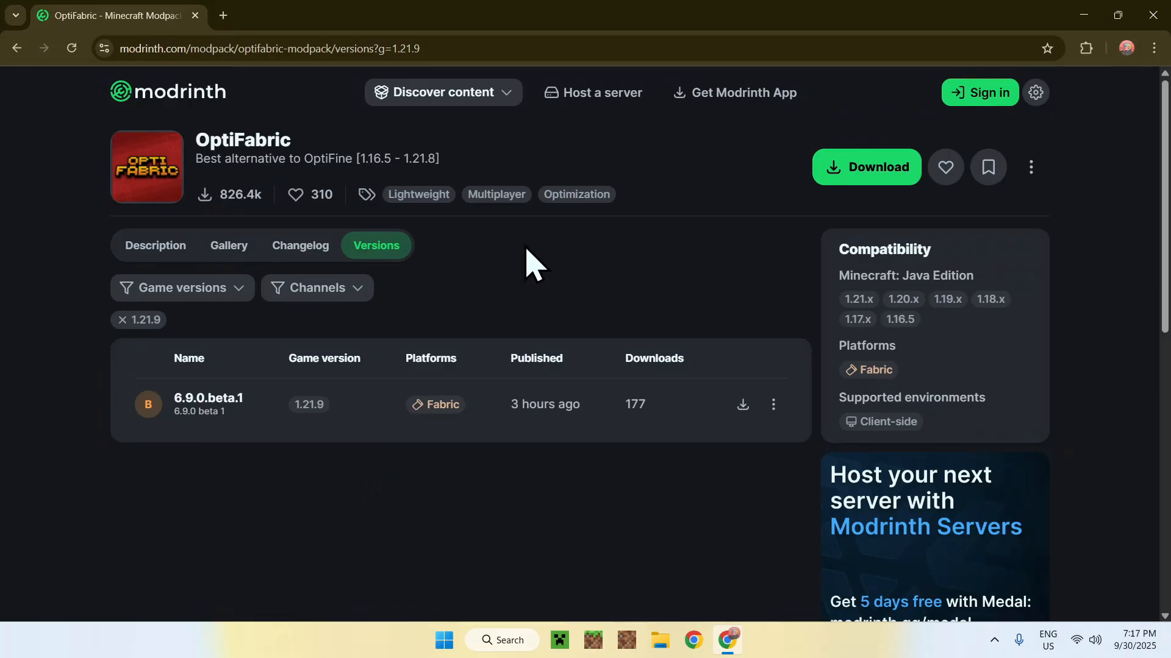
{"action": "mouse_move", "coordinate": [478, 303]}
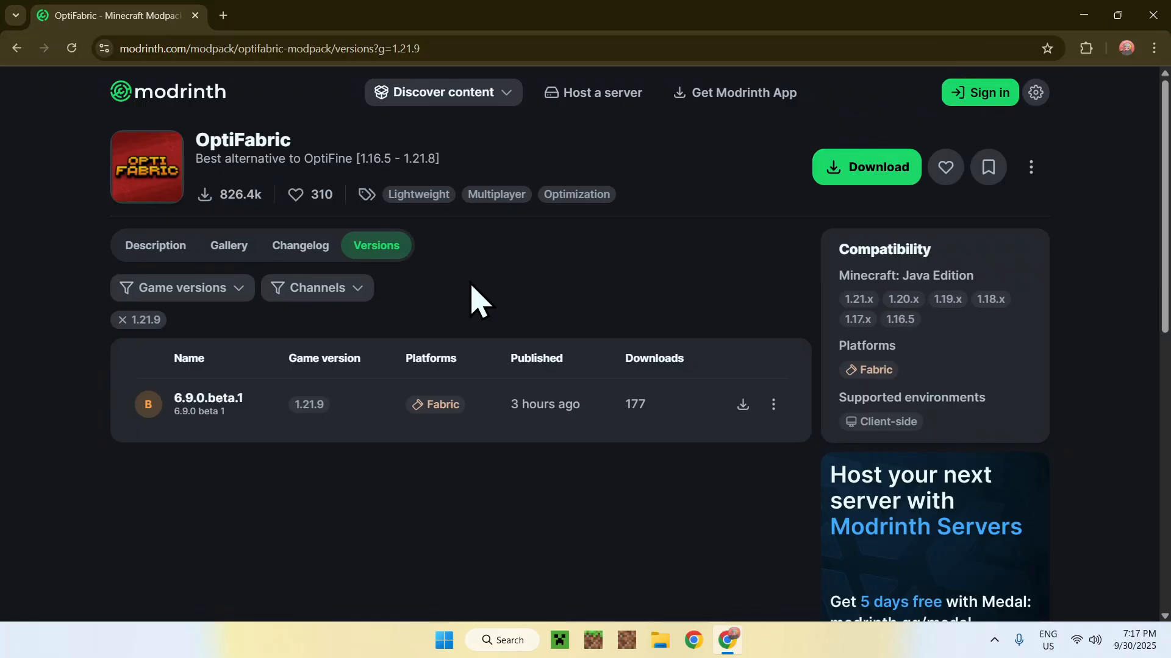
{"action": "mouse_move", "coordinate": [742, 404]}
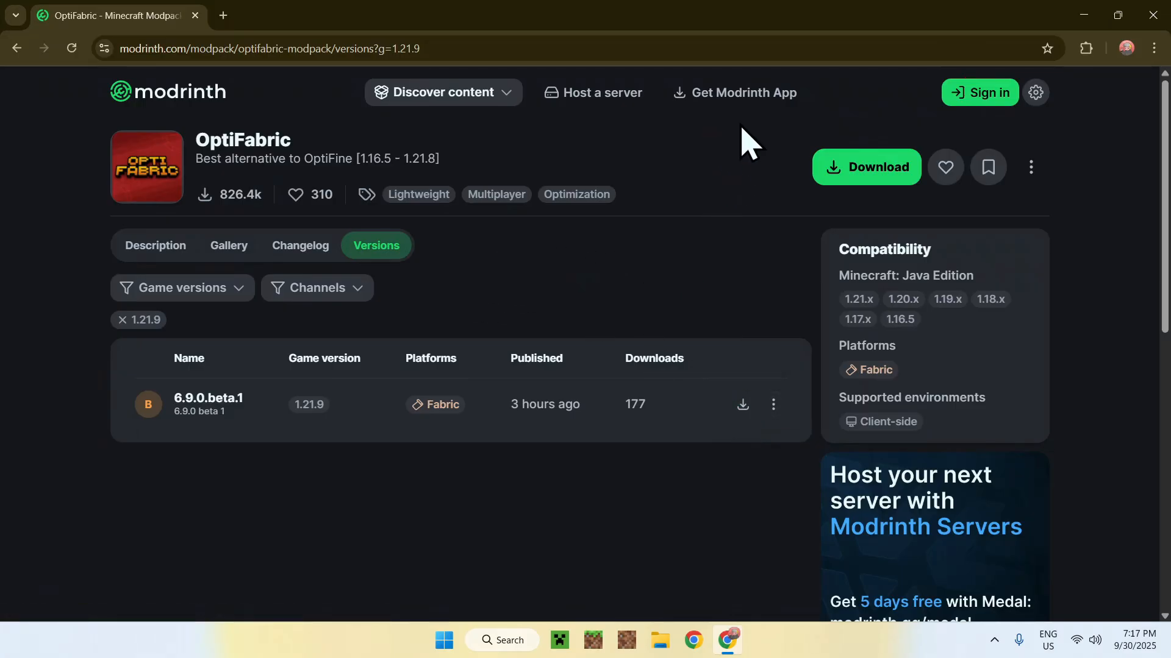
{"action": "mouse_move", "coordinate": [608, 288]}
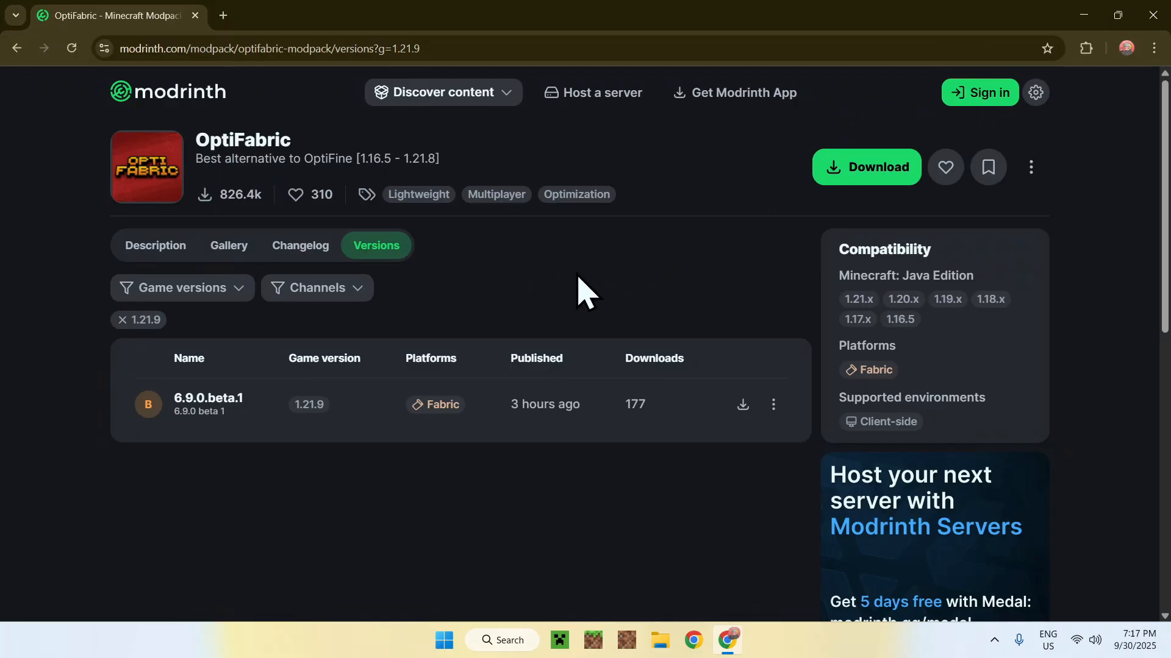
{"action": "mouse_move", "coordinate": [528, 267]}
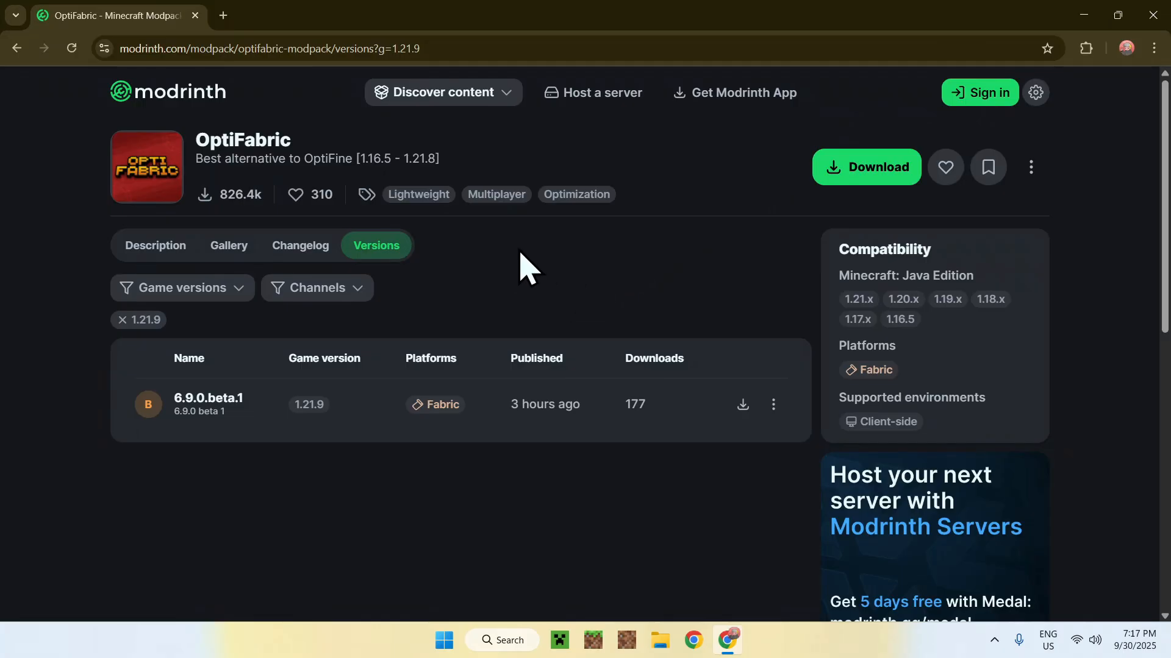
{"action": "mouse_move", "coordinate": [528, 290]}
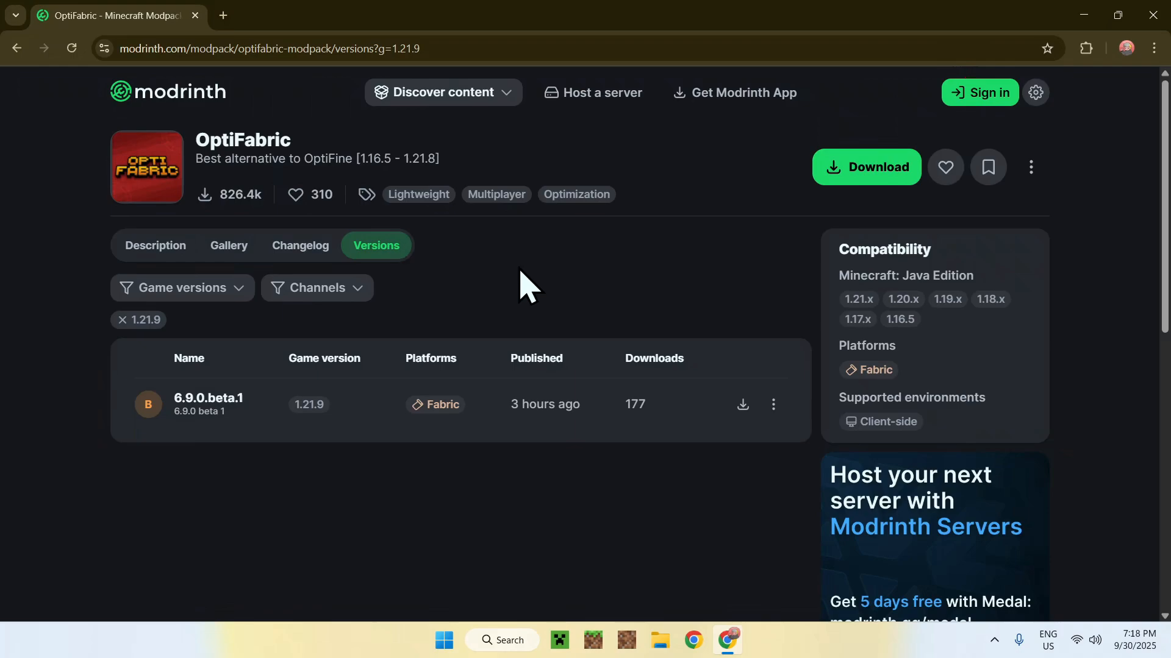
{"action": "mouse_move", "coordinate": [700, 200]}
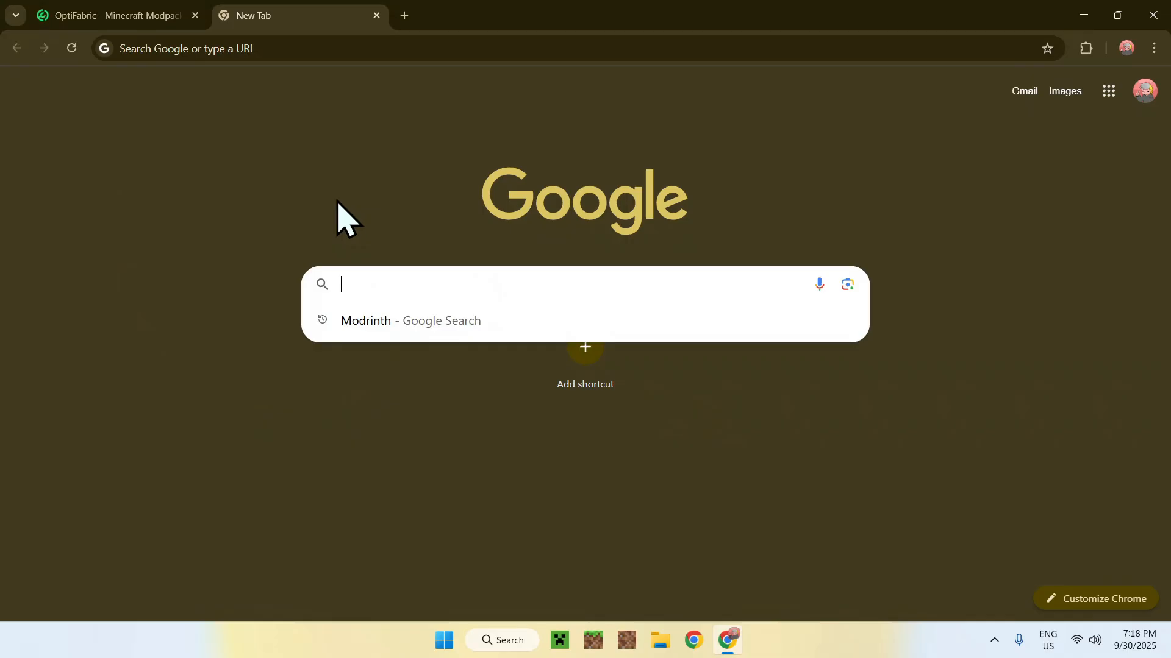
Step: Search Google in a new tab for 'MRPACK To ZIP'
{"action": "type", "text": "MRPACK To ZI"}
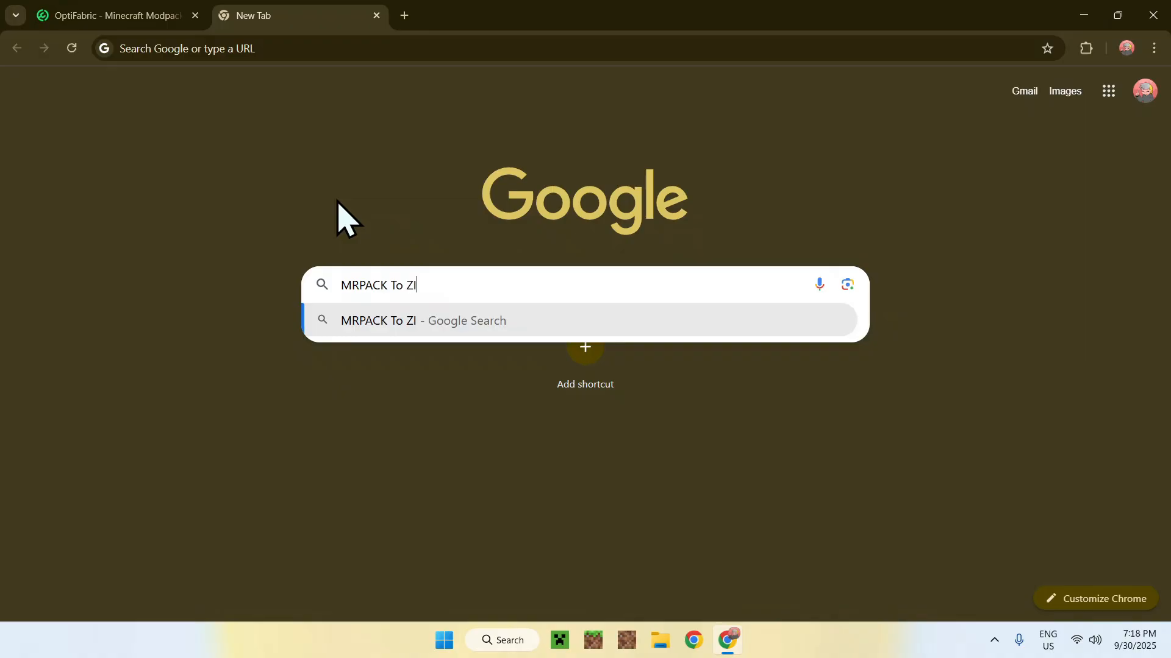
{"action": "key", "text": "Enter"}
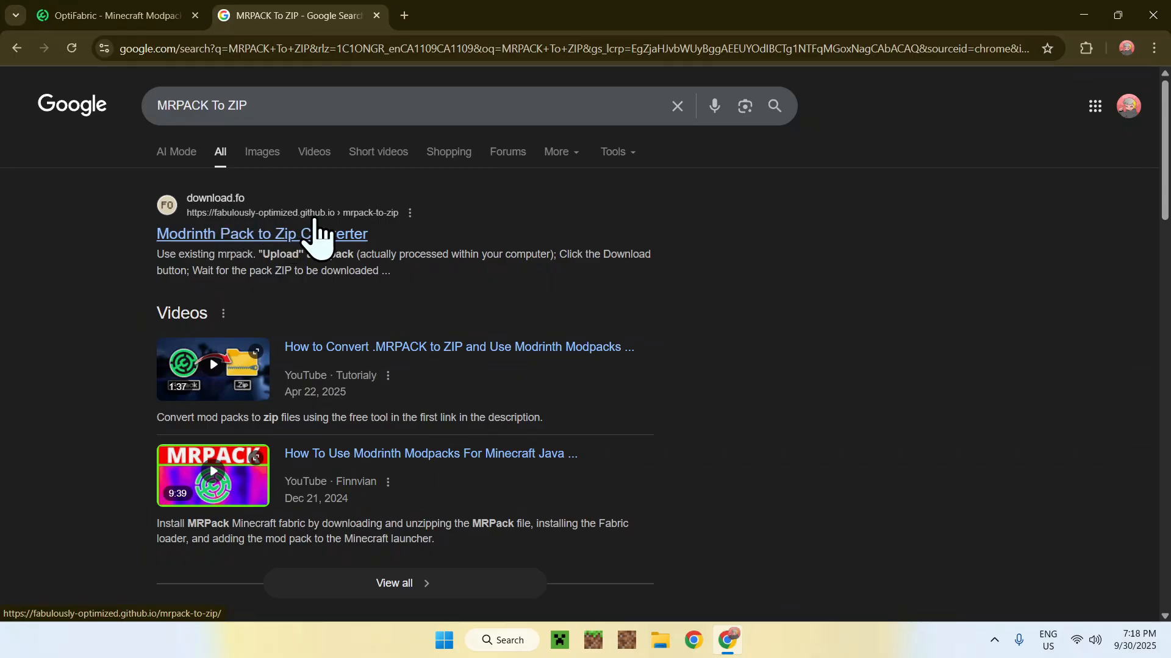
{"action": "mouse_move", "coordinate": [263, 257]}
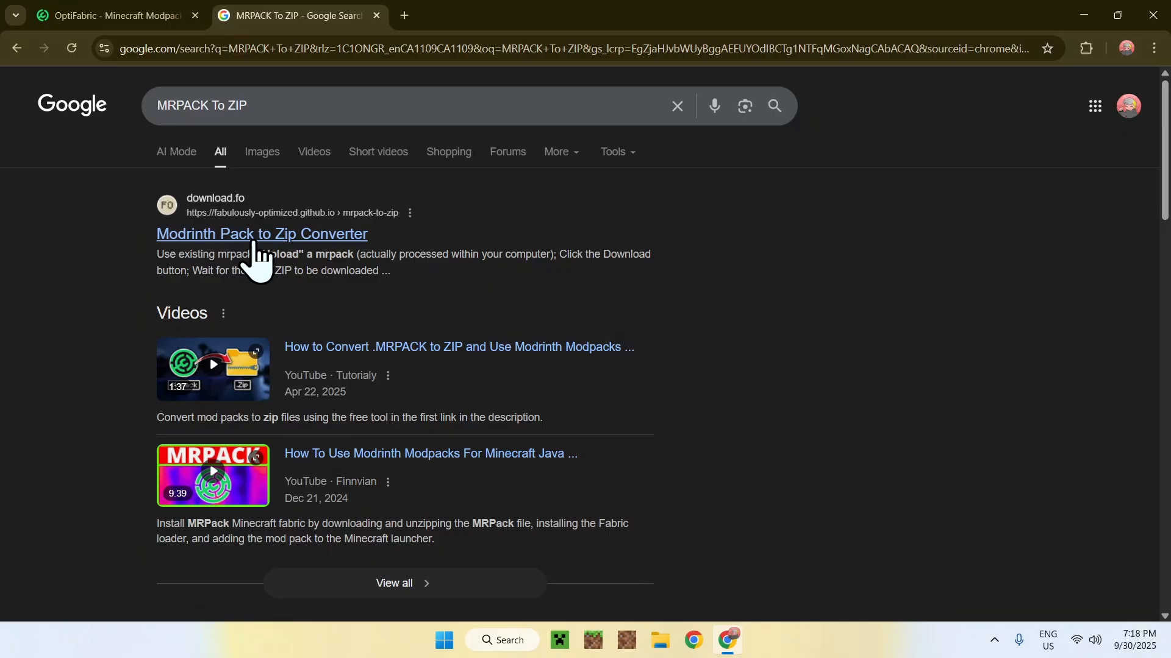
Step: Load the Modrinth Pack to Zip Converter site and look over its page
{"action": "left_click", "coordinate": [261, 234]}
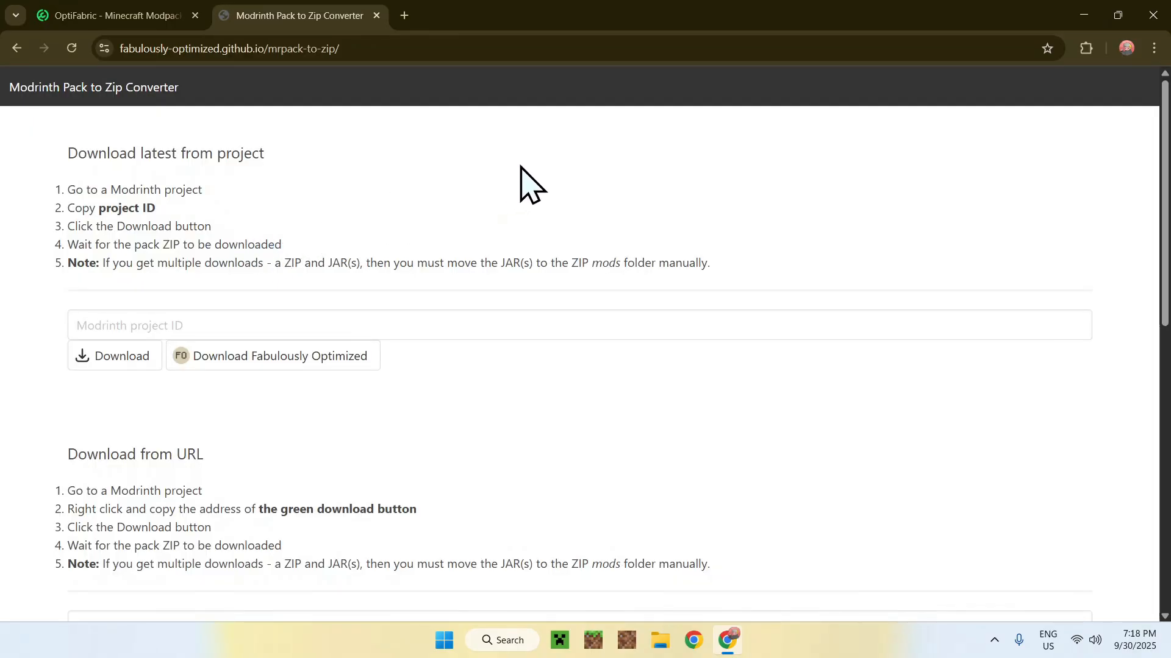
{"action": "mouse_move", "coordinate": [574, 183]}
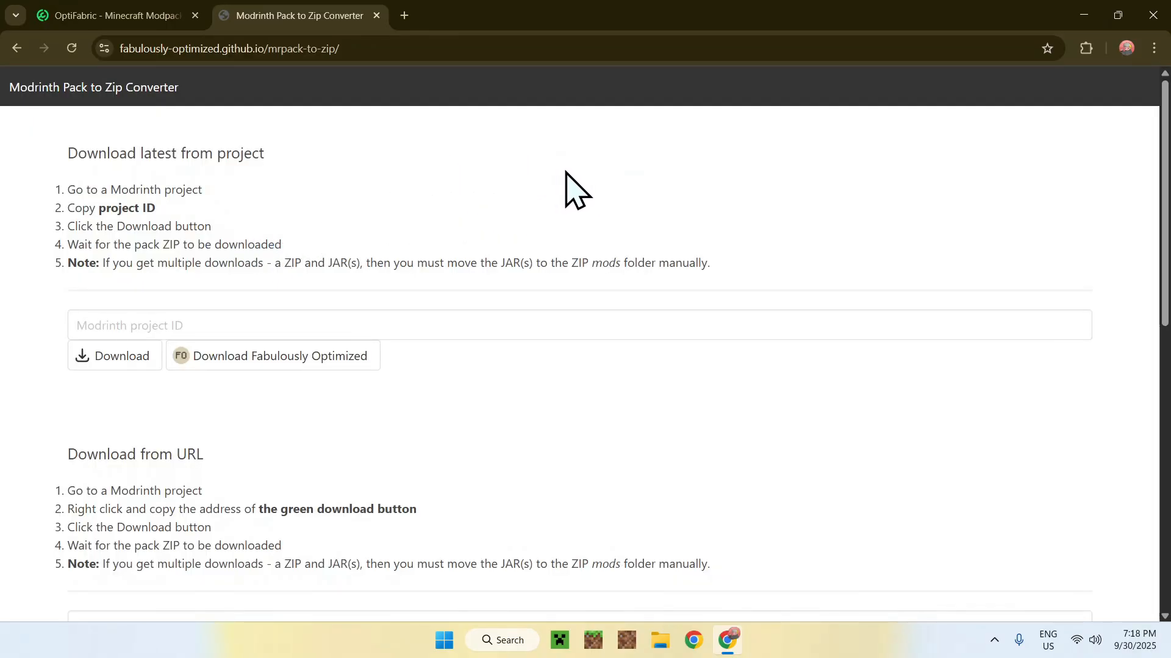
{"action": "scroll", "scroll_direction": "down", "scroll_amount": 3}
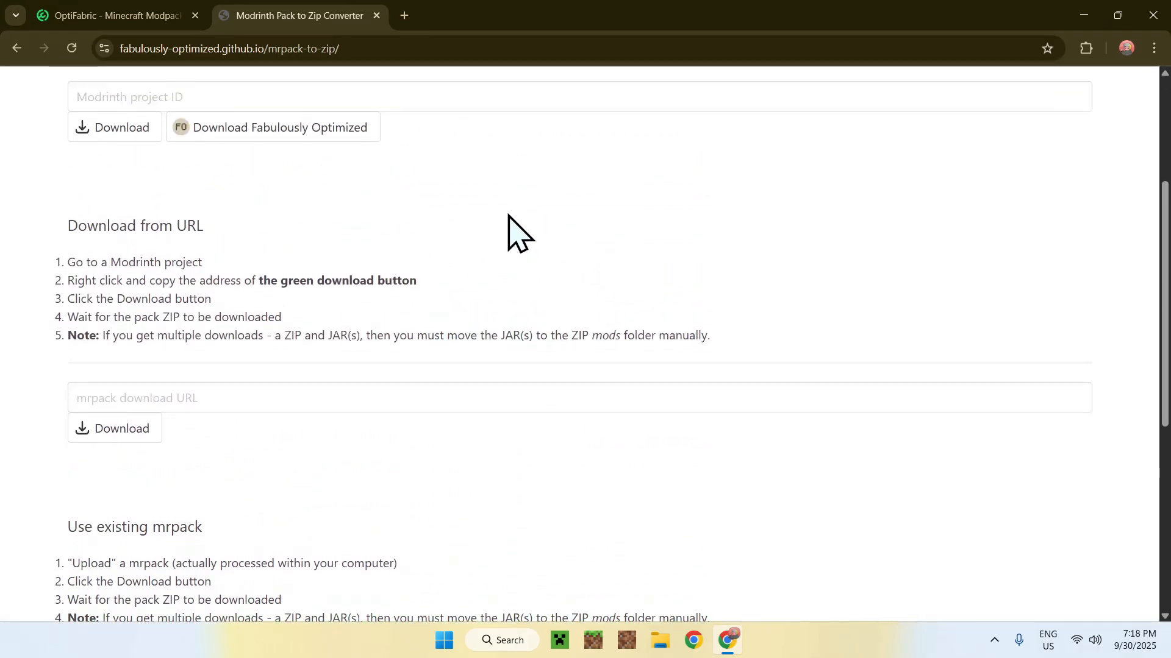
{"action": "scroll", "scroll_direction": "up", "scroll_amount": 3}
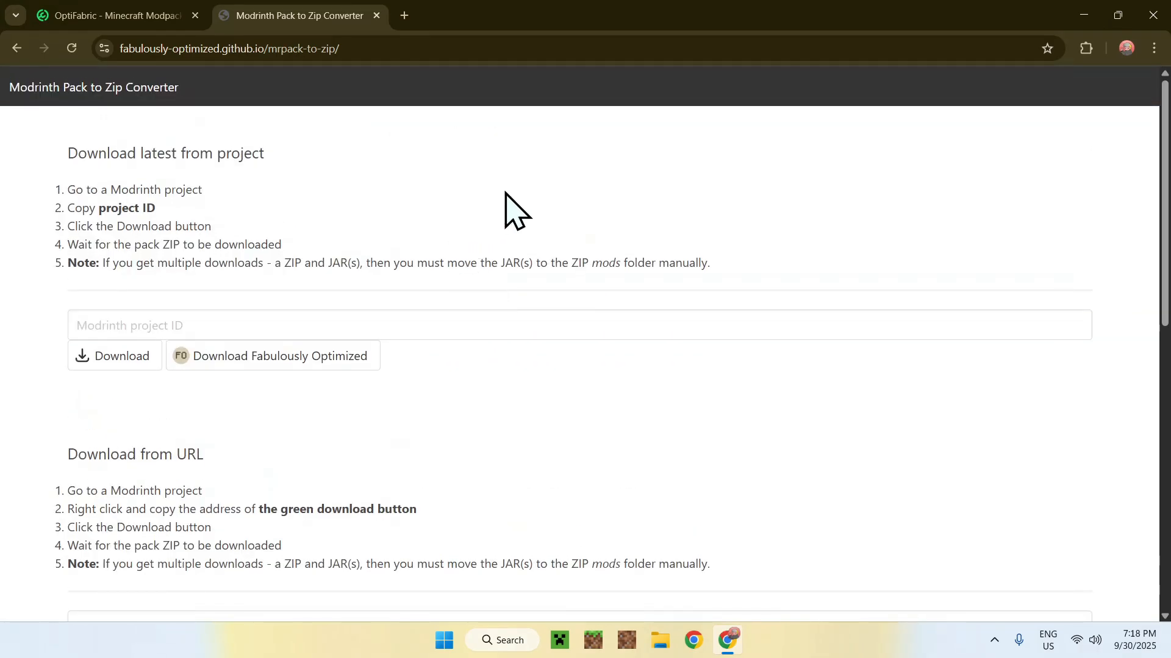
{"action": "scroll", "scroll_direction": "down", "scroll_amount": 3}
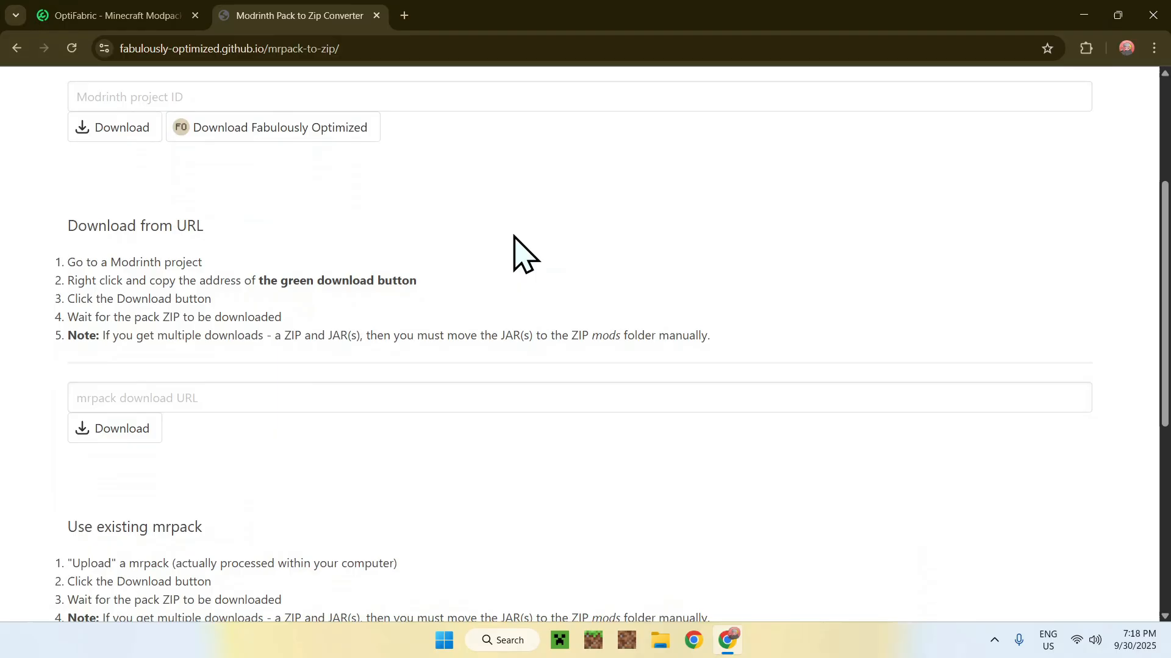
{"action": "mouse_move", "coordinate": [221, 247]}
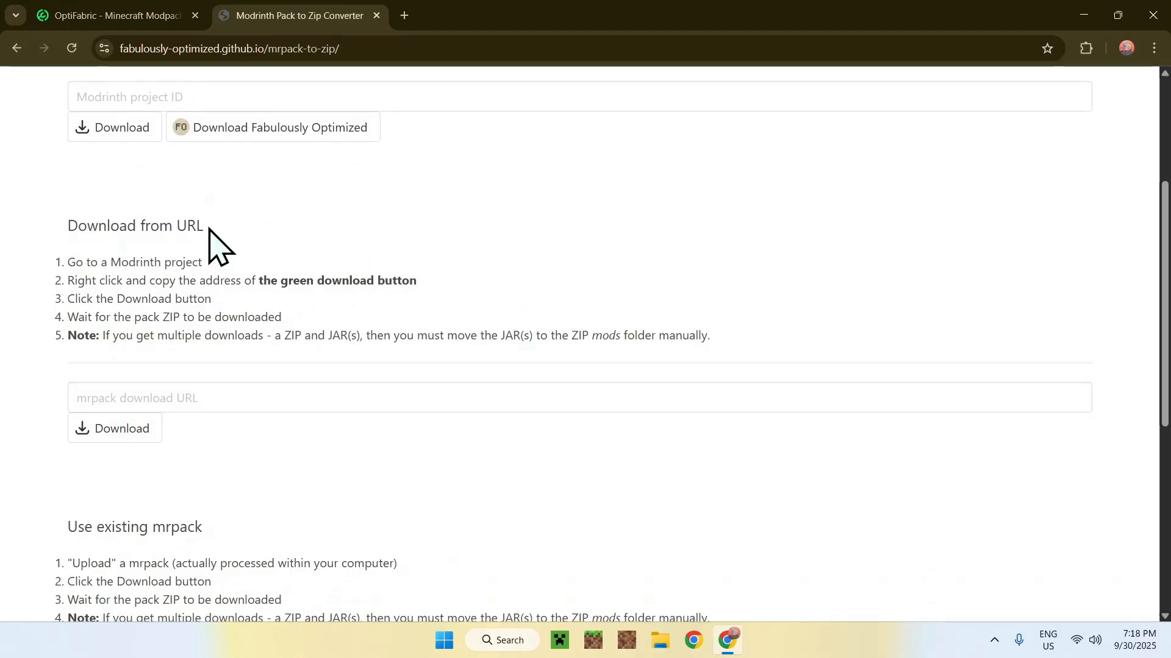
{"action": "mouse_move", "coordinate": [305, 246]}
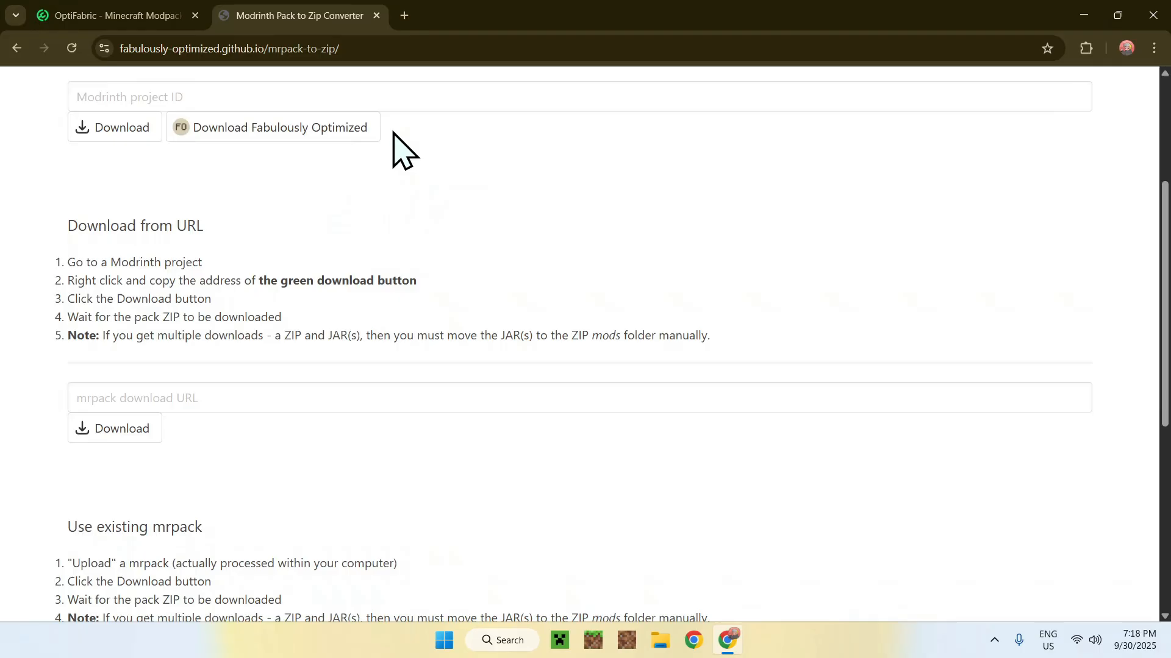
Step: Copy the OptiFabric 6.9.0.beta.1 mrpack download link address from the versions page
{"action": "left_click", "coordinate": [112, 15]}
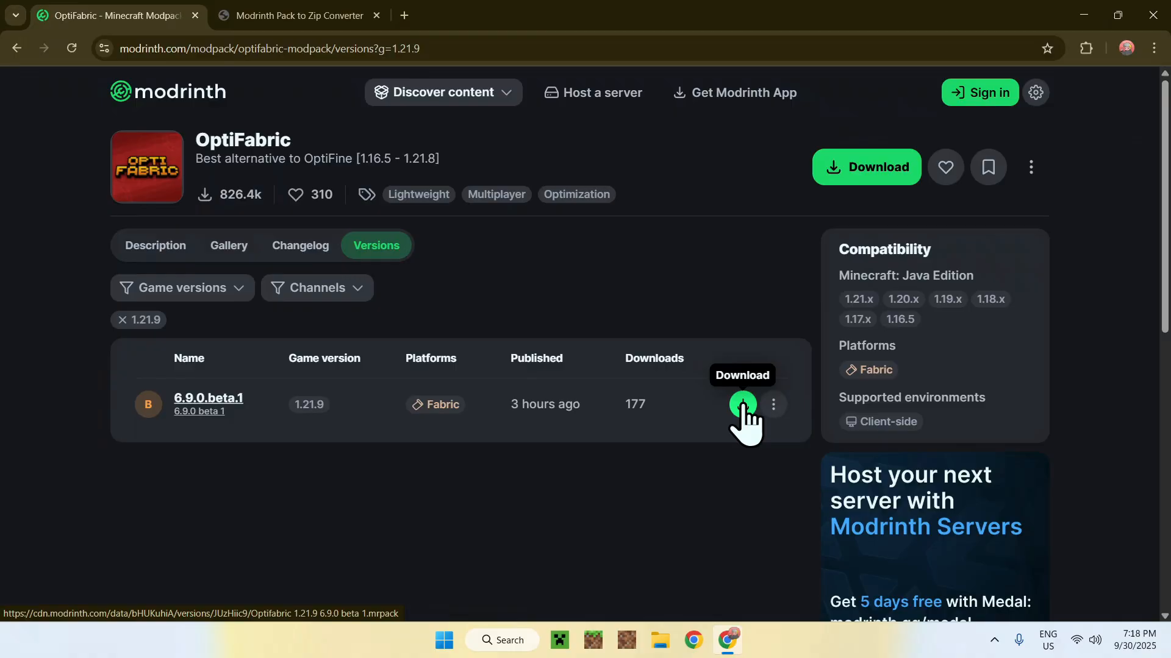
{"action": "right_click", "coordinate": [743, 404]}
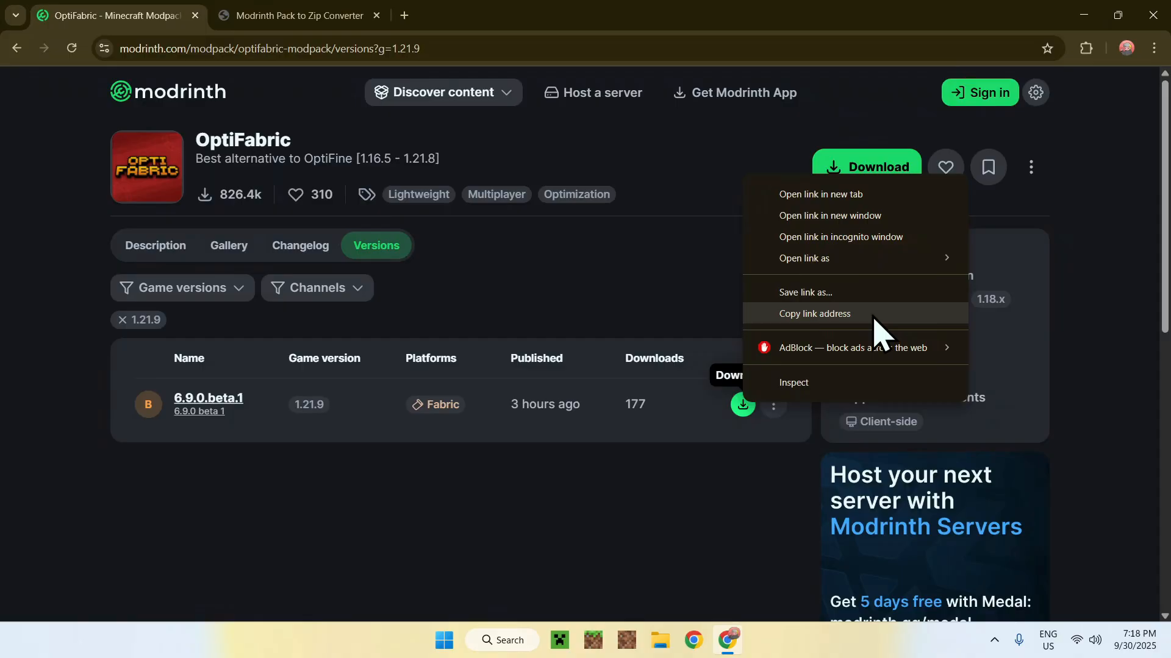
{"action": "left_click", "coordinate": [815, 313]}
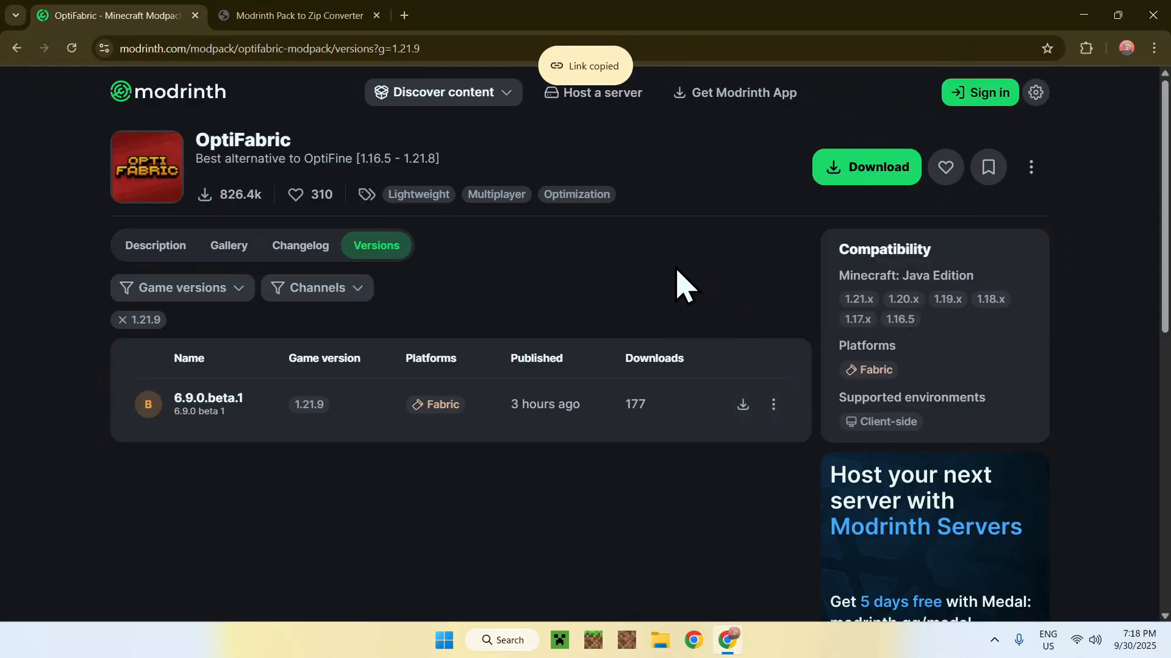
{"action": "mouse_move", "coordinate": [582, 288]}
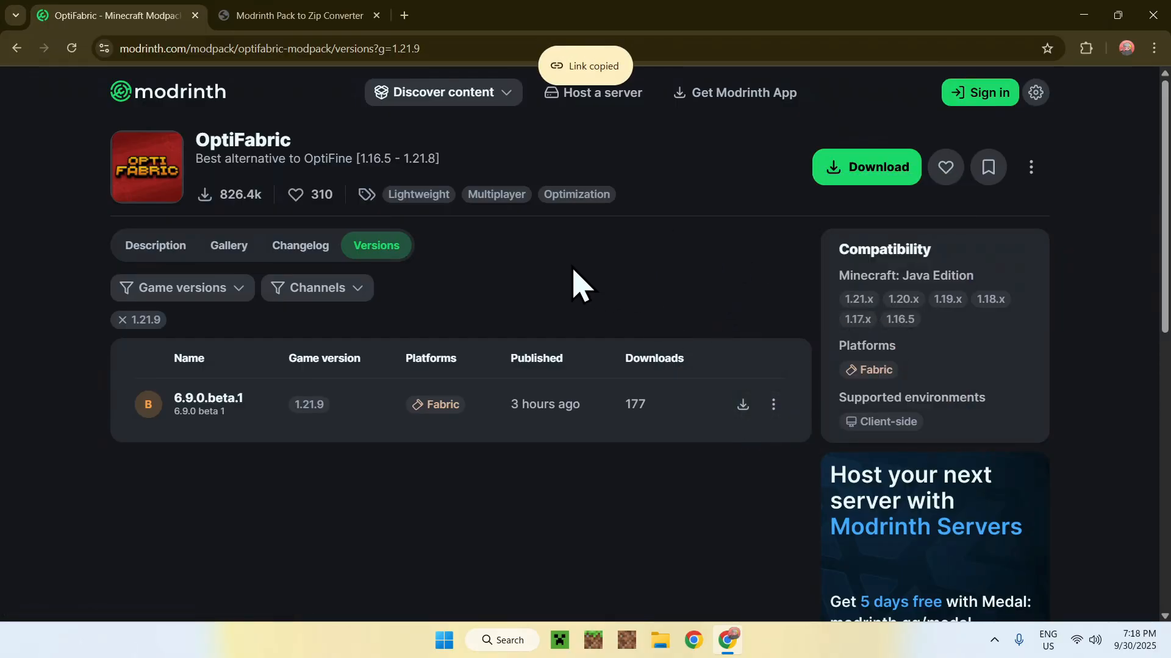
Step: Paste the mrpack link into the converter's URL field and download Optifabric 1.21.9-6.9.0 beta 1.zip
{"action": "left_click", "coordinate": [299, 15]}
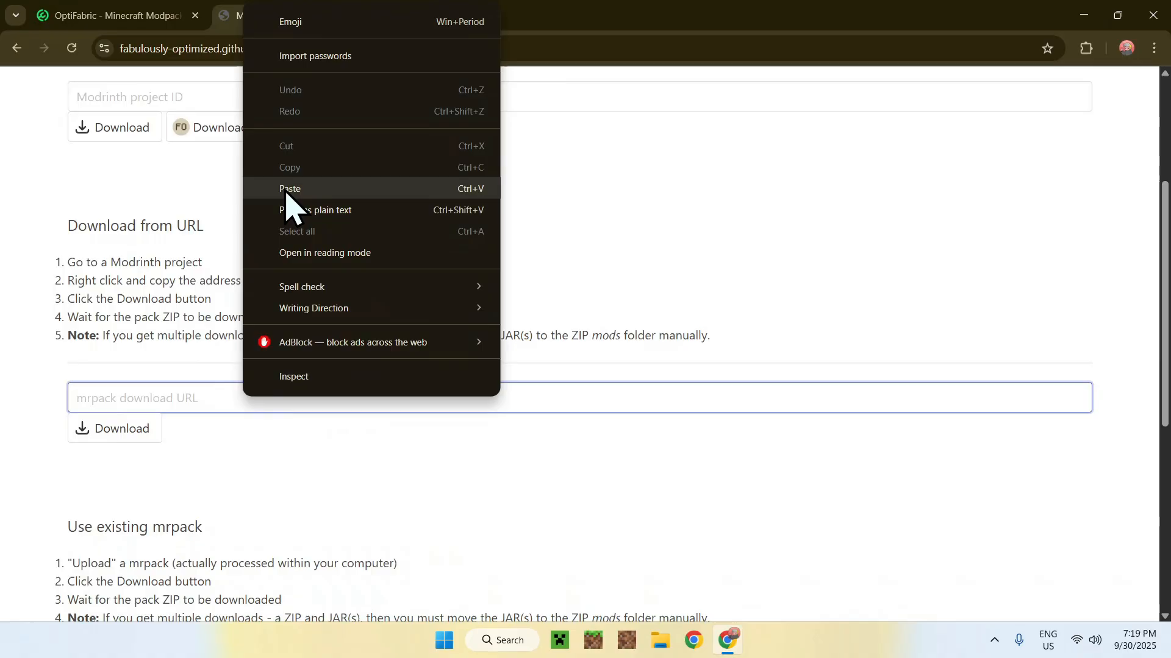
{"action": "left_click", "coordinate": [291, 188]}
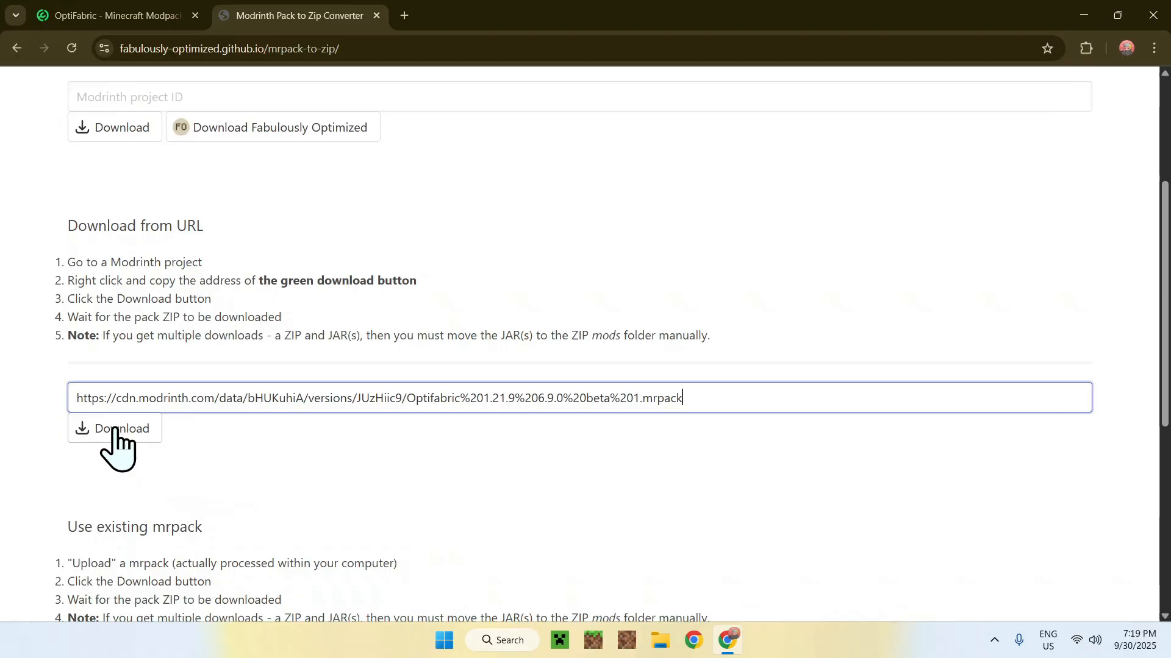
{"action": "left_click", "coordinate": [115, 428]}
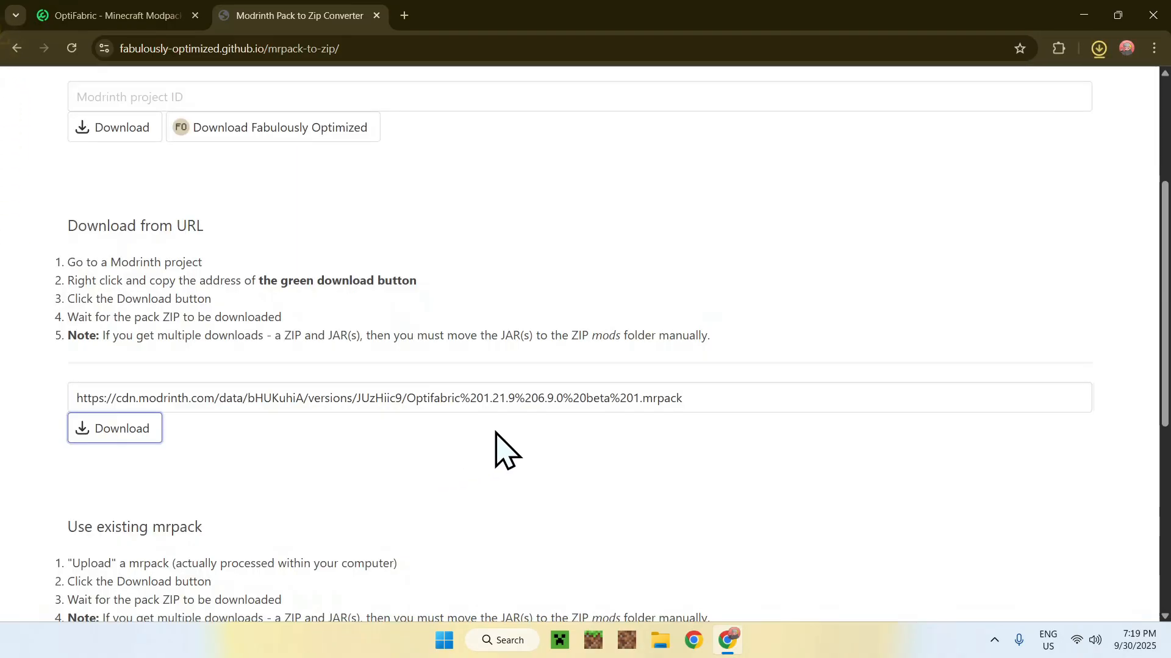
{"action": "mouse_move", "coordinate": [844, 291]}
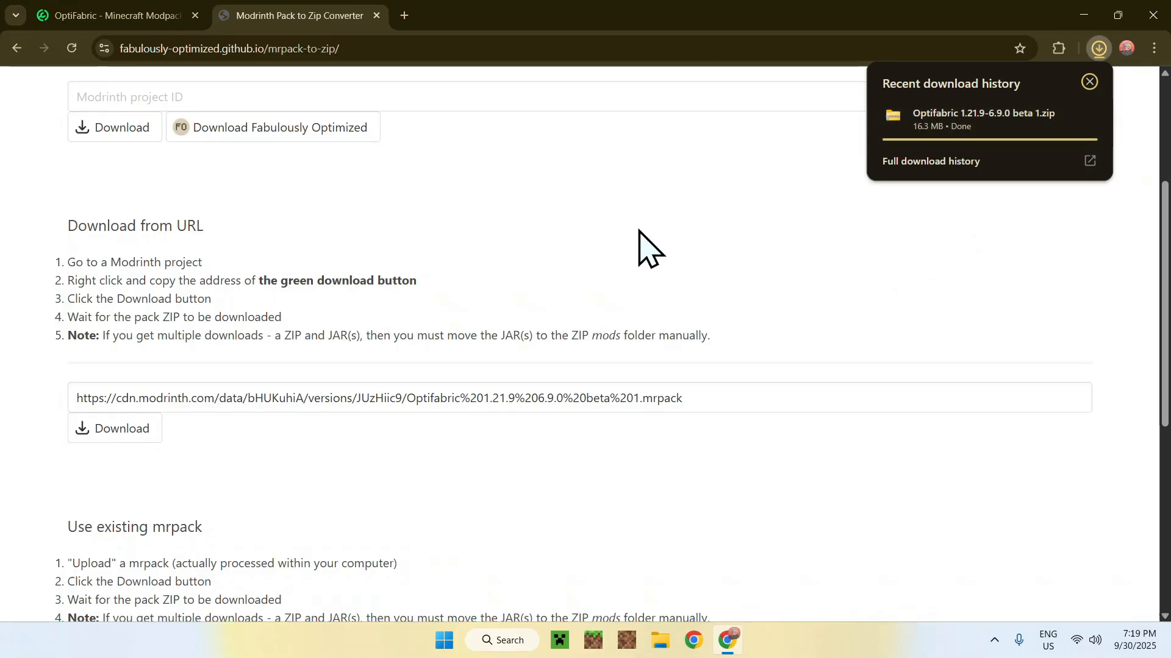
{"action": "mouse_move", "coordinate": [638, 232]}
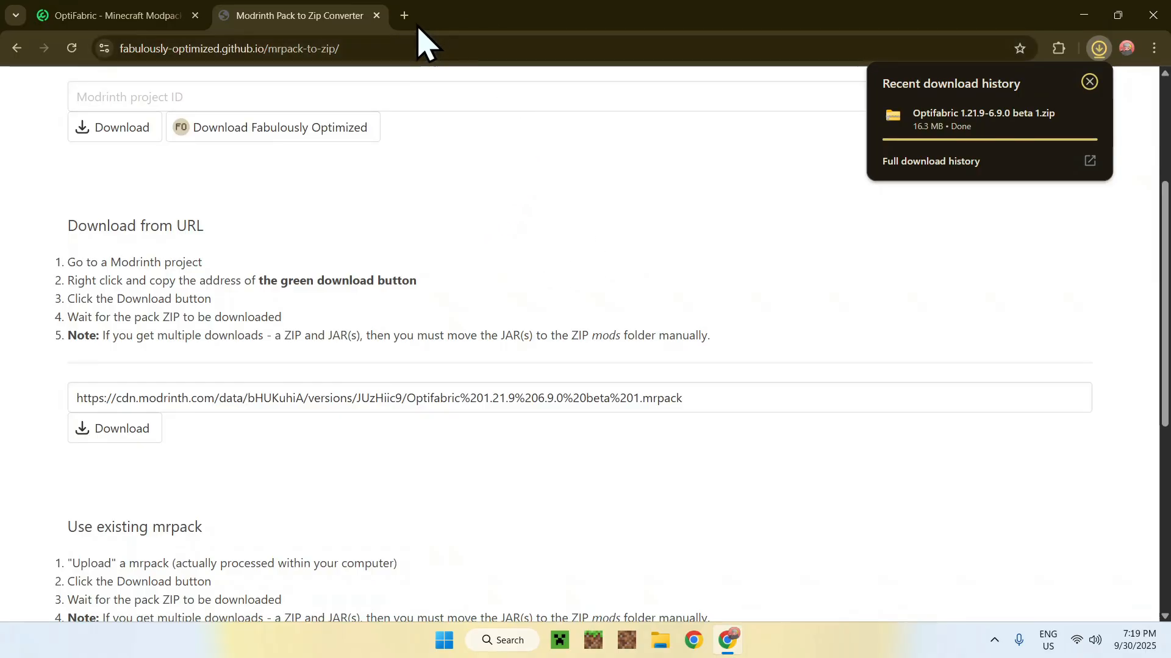
Step: Visit fabricmc.net in a new tab and download fabric-installer-1.1.0.exe for Windows
{"action": "left_click", "coordinate": [404, 14]}
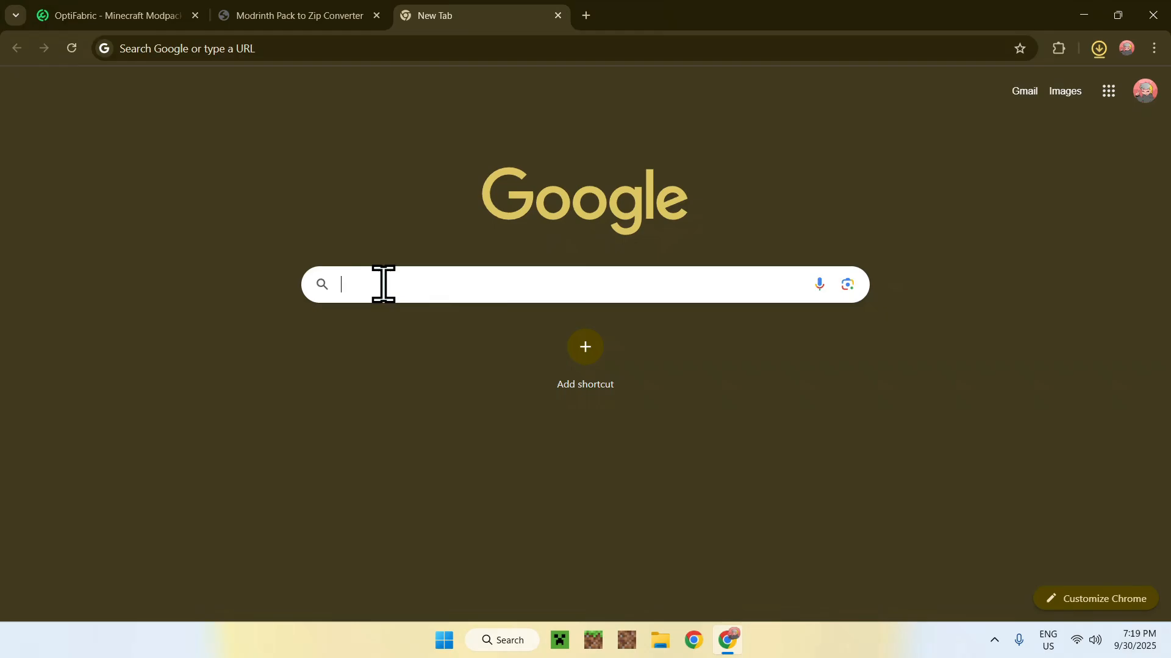
{"action": "type", "text": "Fa"}
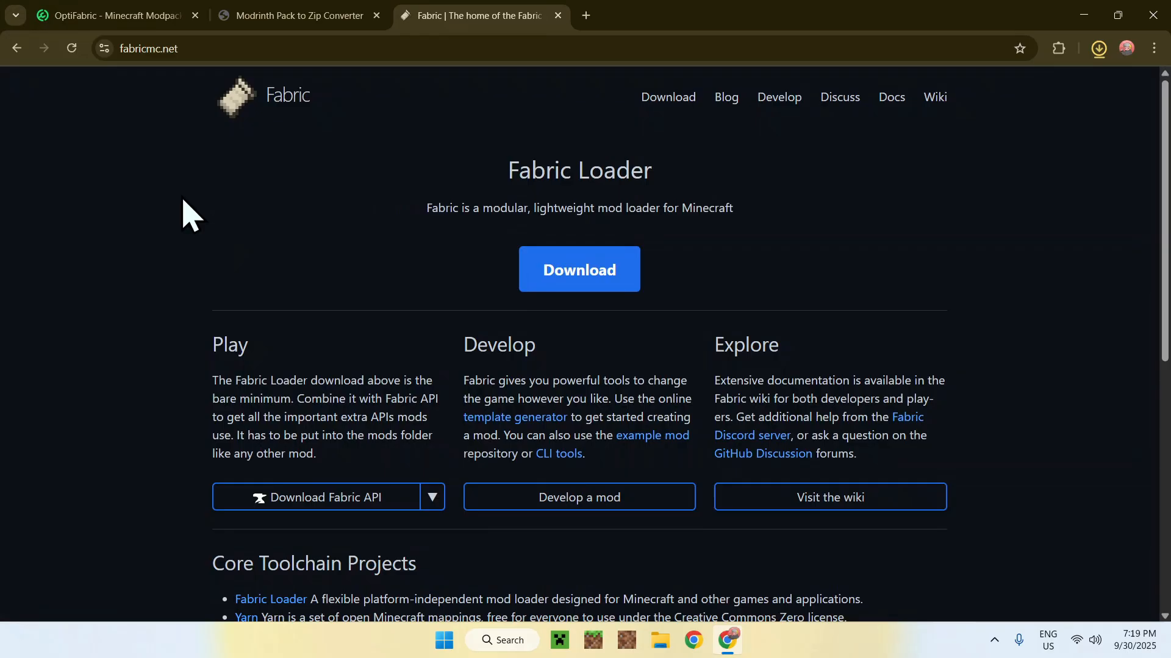
{"action": "mouse_move", "coordinate": [467, 313]}
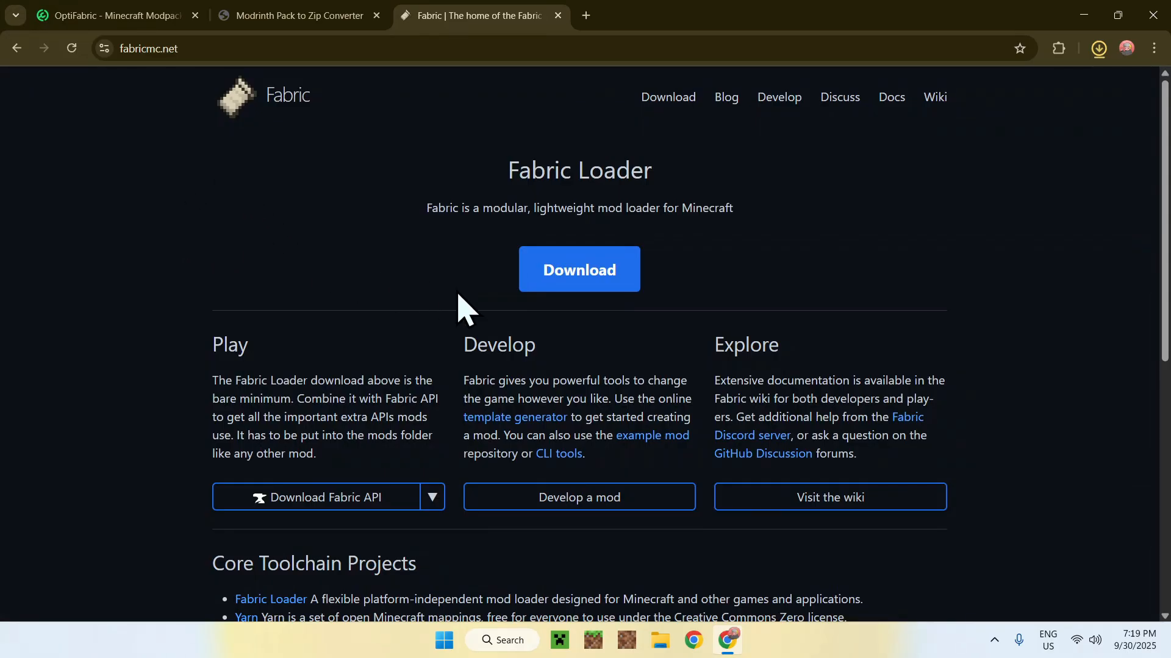
{"action": "mouse_move", "coordinate": [493, 287]}
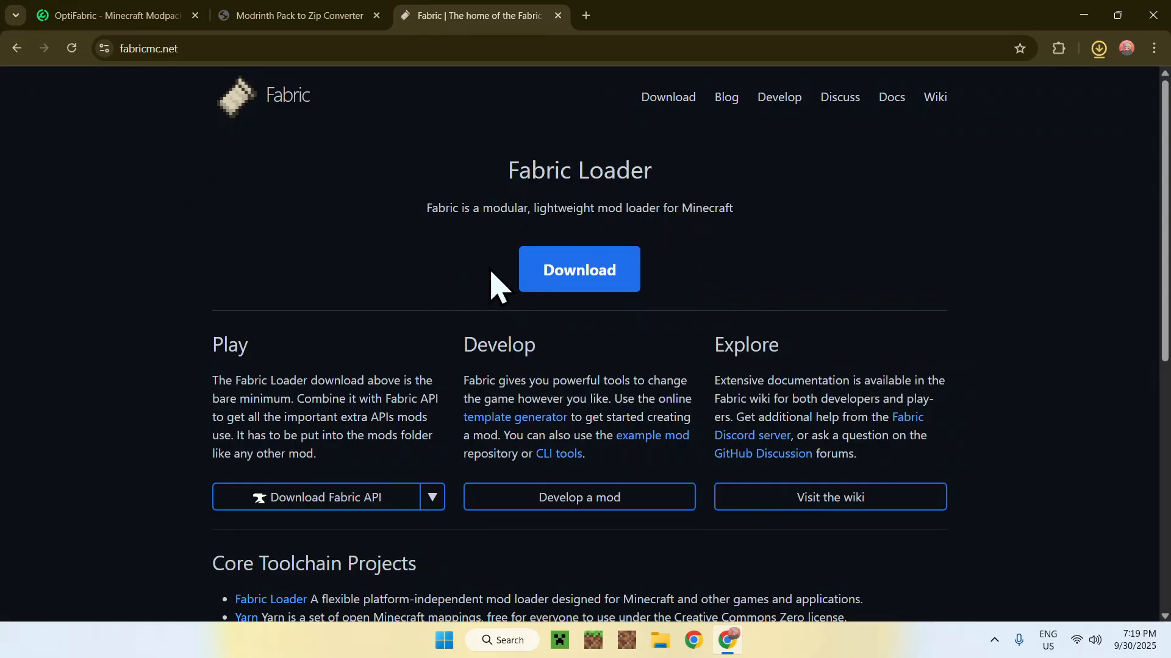
{"action": "left_click", "coordinate": [578, 269]}
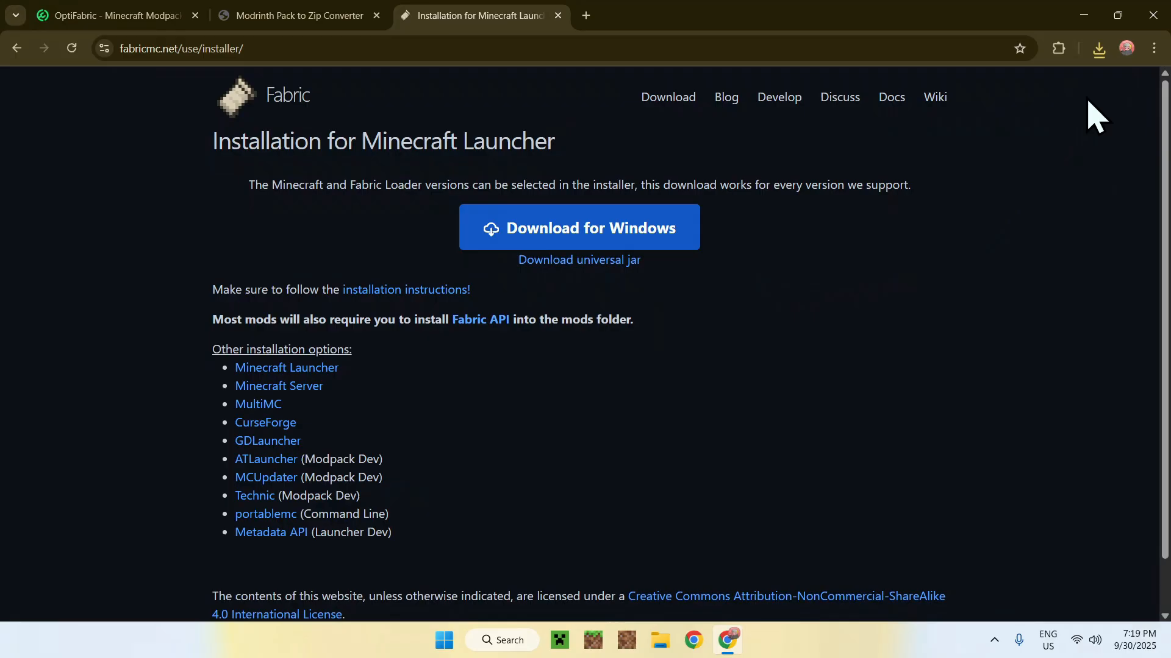
{"action": "left_click", "coordinate": [1097, 48]}
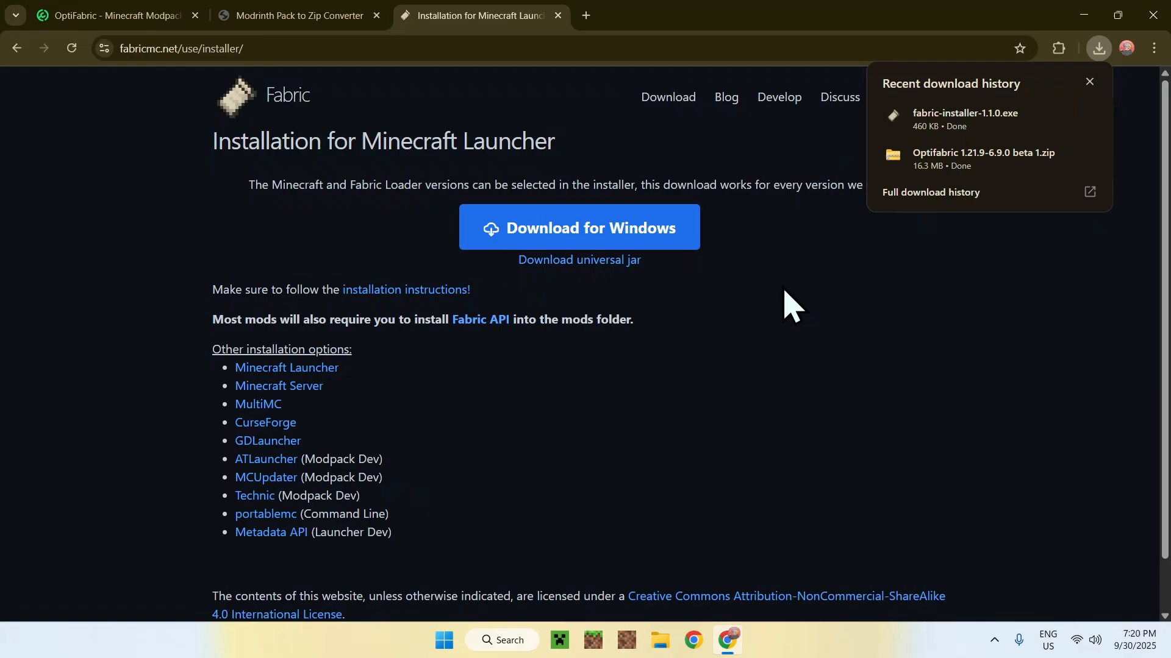
{"action": "mouse_move", "coordinate": [761, 292]}
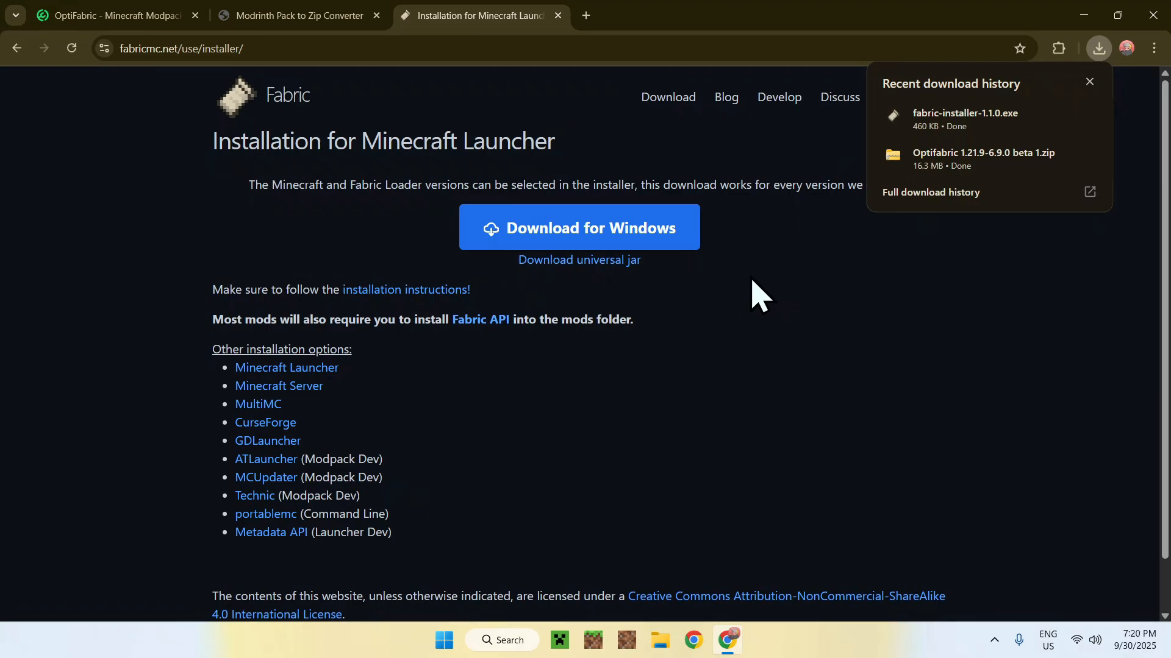
{"action": "mouse_move", "coordinate": [834, 326]}
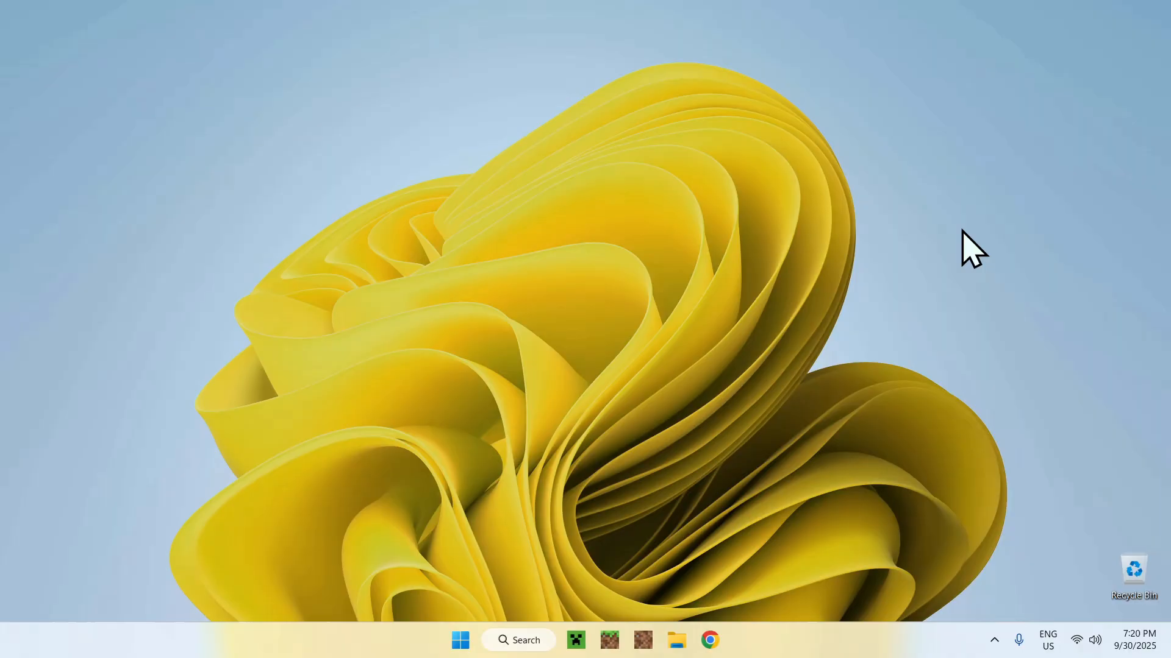
{"action": "mouse_move", "coordinate": [580, 523]}
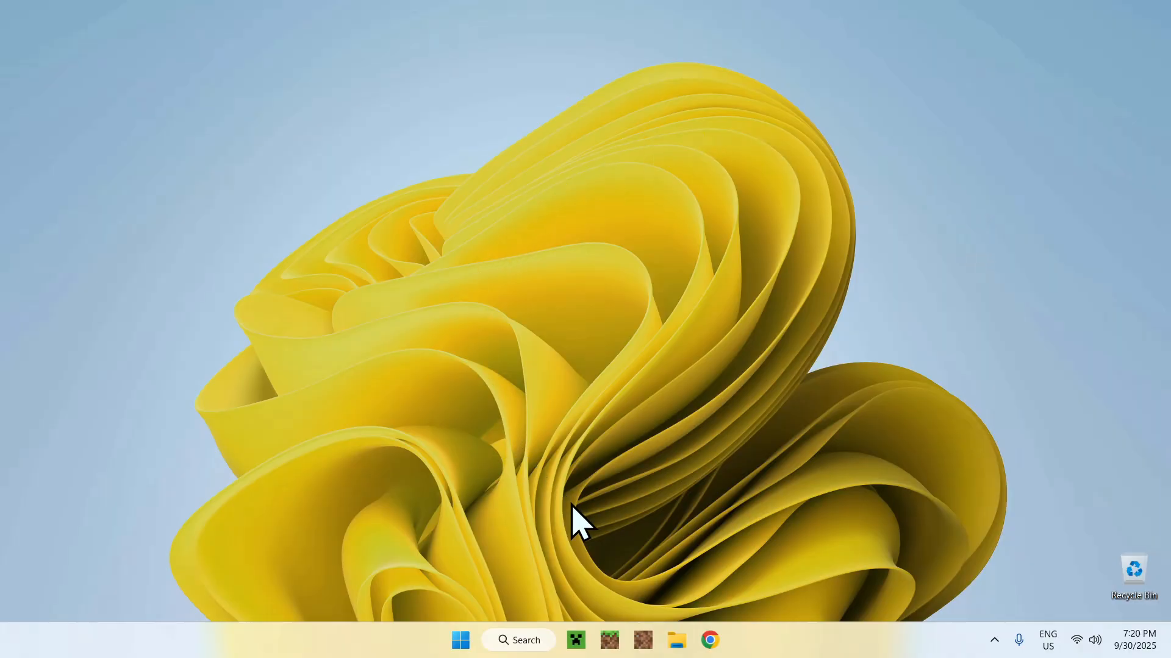
Step: Go to the Downloads folder in File Explorer and select fabric-installer-1.1.0.exe
{"action": "left_click", "coordinate": [675, 640]}
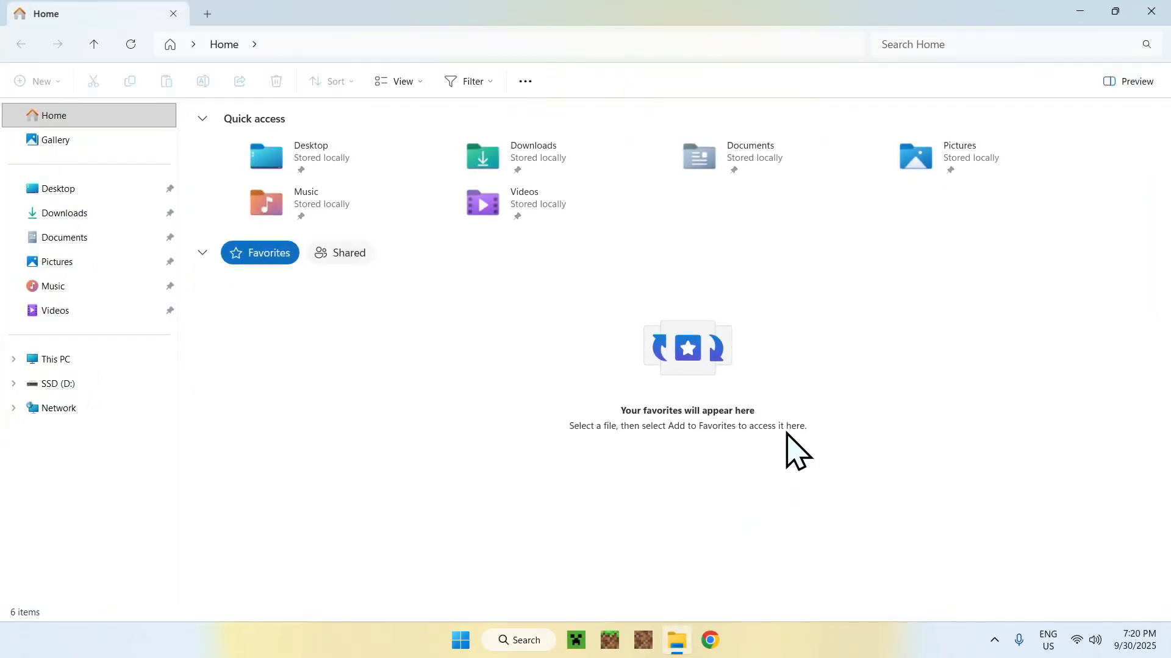
{"action": "left_click", "coordinate": [65, 212]}
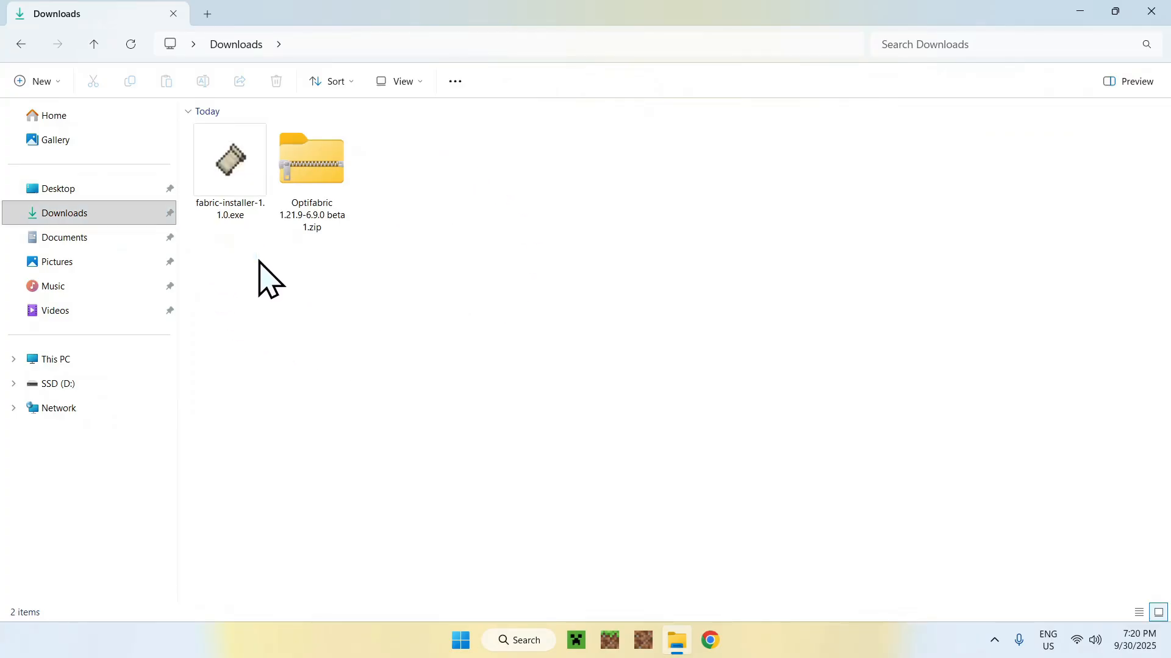
{"action": "left_click", "coordinate": [230, 158]}
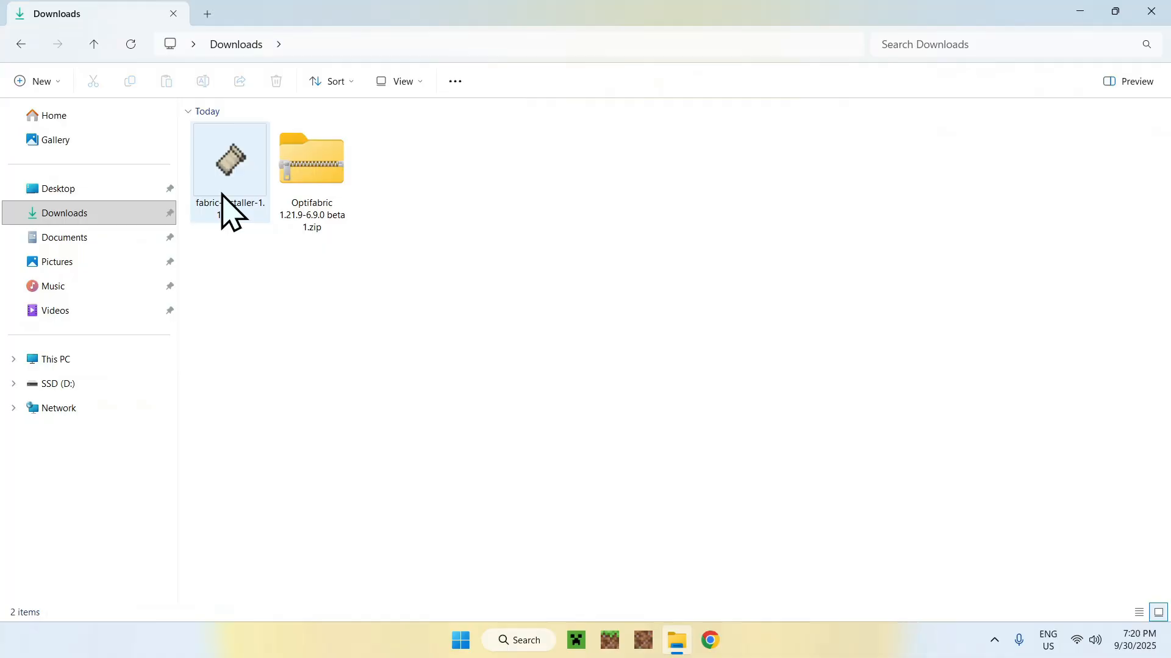
Step: Run the installer to install Fabric Loader 0.17.2 for Minecraft 1.21.9, then close it
{"action": "double_click", "coordinate": [231, 158]}
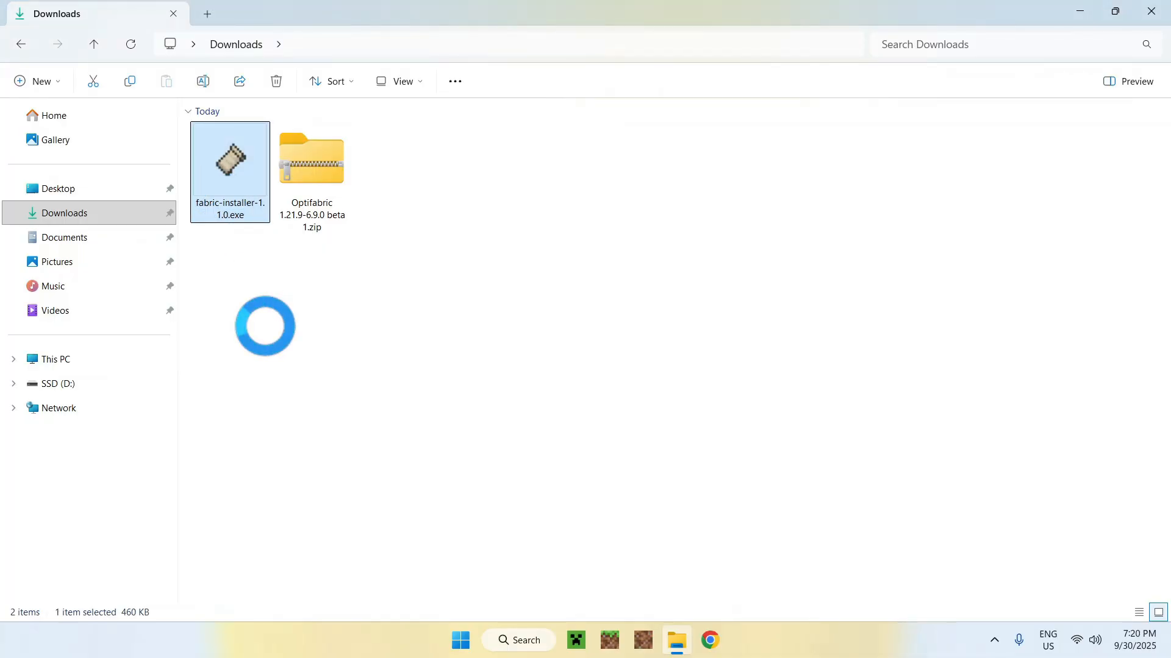
{"action": "double_click", "coordinate": [231, 158]}
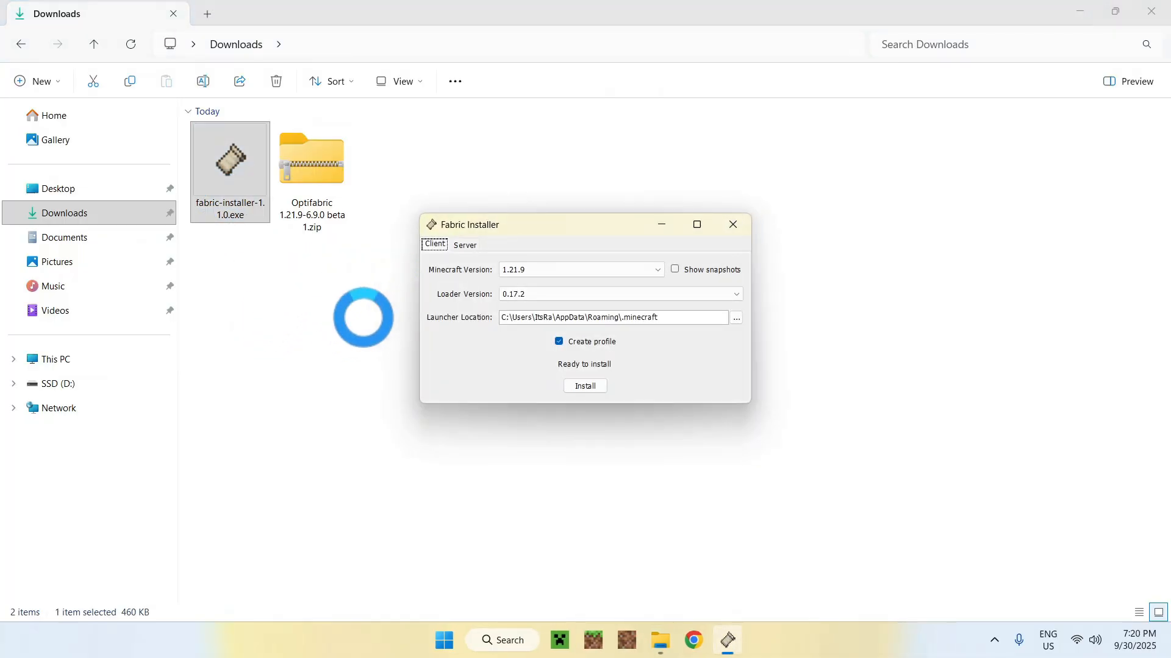
{"action": "left_click", "coordinate": [656, 270]}
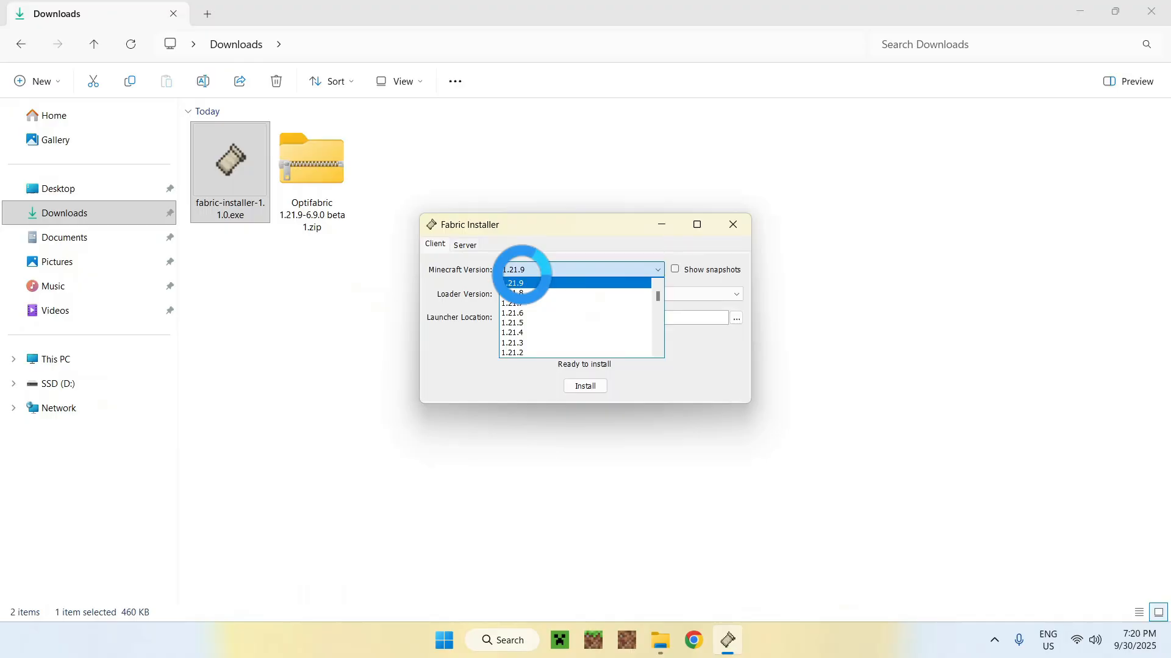
{"action": "left_click", "coordinate": [513, 282]}
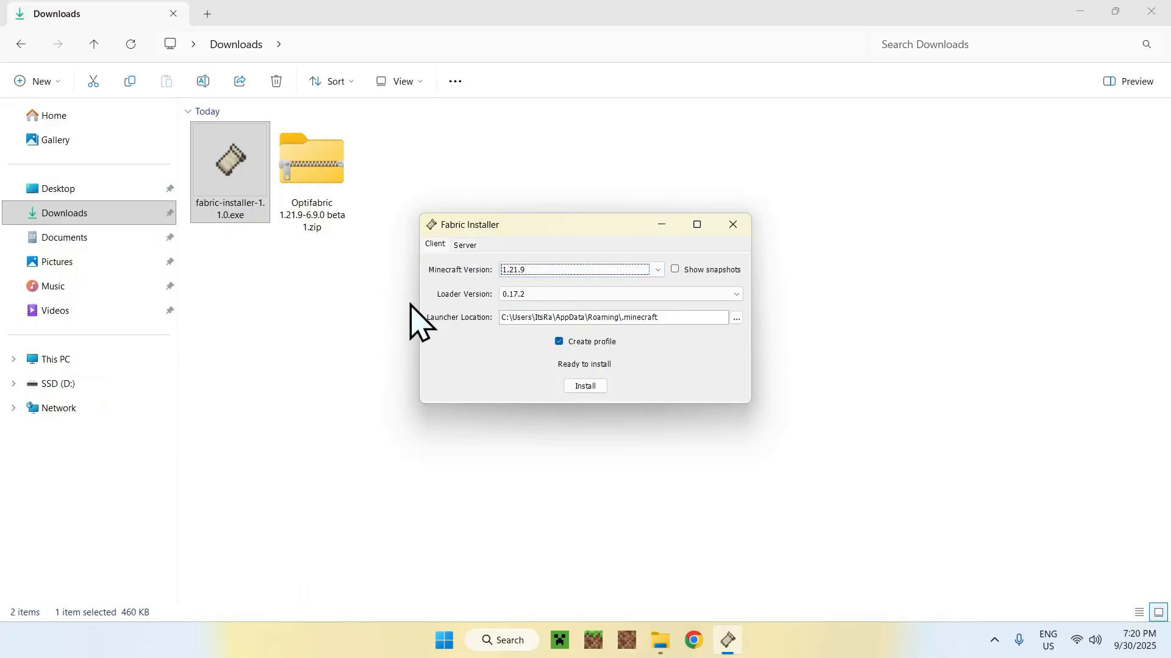
{"action": "left_click", "coordinate": [585, 387]}
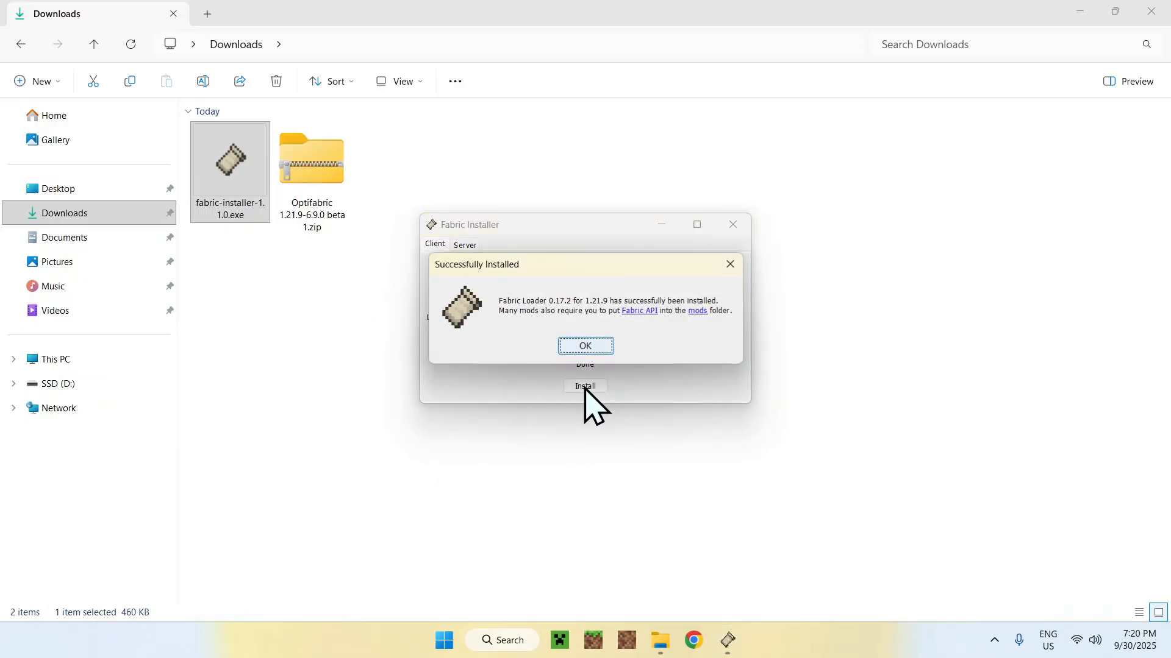
{"action": "left_click", "coordinate": [585, 345]}
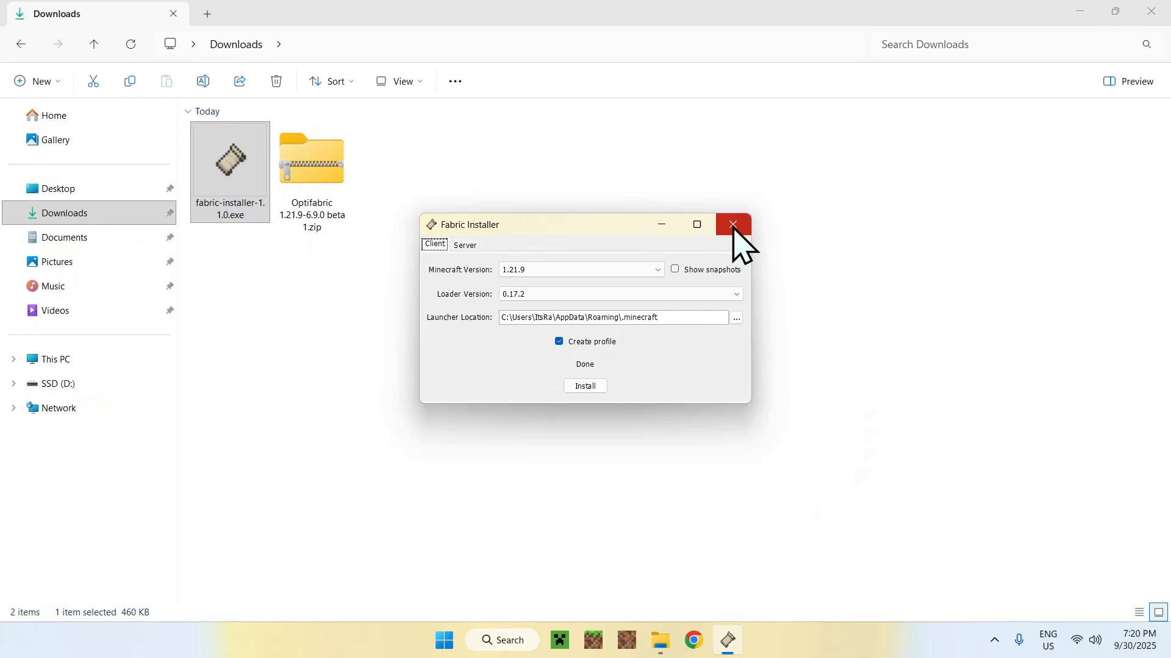
{"action": "left_click", "coordinate": [732, 224]}
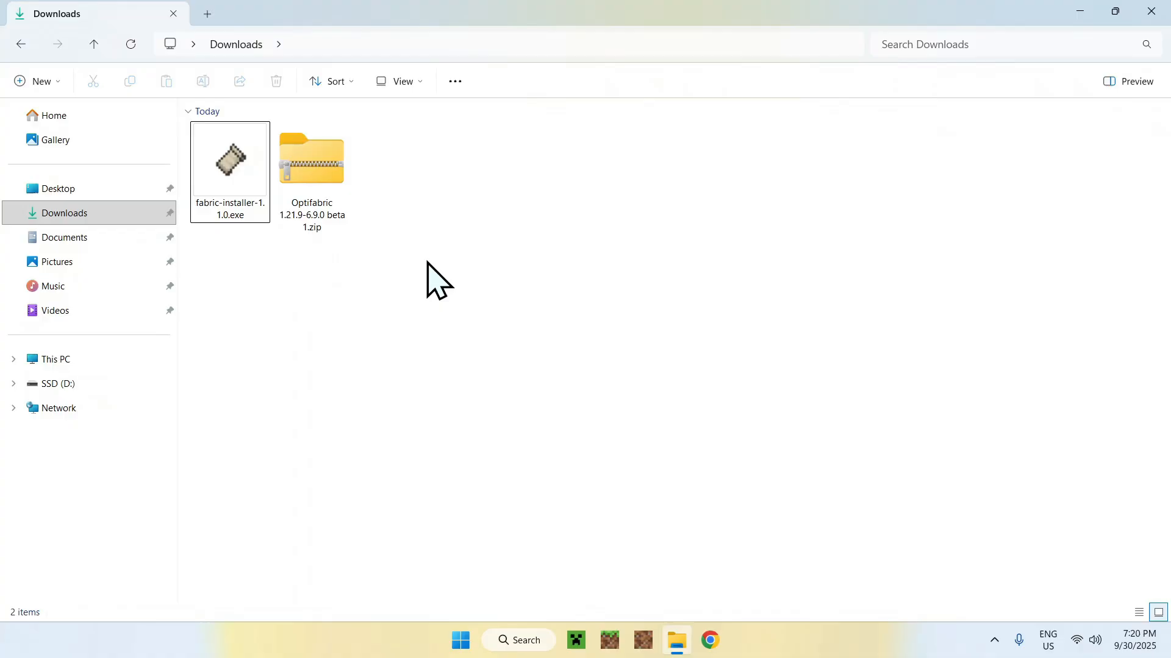
Step: Extract the Optifabric zip archive into the Downloads folder via Extract All
{"action": "left_click", "coordinate": [311, 159]}
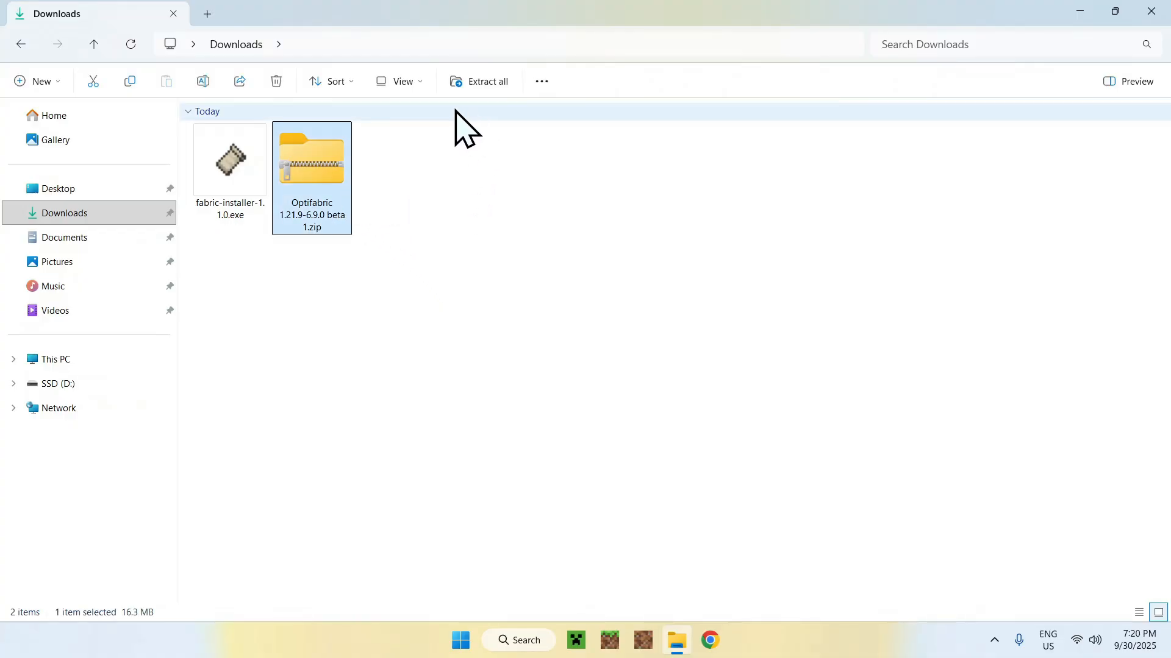
{"action": "right_click", "coordinate": [311, 158]}
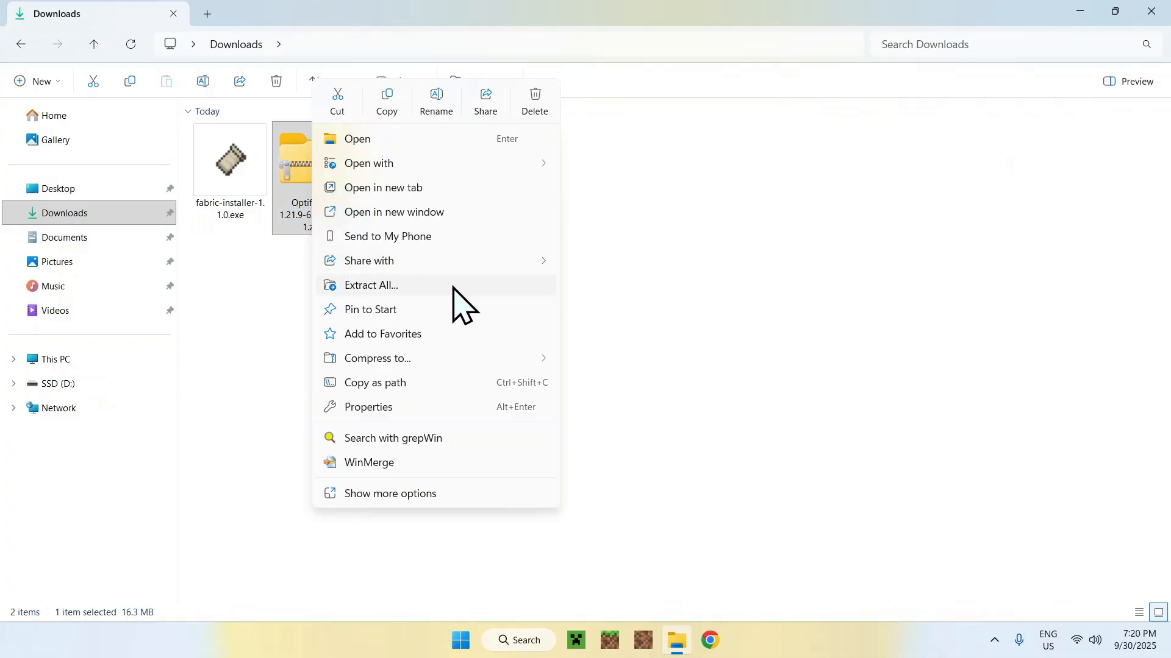
{"action": "left_click", "coordinate": [370, 285]}
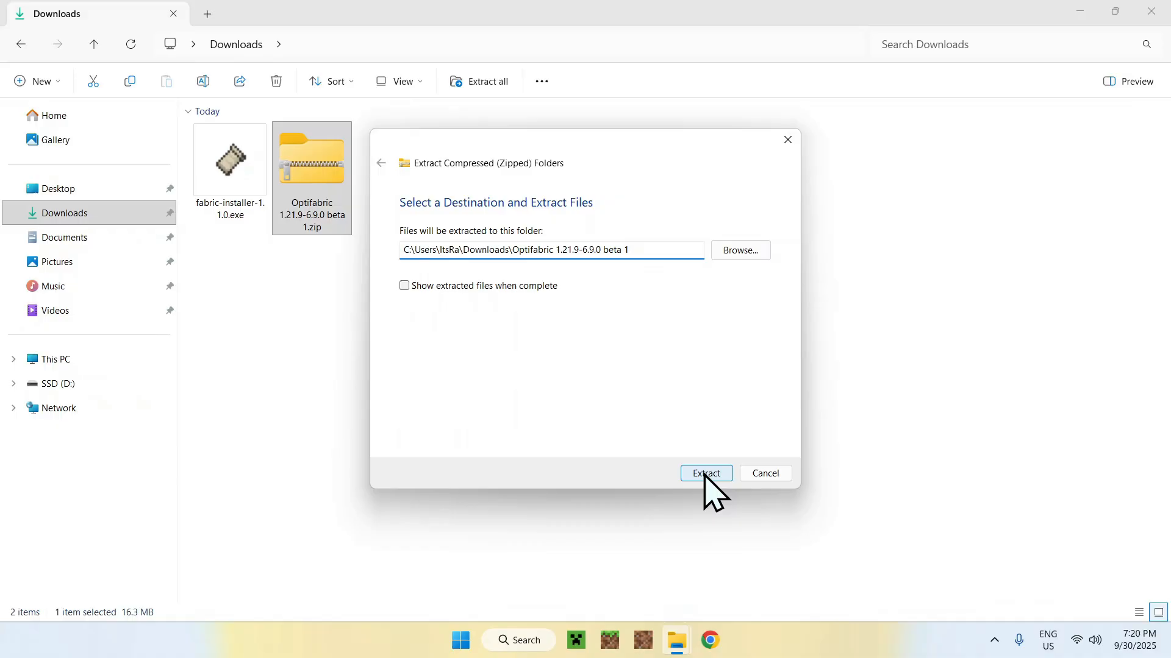
{"action": "left_click", "coordinate": [704, 473]}
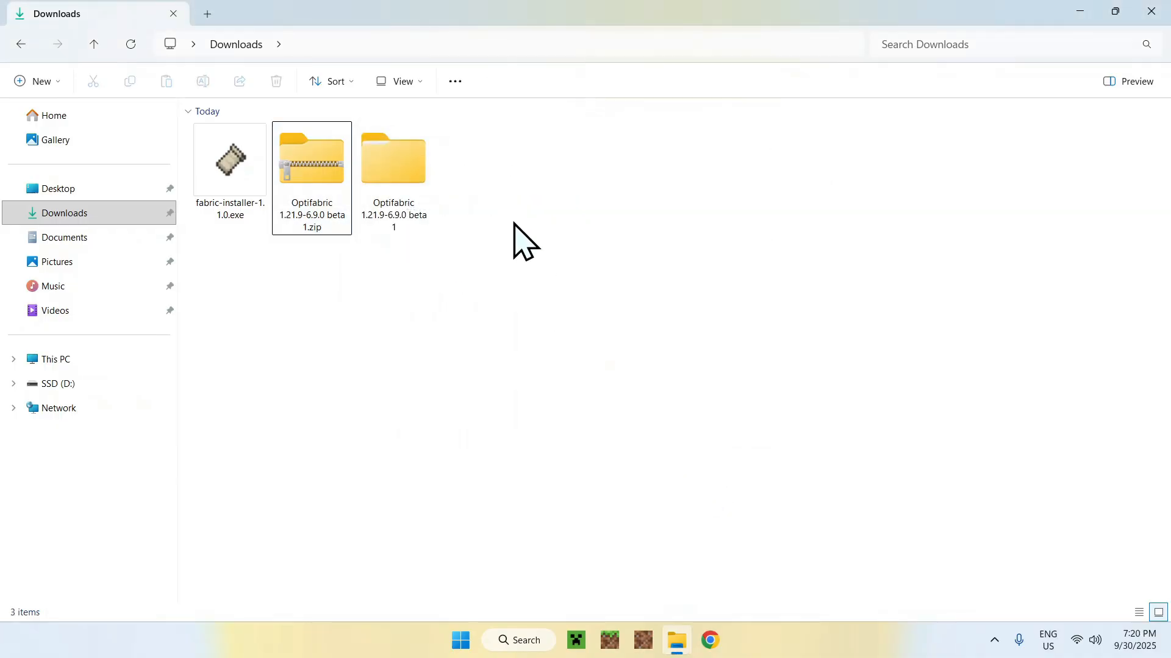
{"action": "mouse_move", "coordinate": [445, 285]}
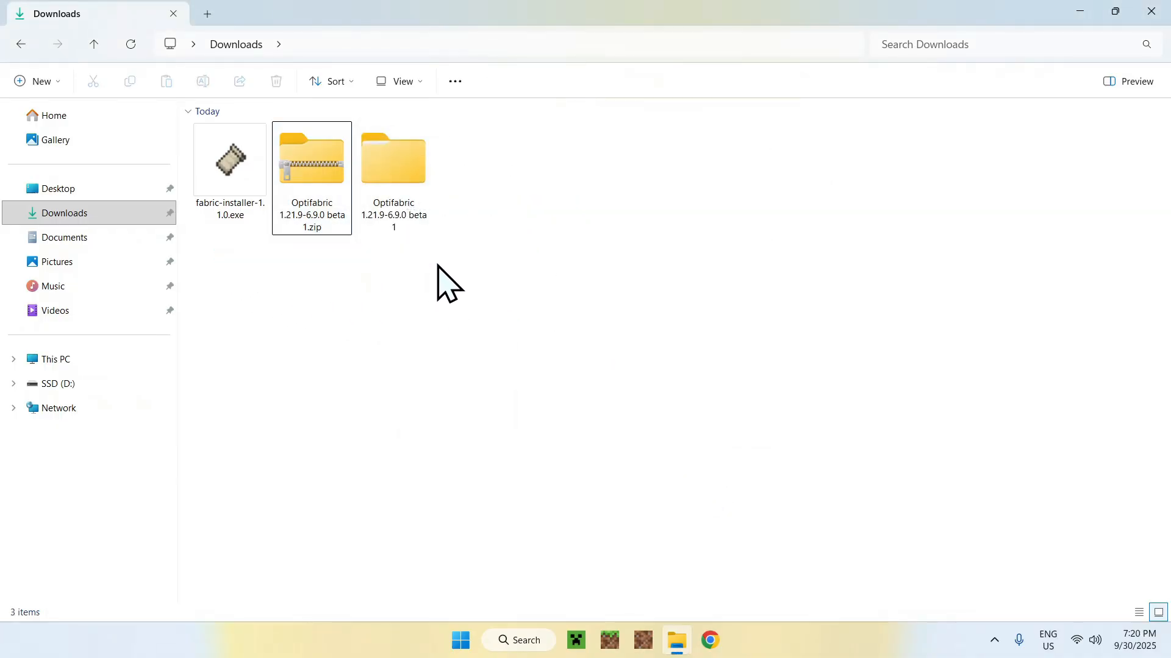
{"action": "mouse_move", "coordinate": [504, 204]}
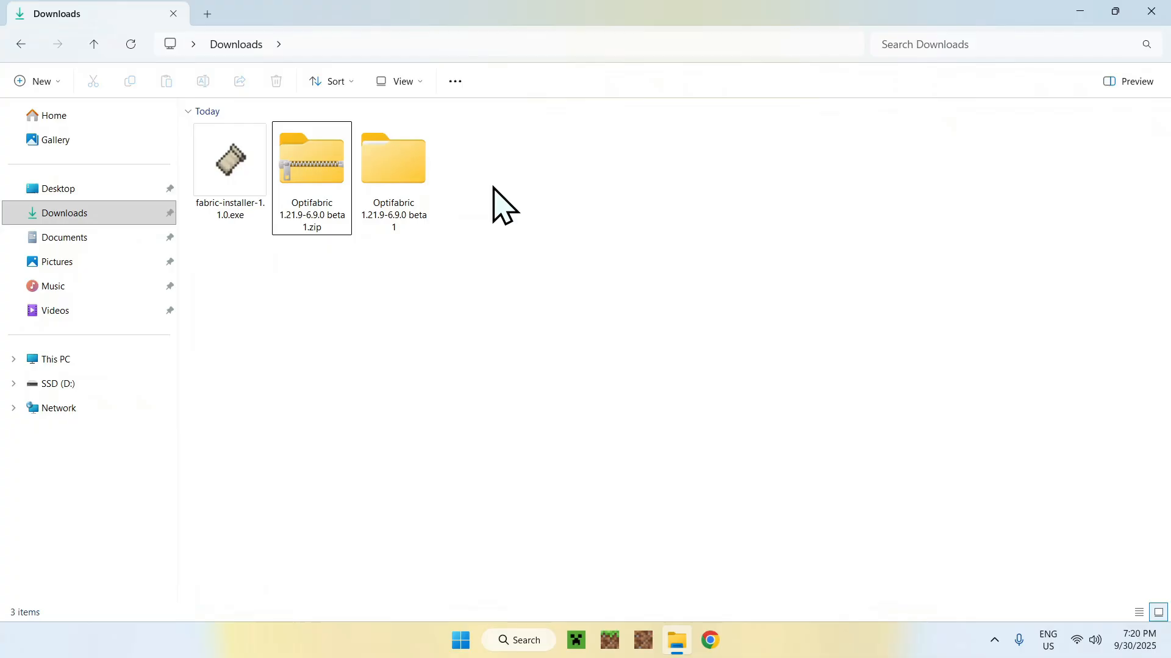
Step: Check the extracted folder's mods subfolder holds 15 jar files and return to Downloads
{"action": "double_click", "coordinate": [394, 158]}
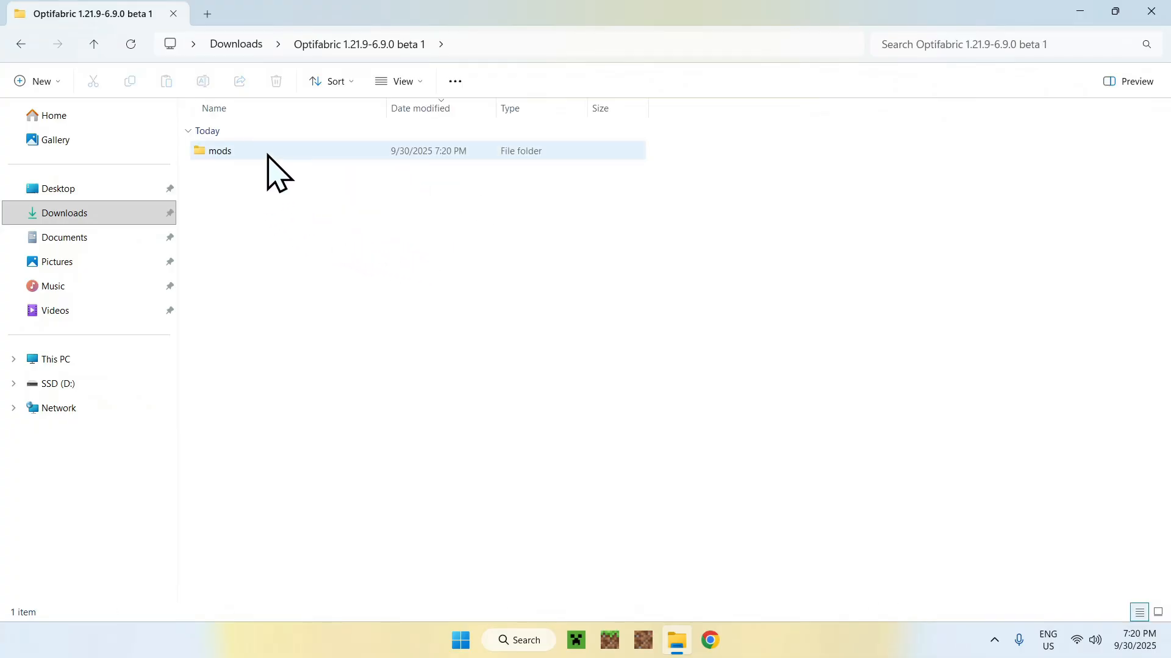
{"action": "double_click", "coordinate": [219, 150]}
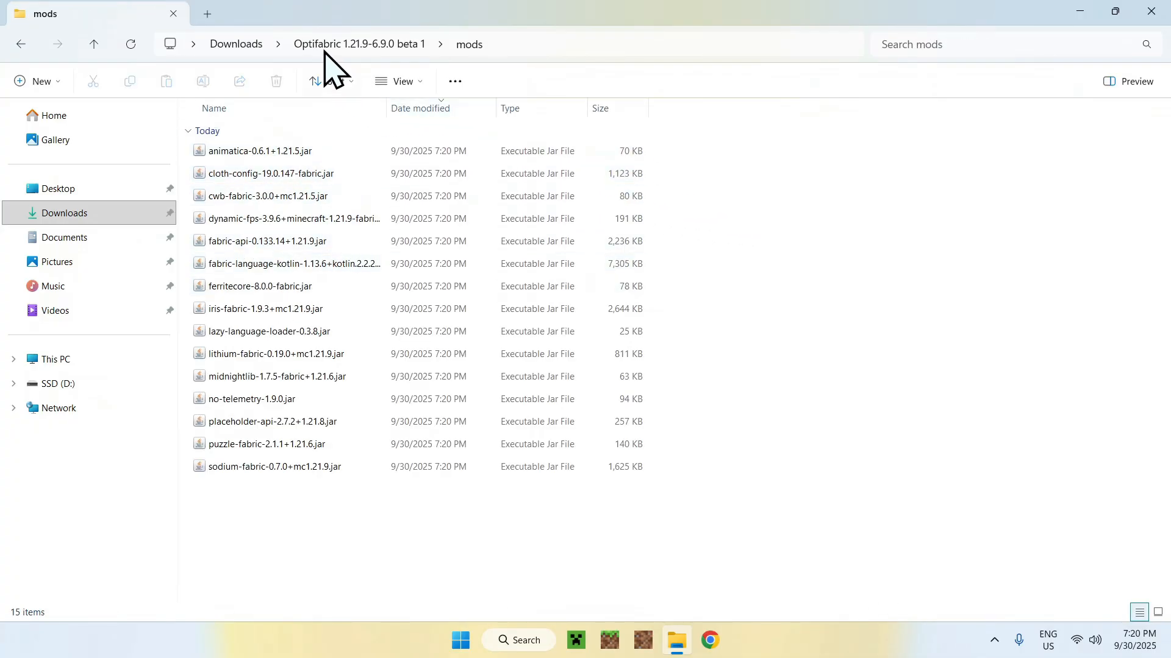
{"action": "left_click", "coordinate": [235, 44]}
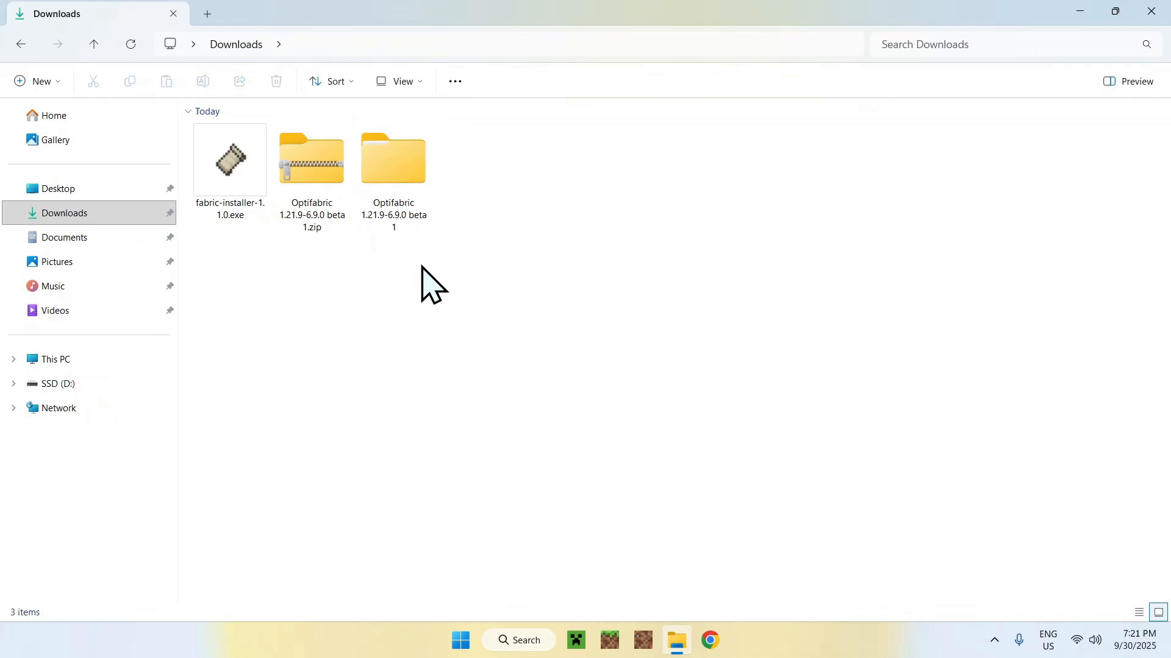
{"action": "mouse_move", "coordinate": [463, 259]}
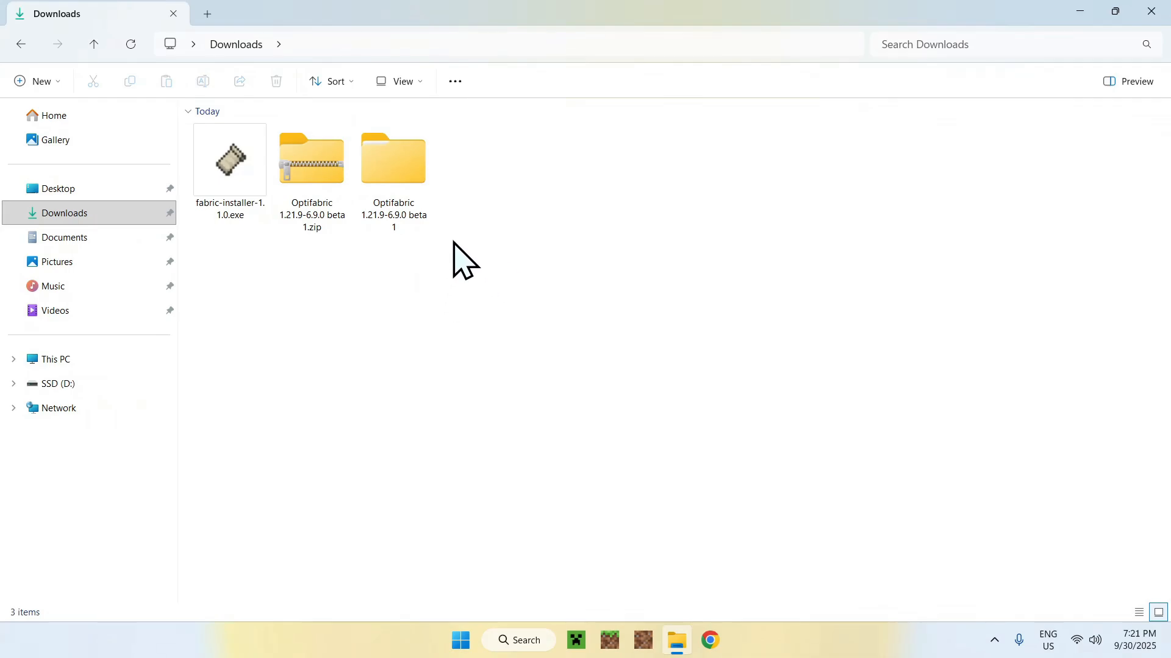
{"action": "mouse_move", "coordinate": [515, 317]}
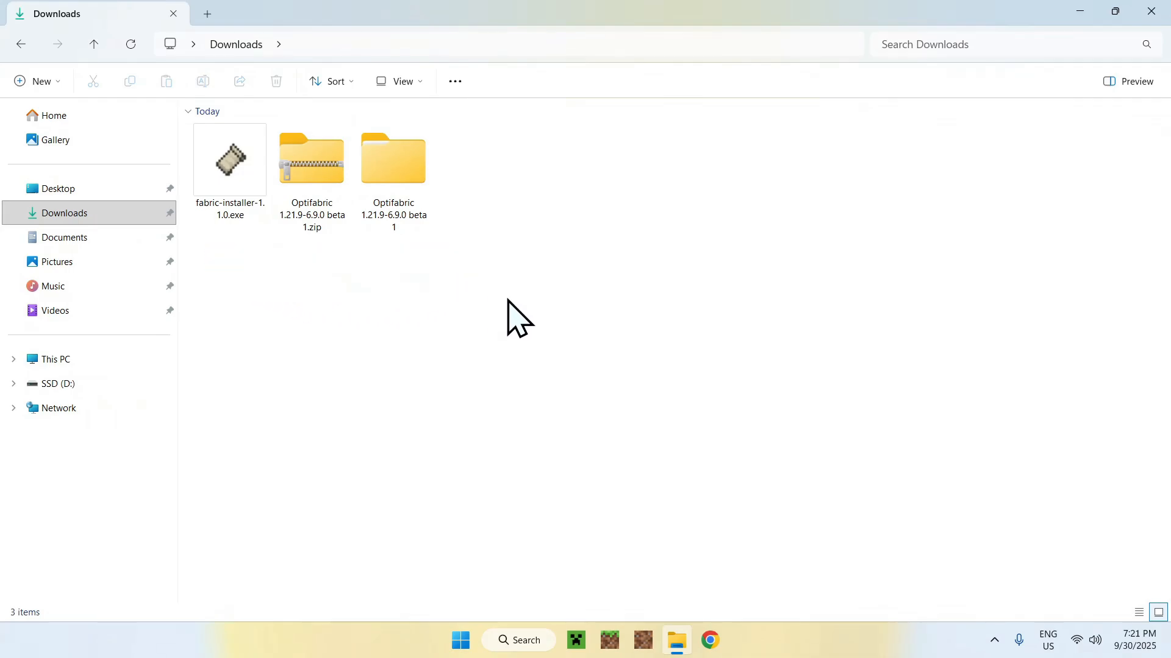
{"action": "mouse_move", "coordinate": [344, 455]}
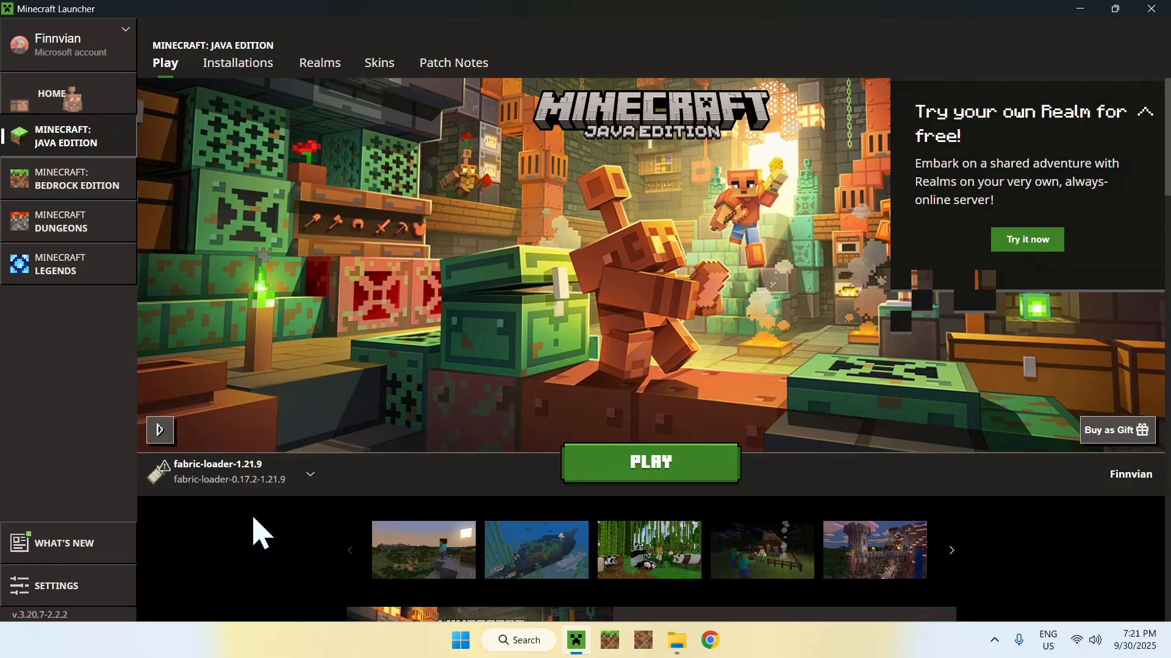
Step: Open the fabric-loader-1.21.9 installation's game folder from the Installations list
{"action": "left_click", "coordinate": [309, 474]}
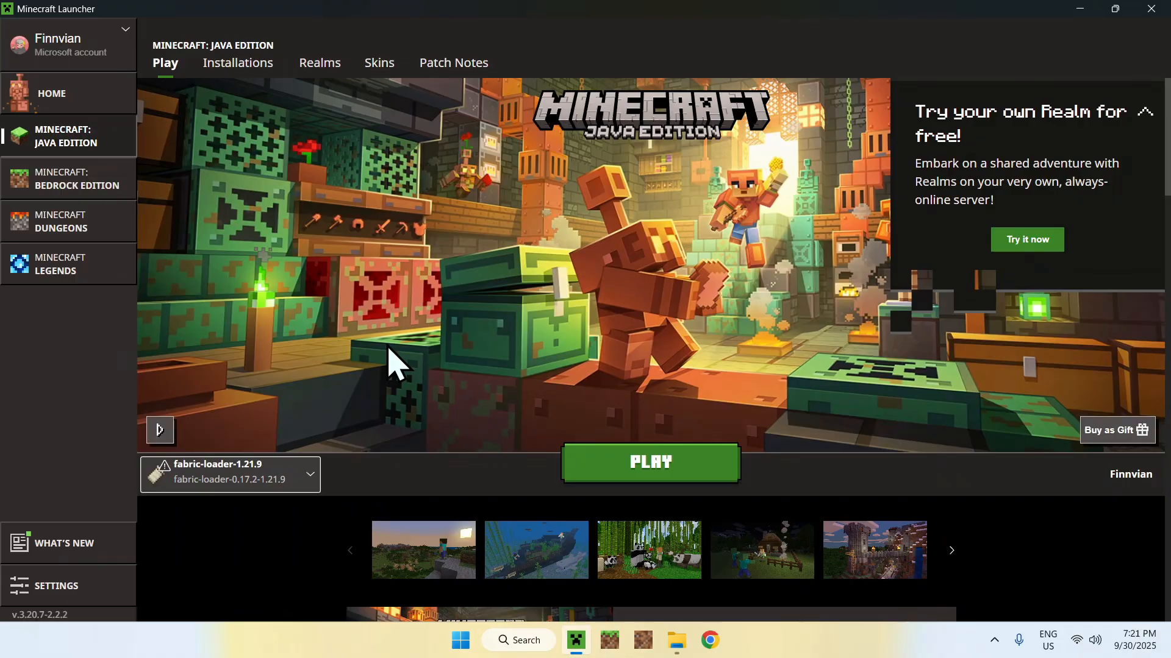
{"action": "mouse_move", "coordinate": [268, 109]}
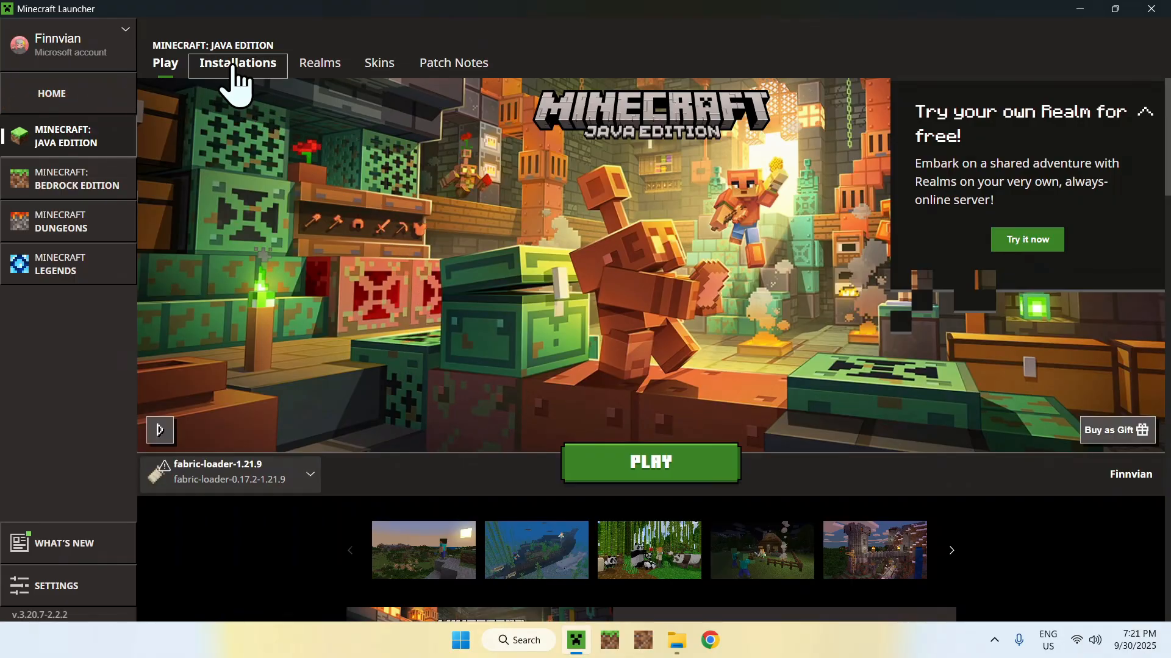
{"action": "left_click", "coordinate": [238, 63]}
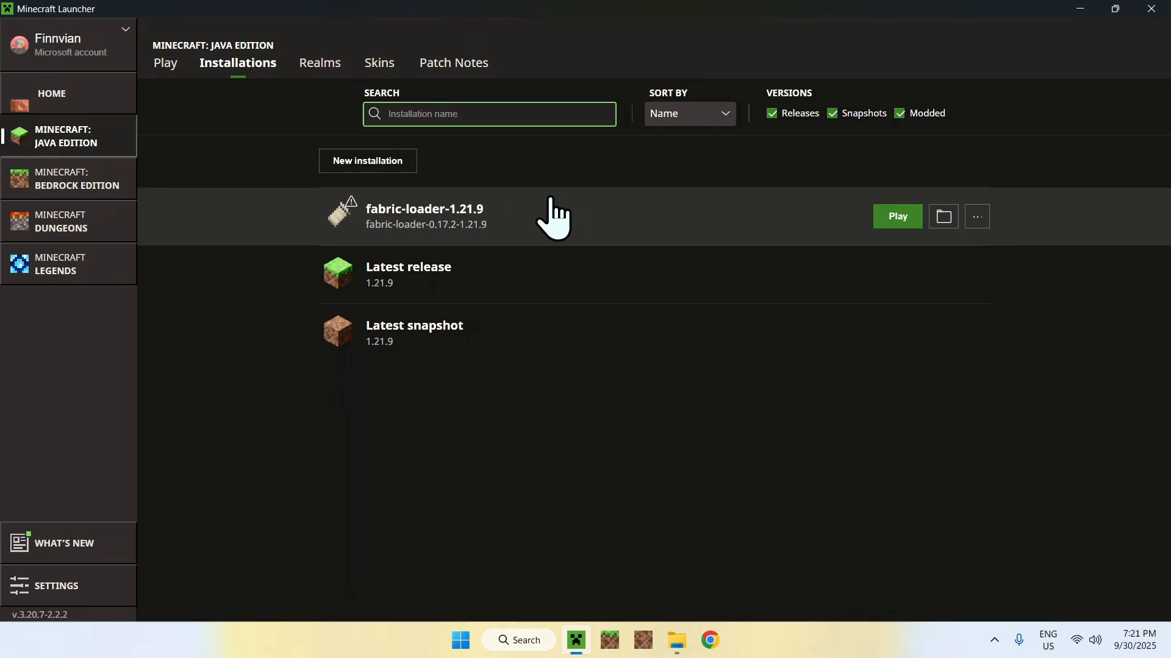
{"action": "mouse_move", "coordinate": [943, 217]}
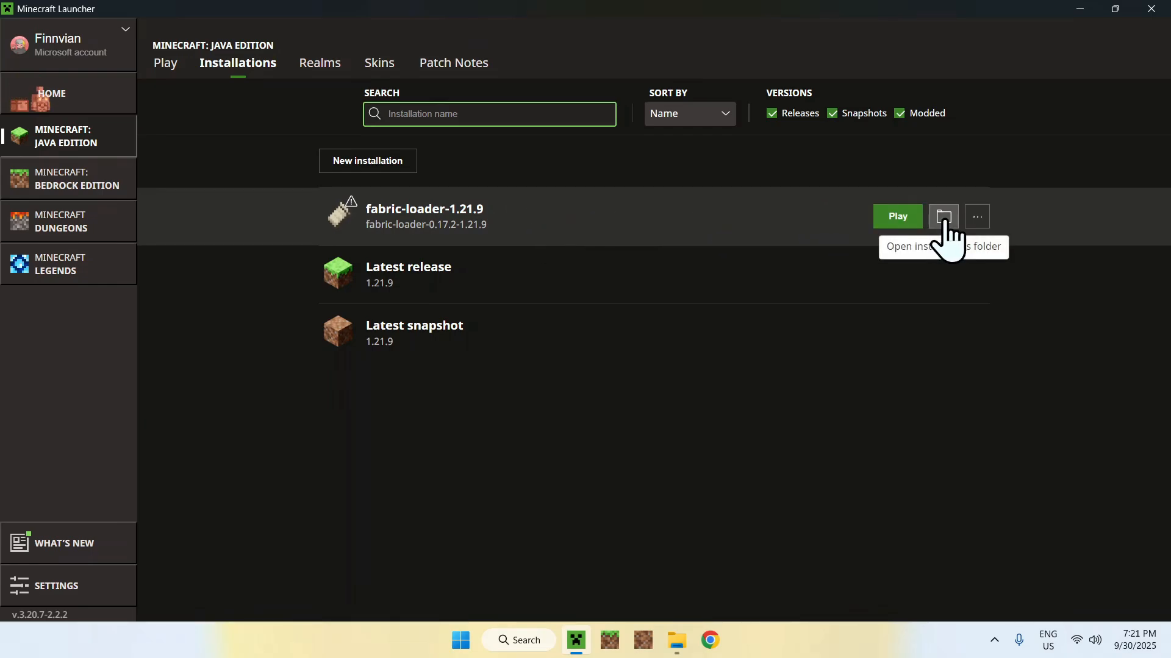
{"action": "left_click", "coordinate": [942, 218]}
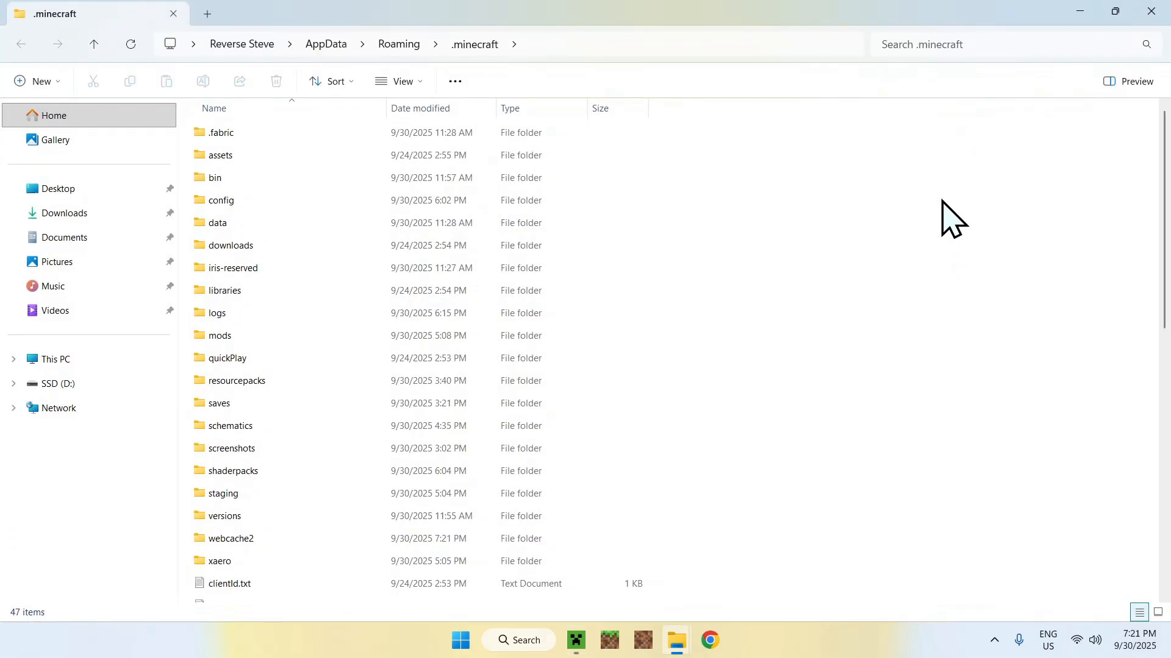
Step: Check that the .minecraft mods folder is empty, then return to Downloads
{"action": "left_click", "coordinate": [219, 335]}
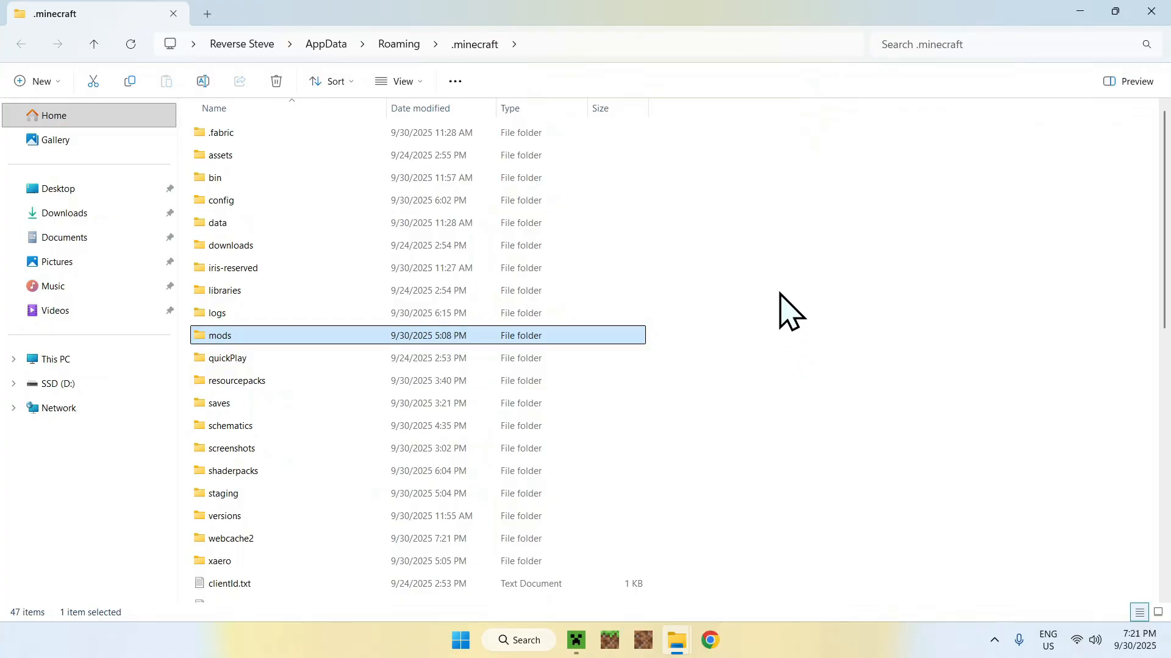
{"action": "double_click", "coordinate": [219, 335]}
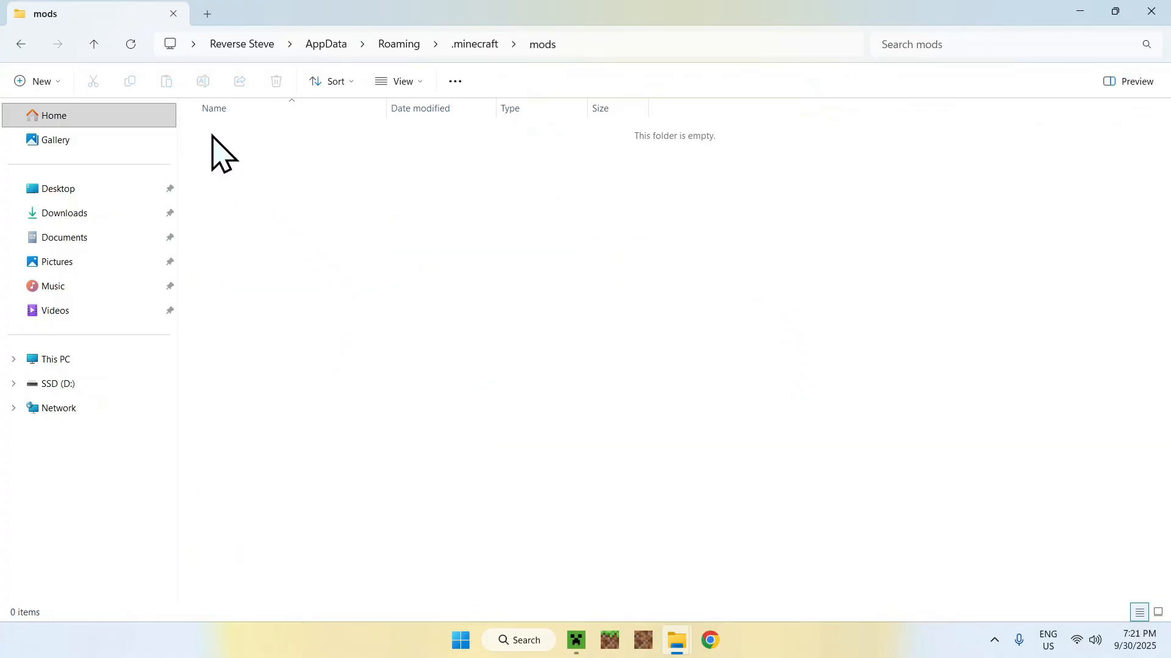
{"action": "mouse_move", "coordinate": [486, 285]}
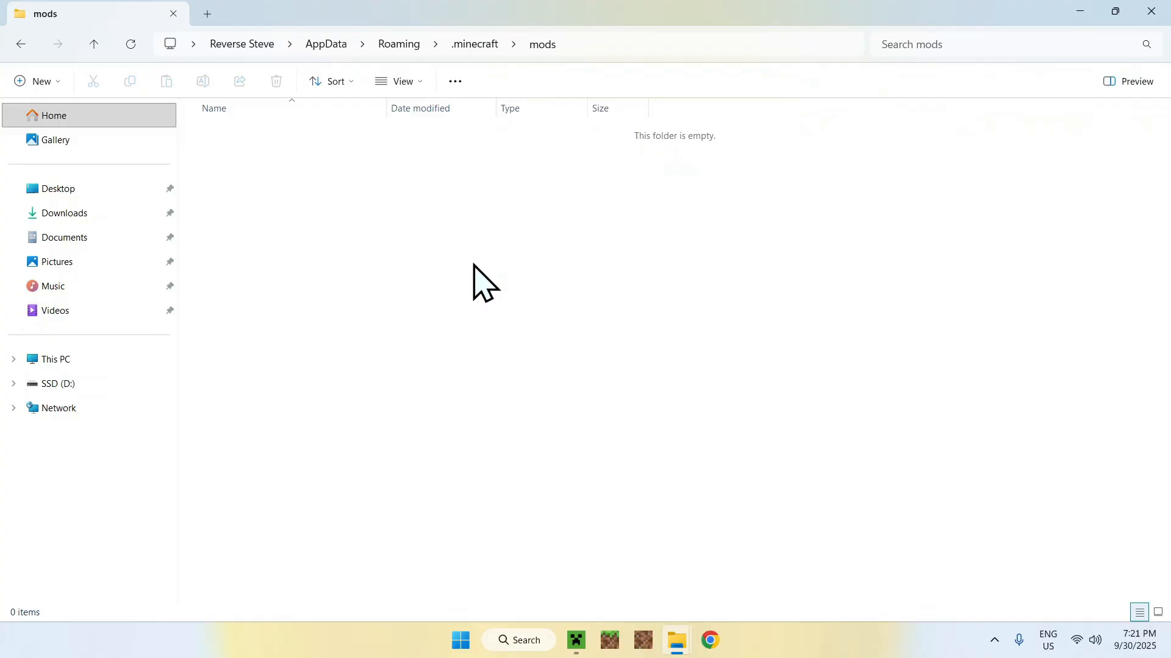
{"action": "left_click", "coordinate": [65, 212]}
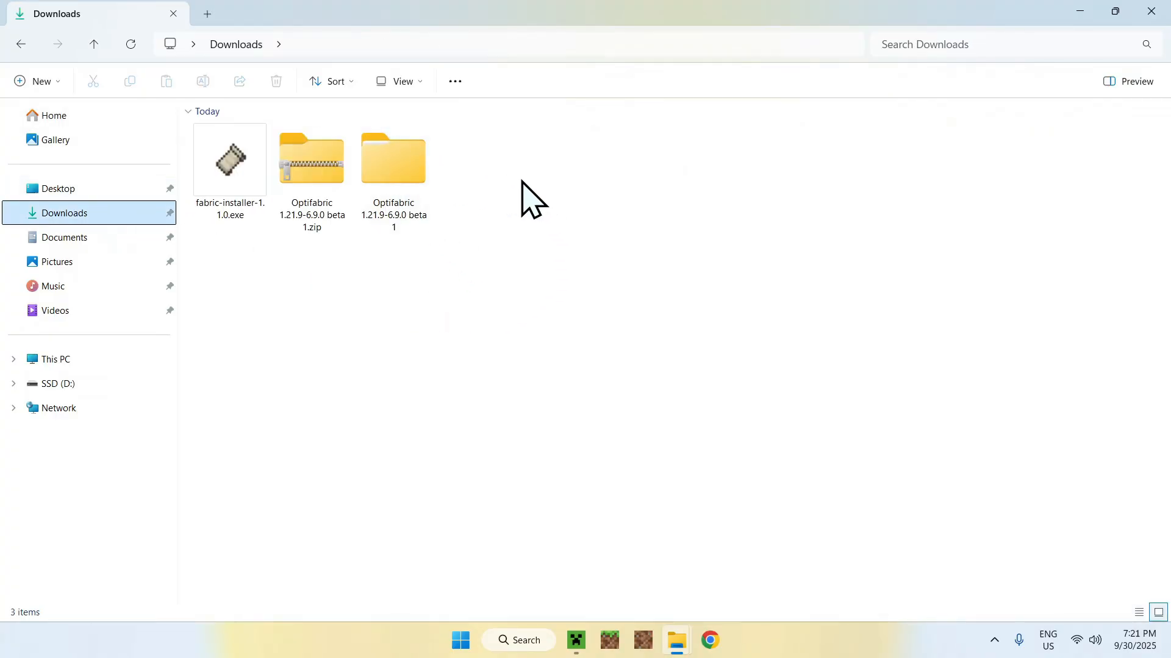
Step: Copy all fifteen mod jars from the Optifabric 1.21.9-6.9.0 beta 1 mods folder
{"action": "double_click", "coordinate": [394, 158]}
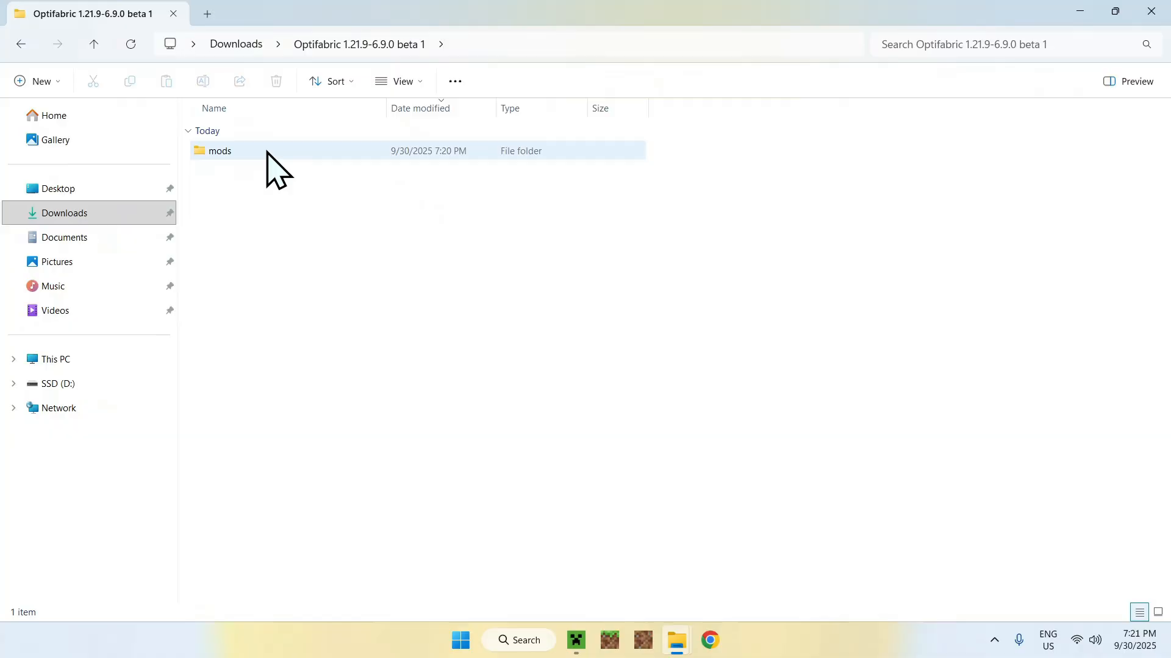
{"action": "double_click", "coordinate": [219, 150]}
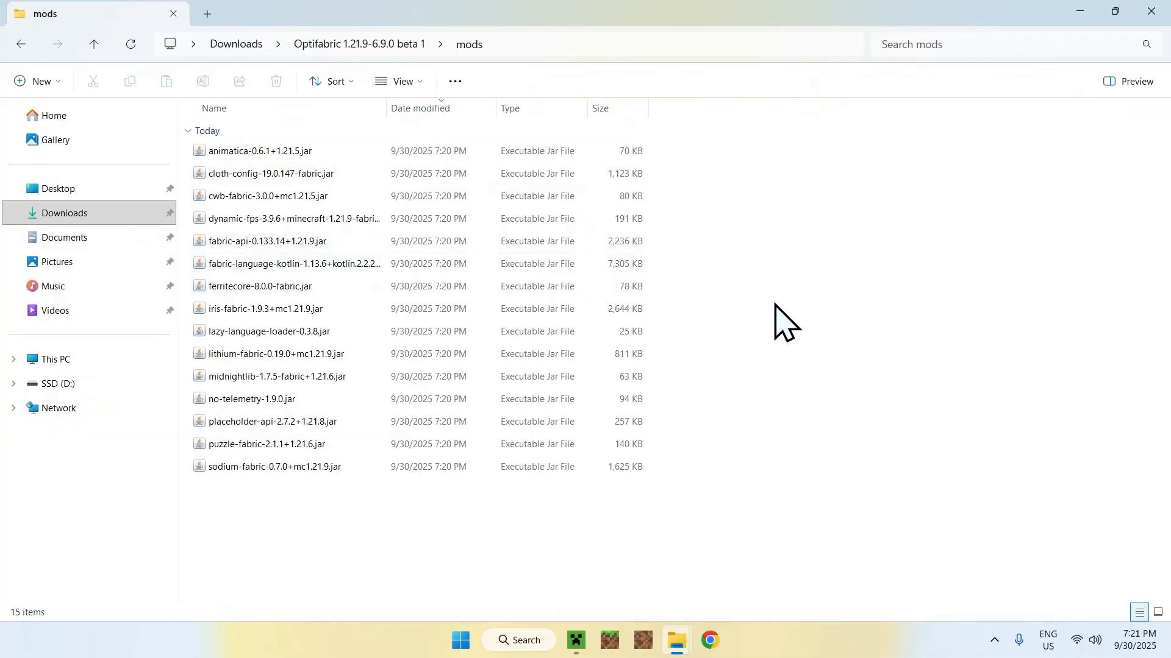
{"action": "key", "text": "ctrl+a"}
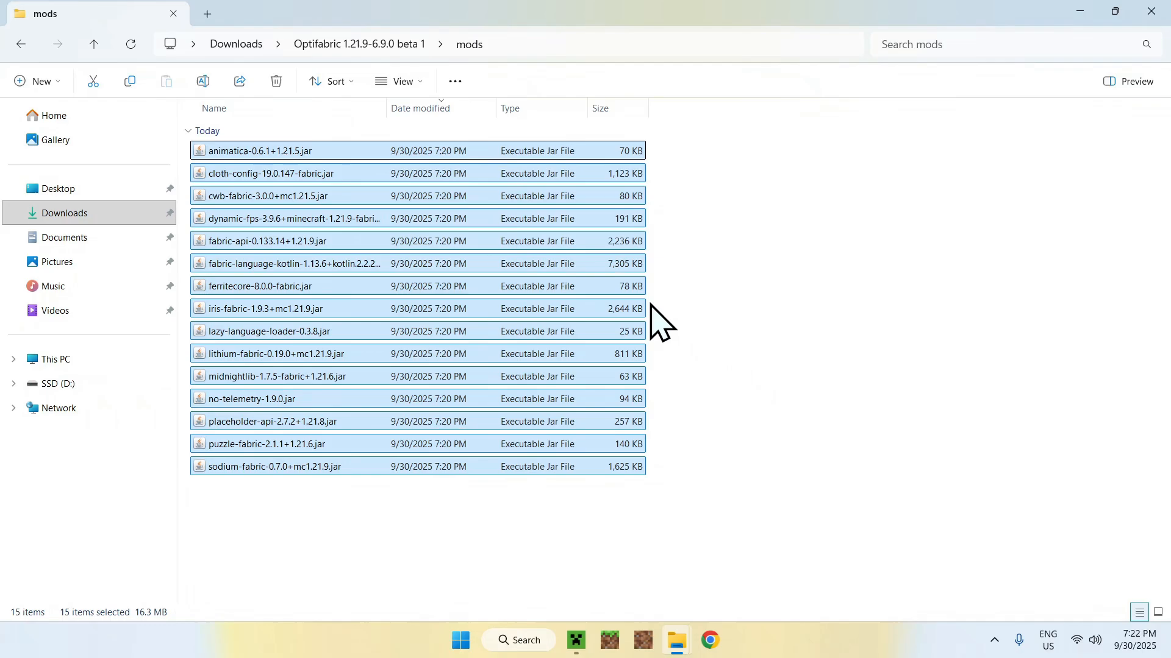
{"action": "mouse_move", "coordinate": [129, 80]}
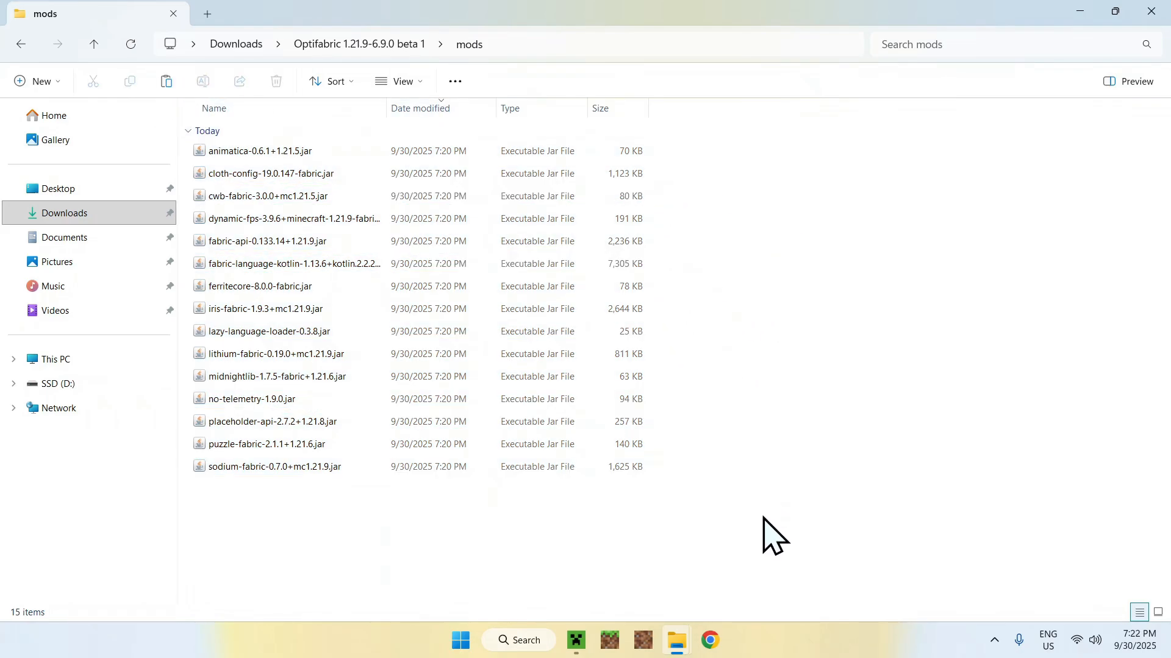
{"action": "key", "text": "ctrl+a"}
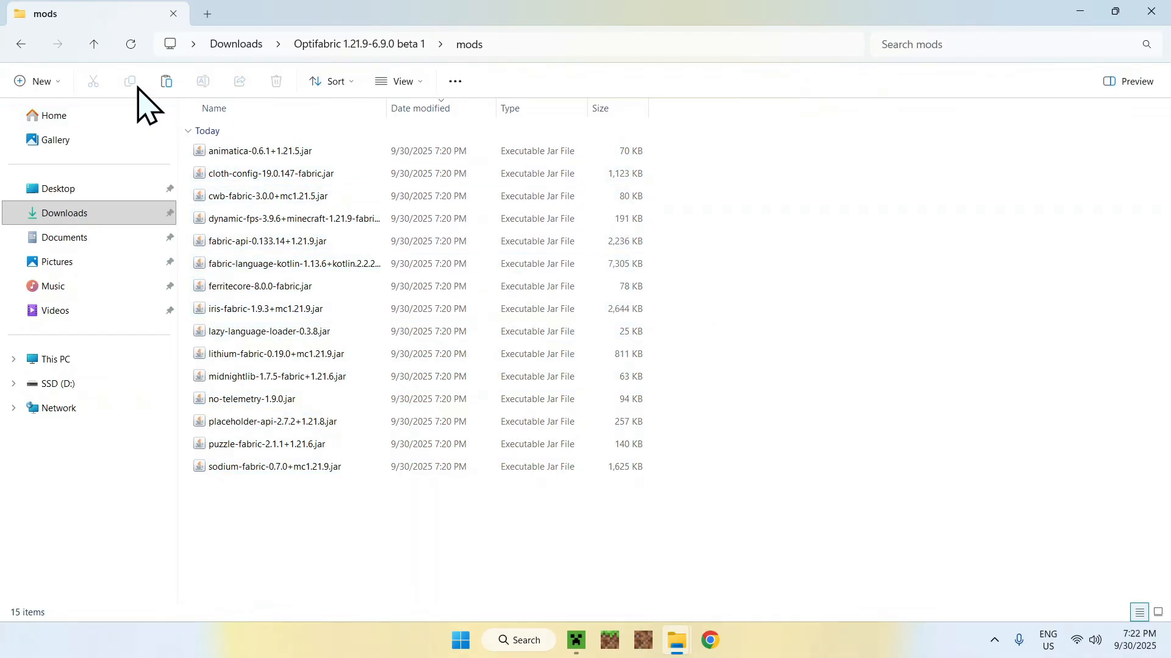
{"action": "mouse_move", "coordinate": [32, 64]}
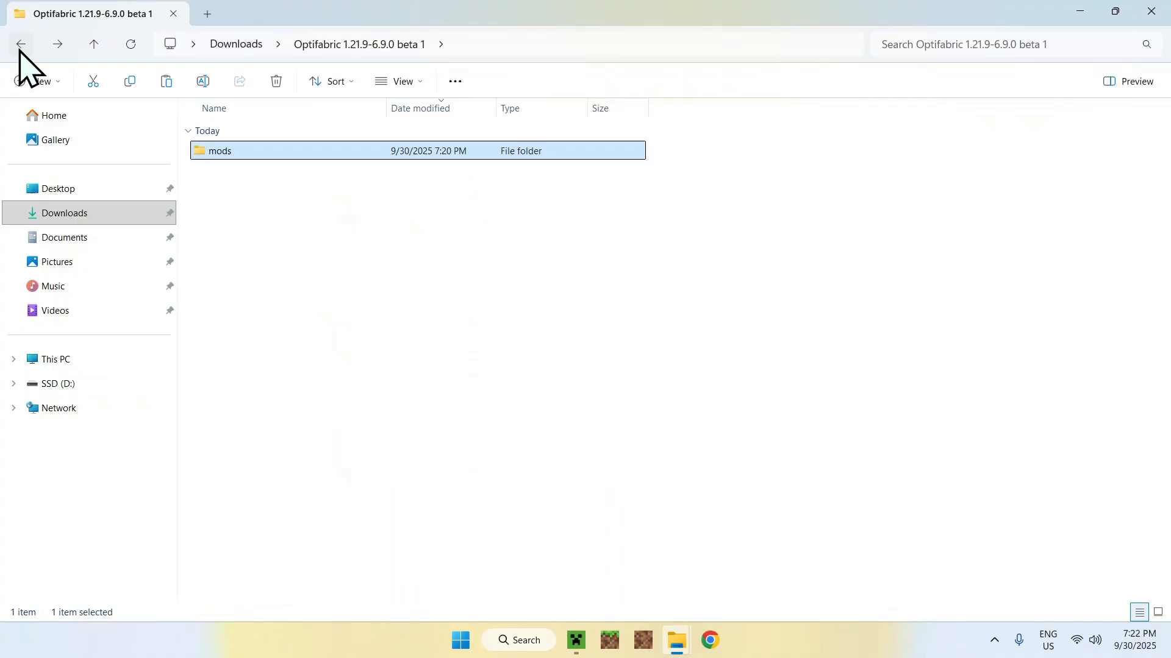
{"action": "double_click", "coordinate": [220, 151]}
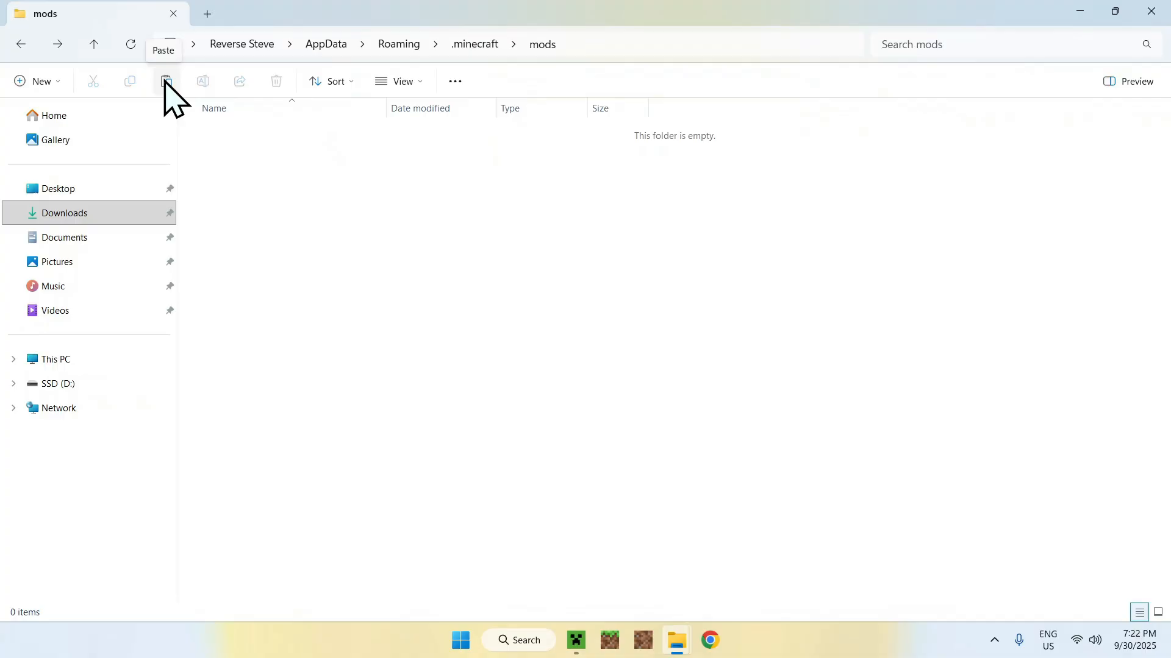
Step: Paste the fifteen jars into .minecraft mods and return to the Minecraft Launcher
{"action": "left_click", "coordinate": [166, 80]}
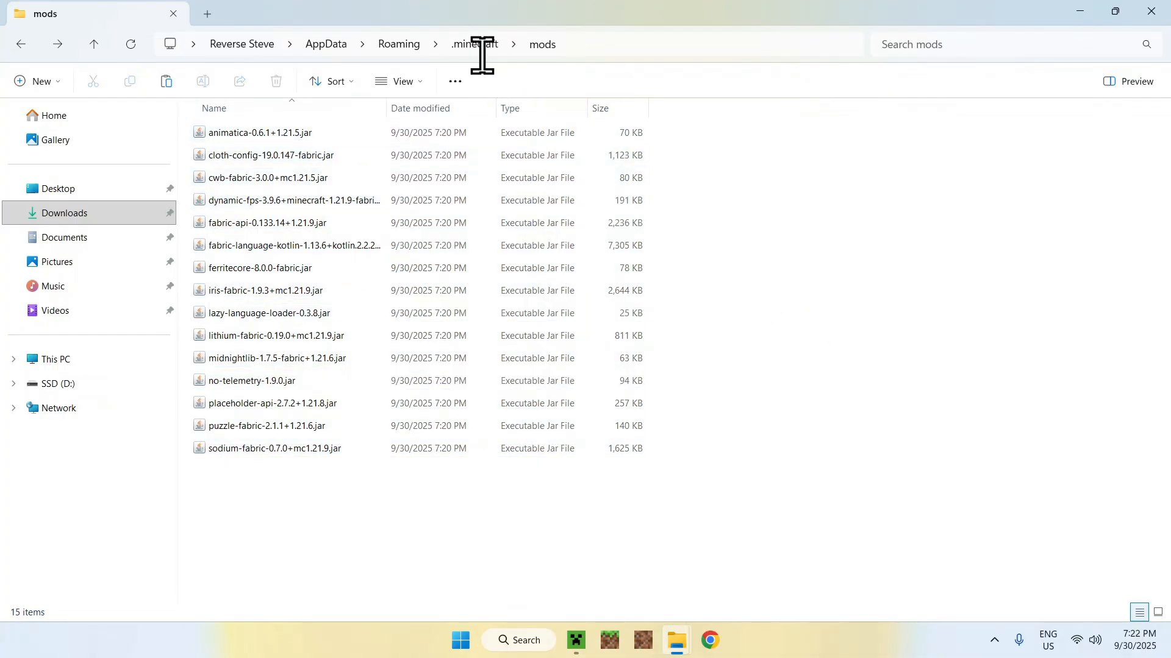
{"action": "mouse_move", "coordinate": [513, 321]}
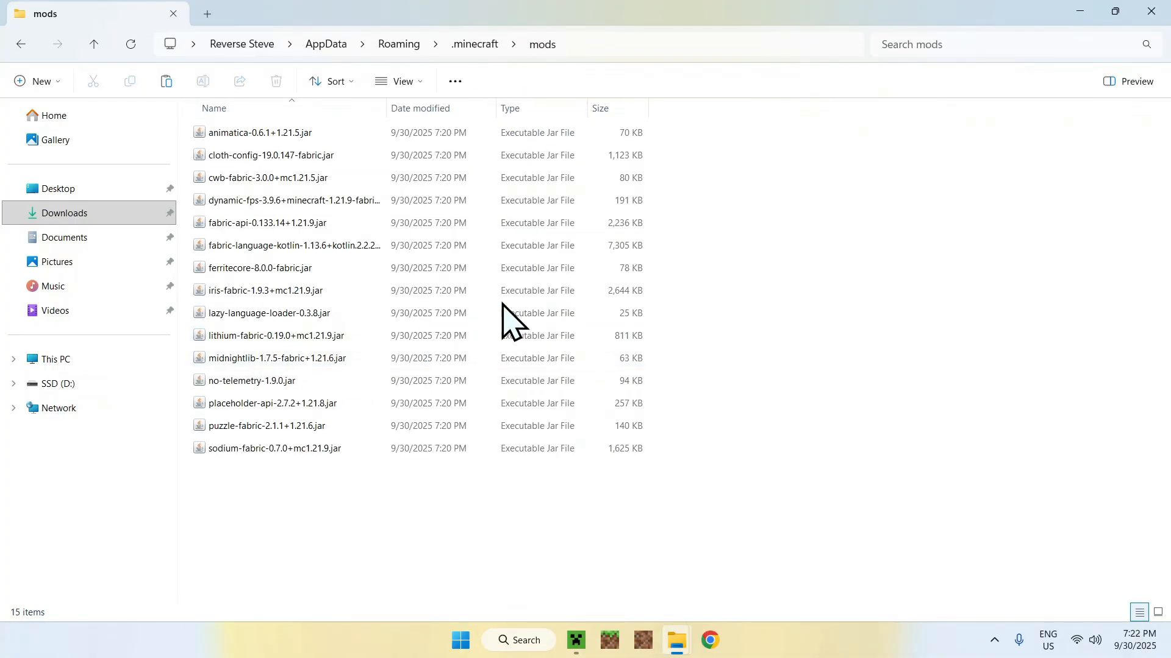
{"action": "mouse_move", "coordinate": [830, 243]}
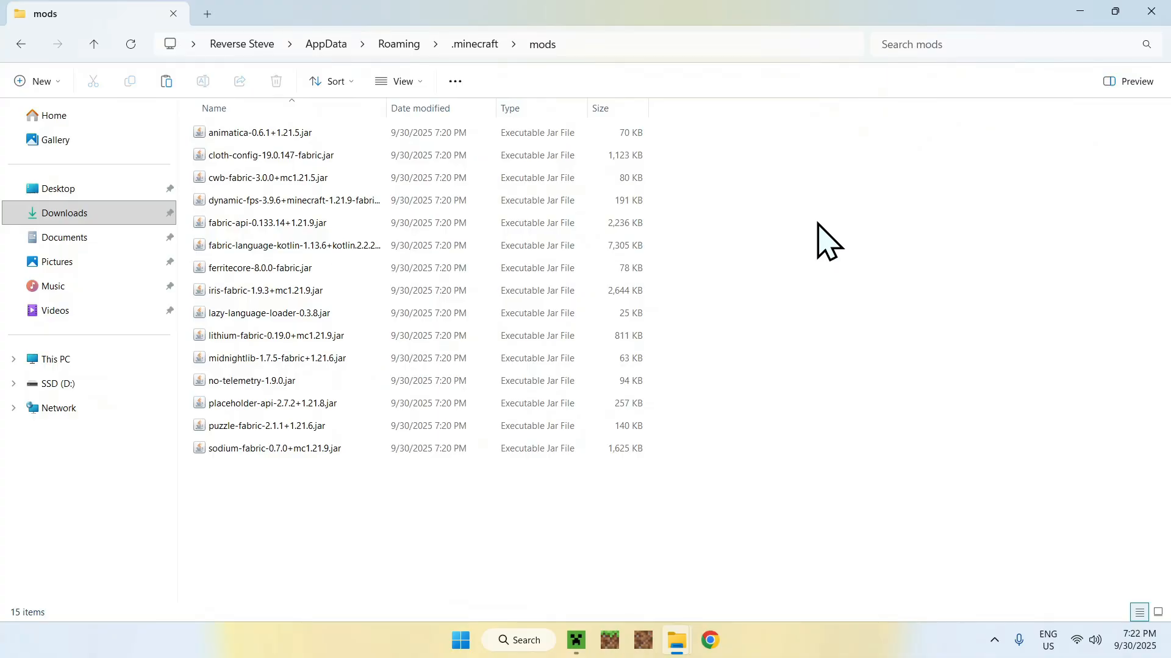
{"action": "mouse_move", "coordinate": [668, 538]}
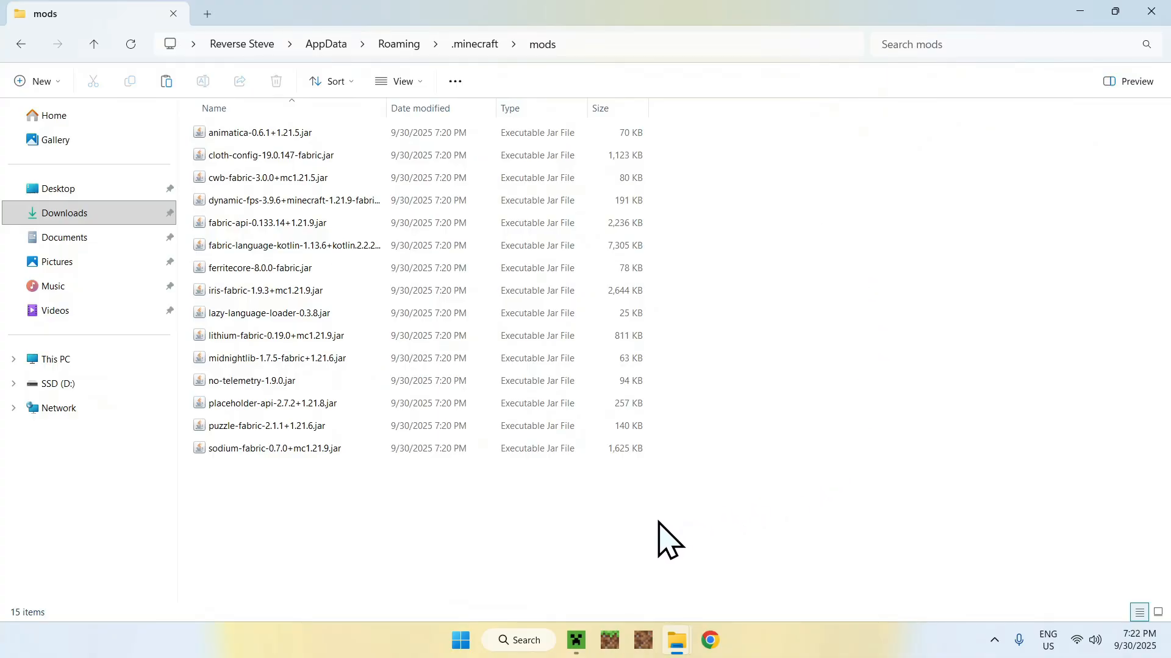
{"action": "left_click", "coordinate": [574, 640]}
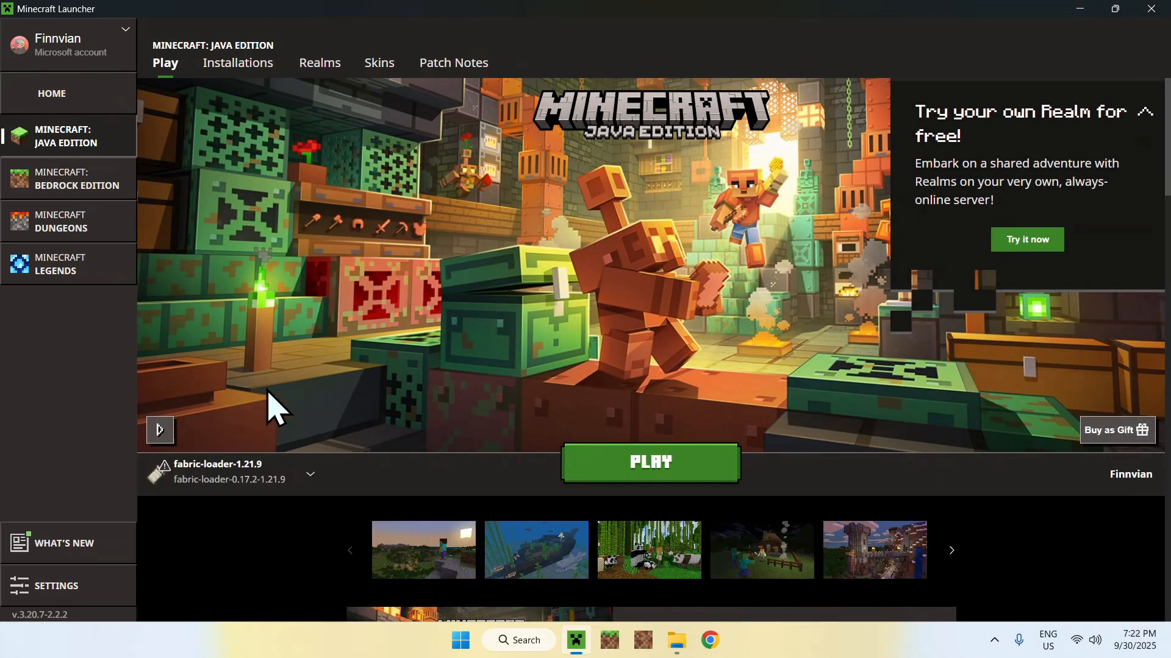
Step: Launch the fabric-loader-1.21.9 installation with PLAY
{"action": "left_click", "coordinate": [649, 462]}
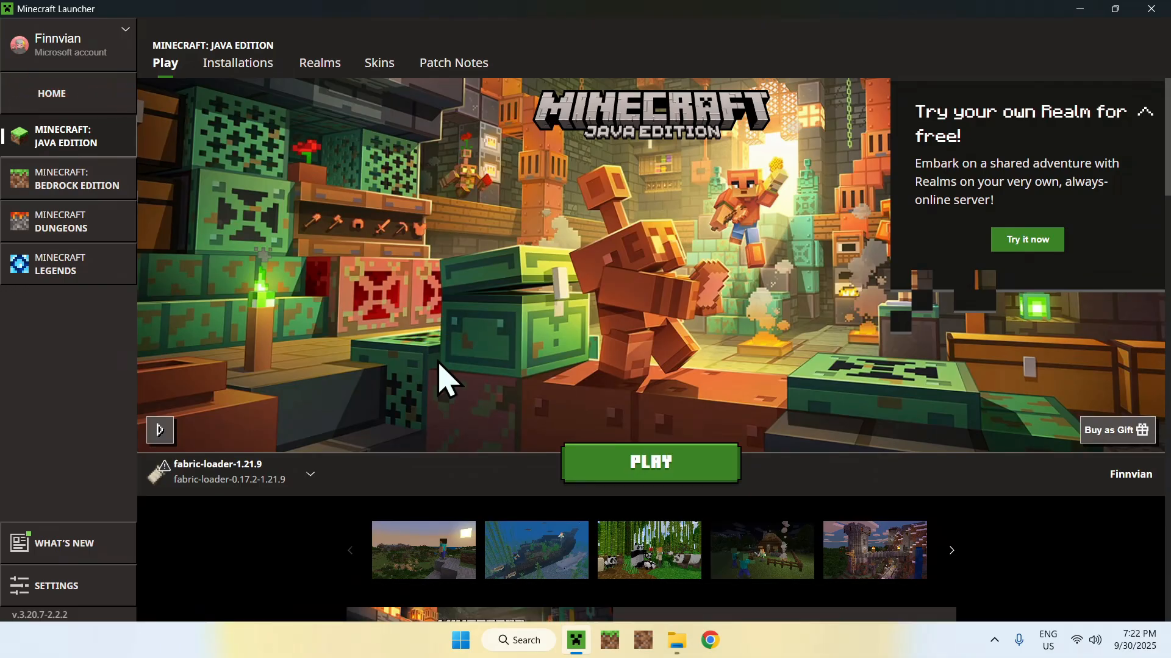
{"action": "left_click", "coordinate": [648, 461]}
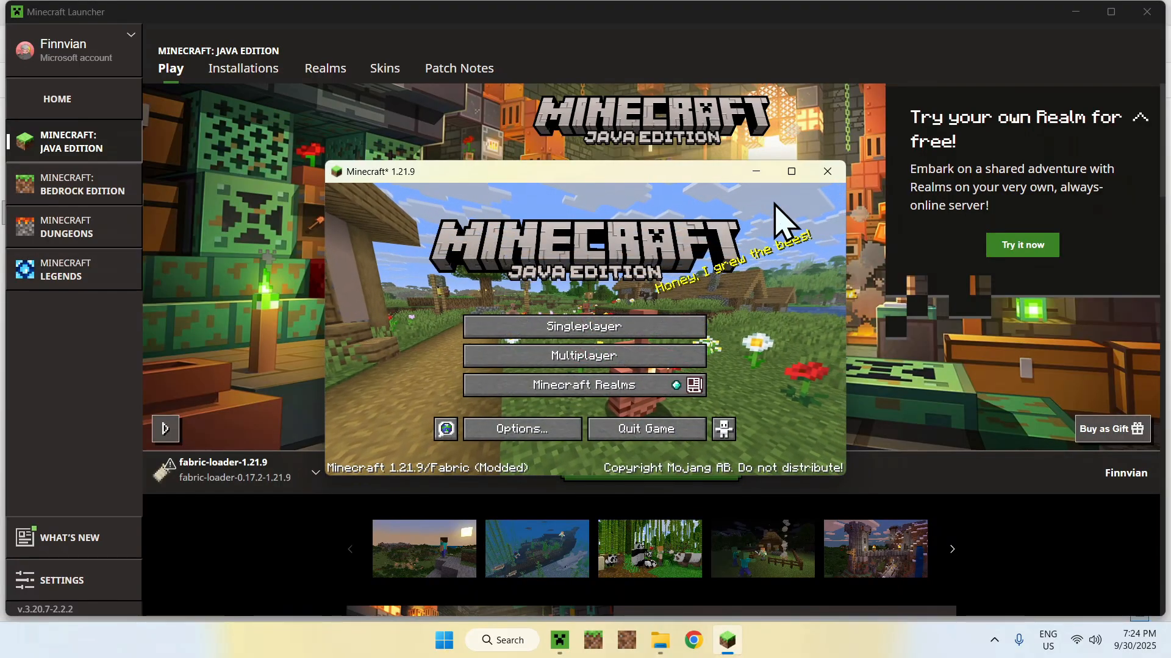
Step: Maximize the game window and enter a singleplayer world
{"action": "left_click", "coordinate": [790, 171]}
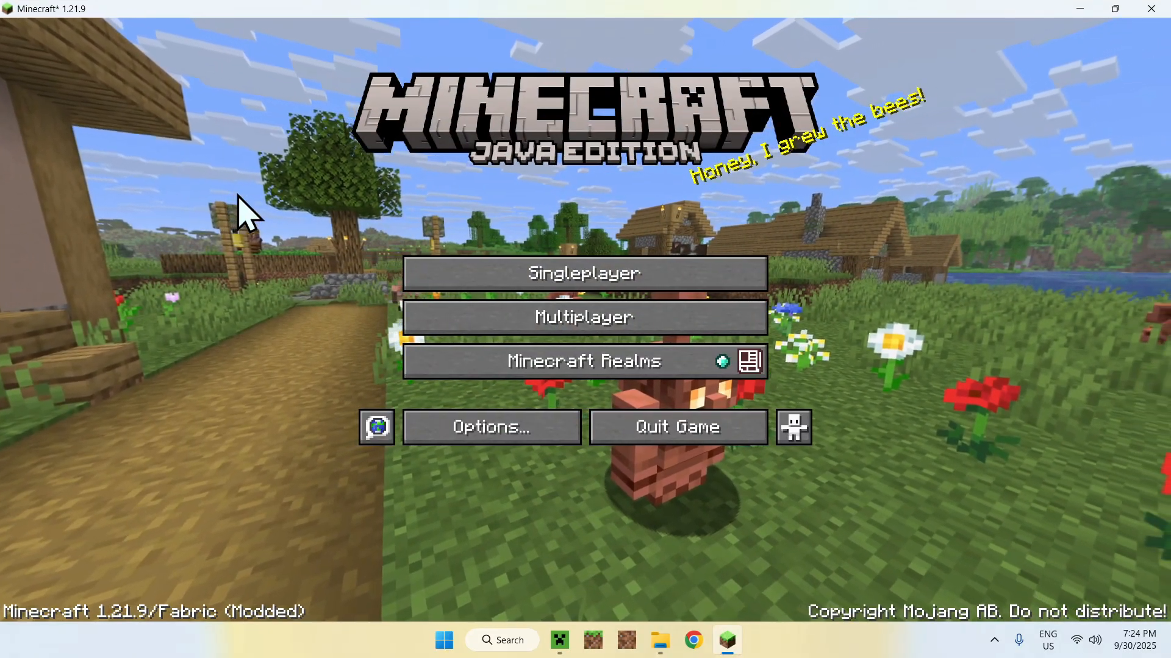
{"action": "mouse_move", "coordinate": [362, 328]}
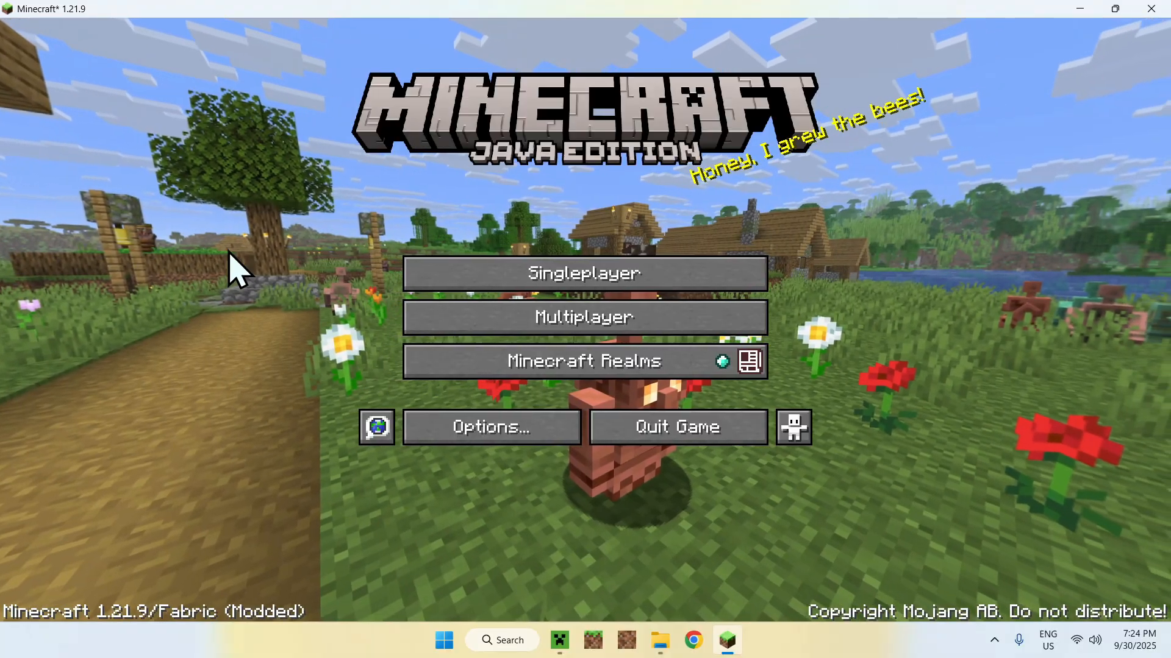
{"action": "left_click", "coordinate": [585, 273]}
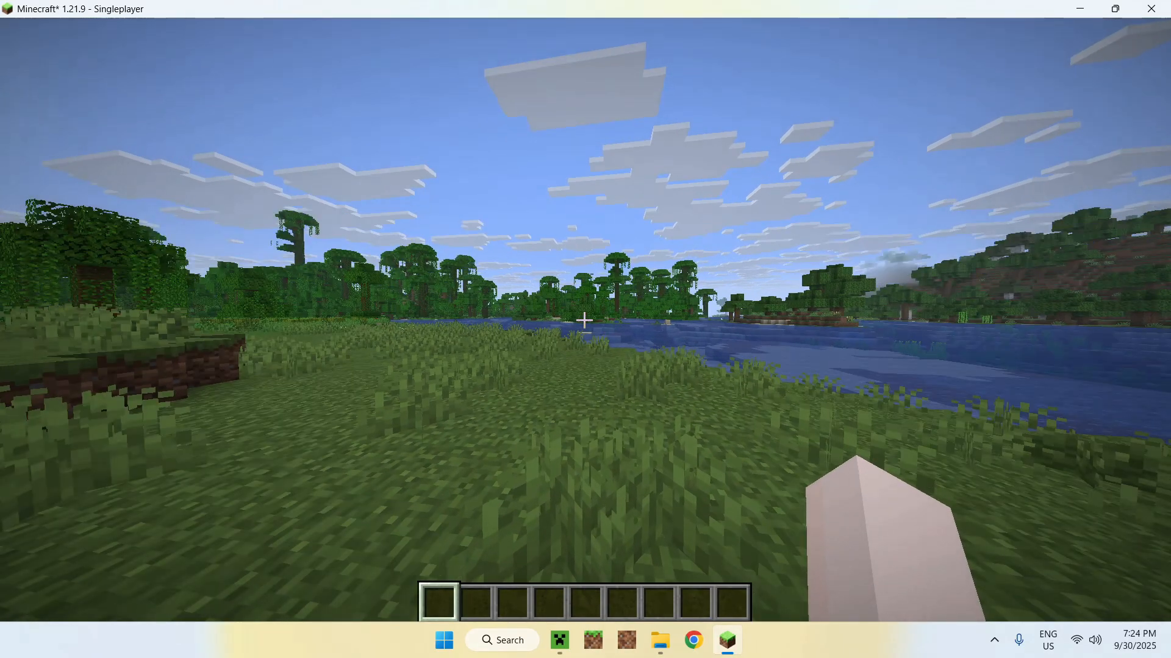
{"action": "key", "text": "F3"}
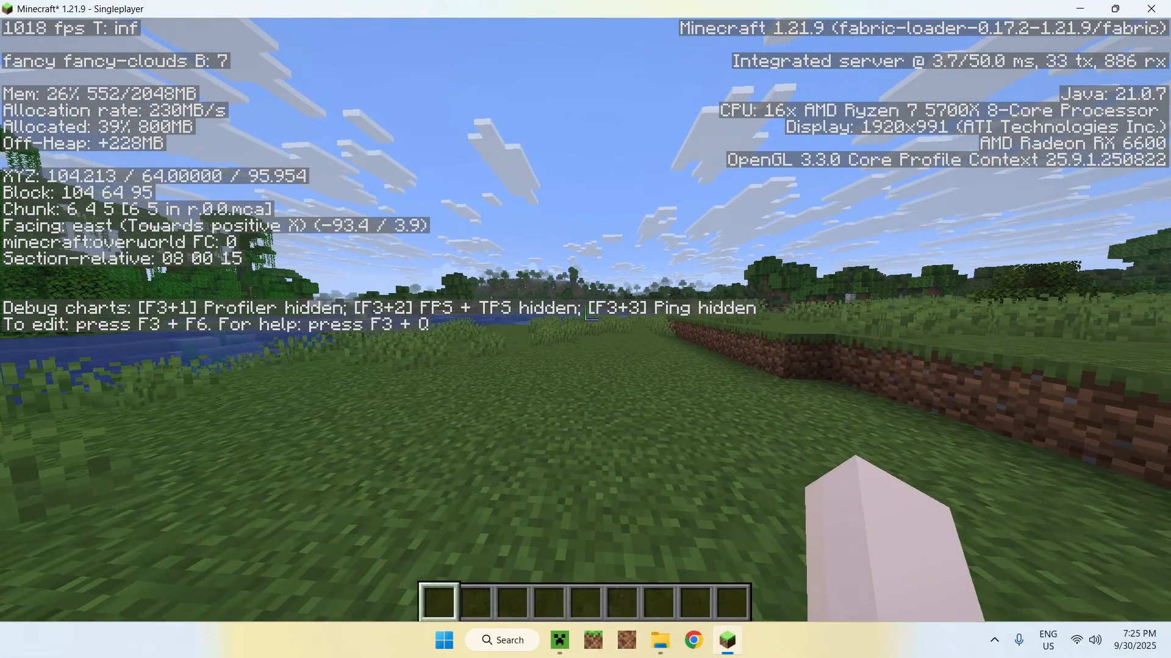
{"action": "key", "text": "w"}
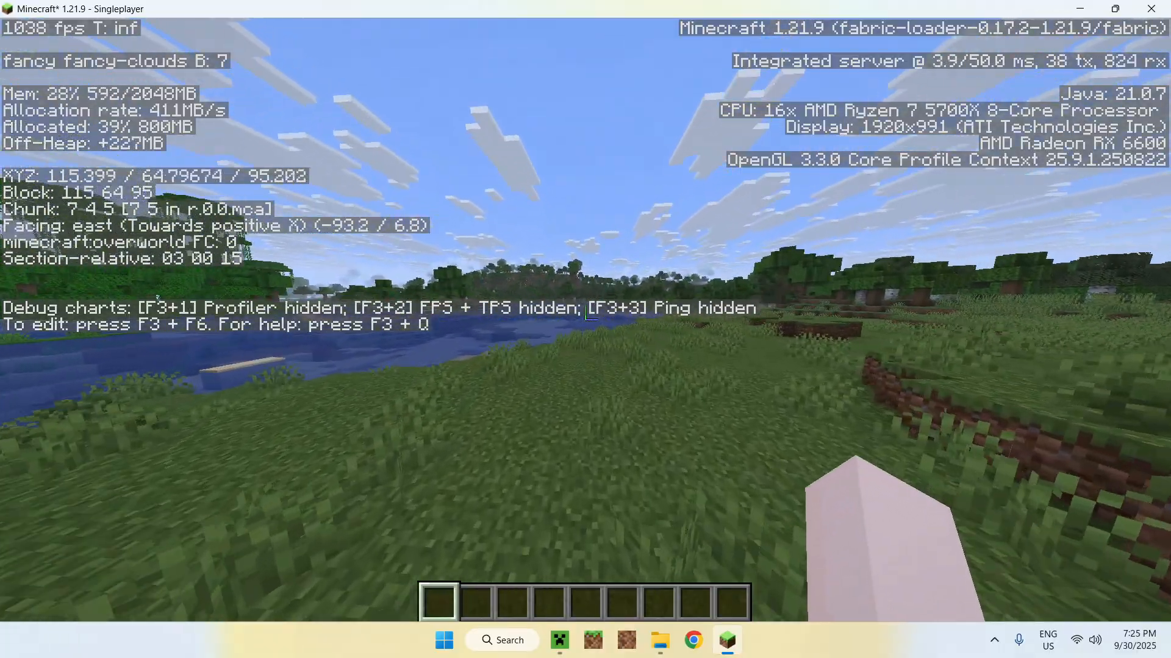
{"action": "key", "text": "F3"}
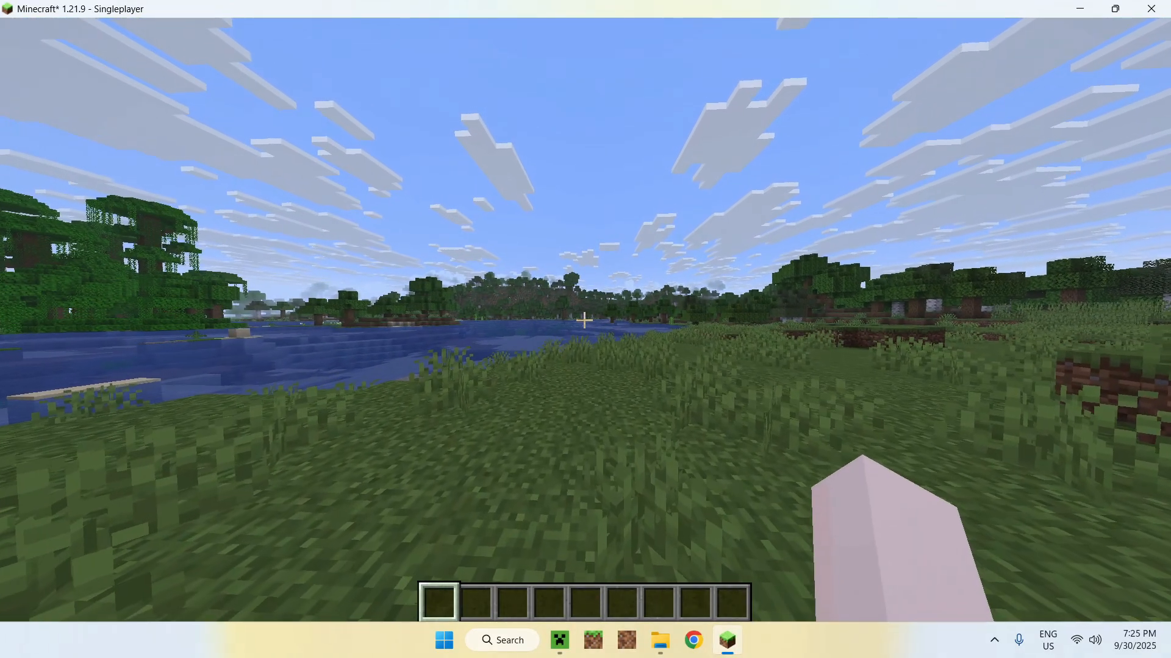
{"action": "key", "text": "Escape"}
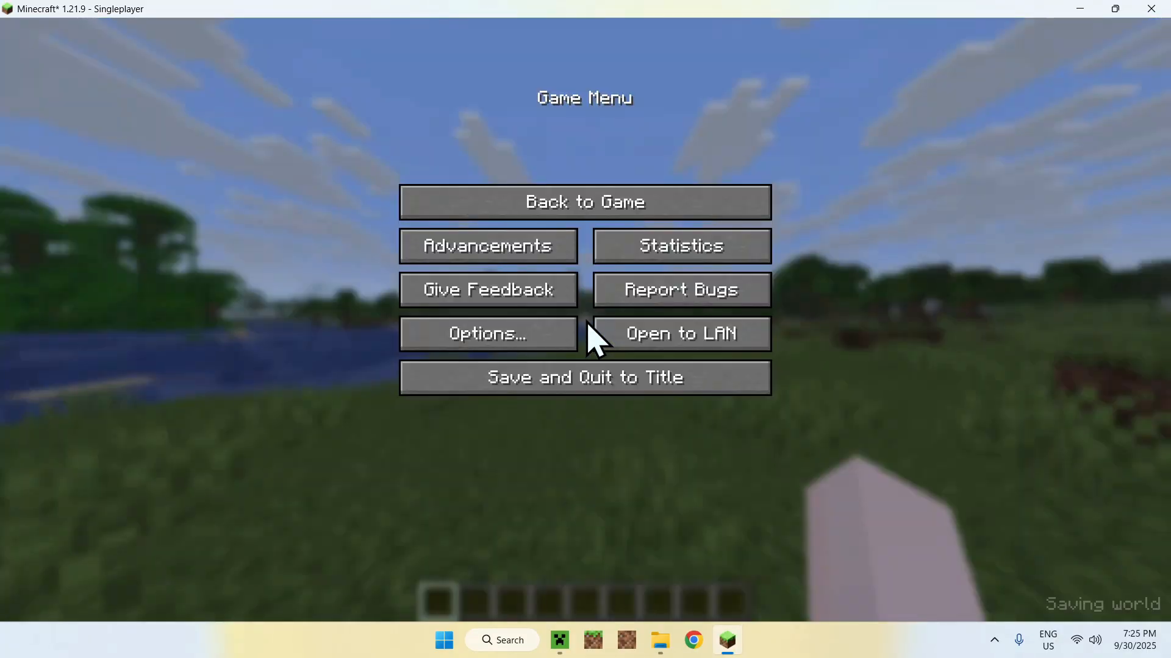
{"action": "left_click", "coordinate": [487, 334]}
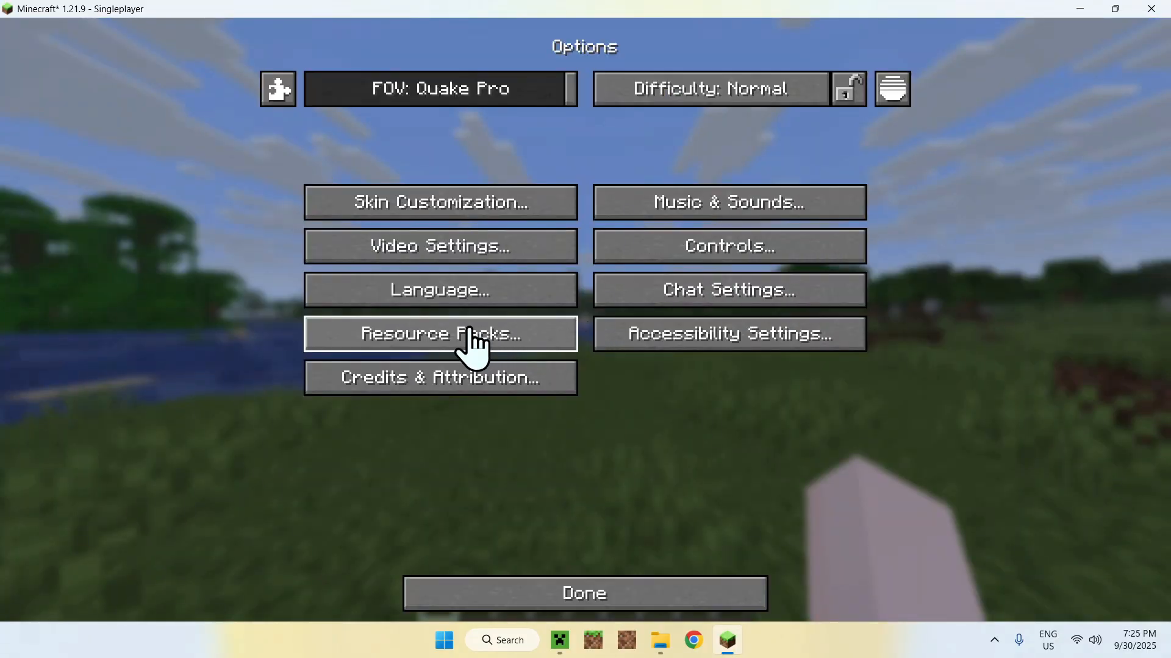
{"action": "left_click", "coordinate": [440, 245]}
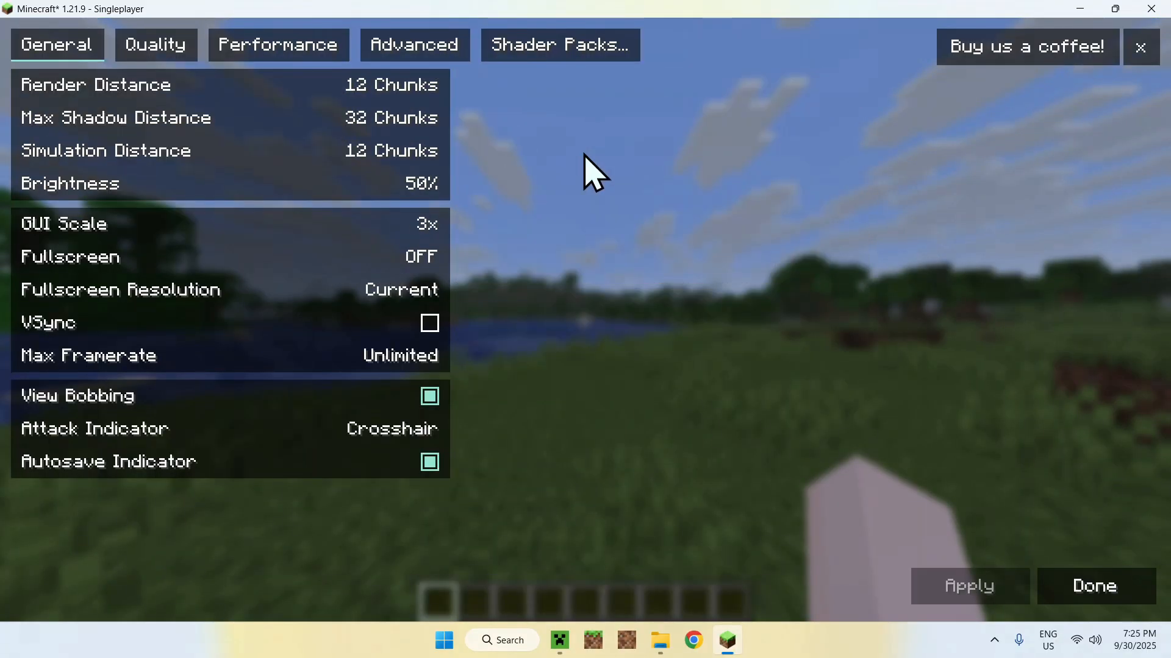
{"action": "left_click", "coordinate": [560, 45]}
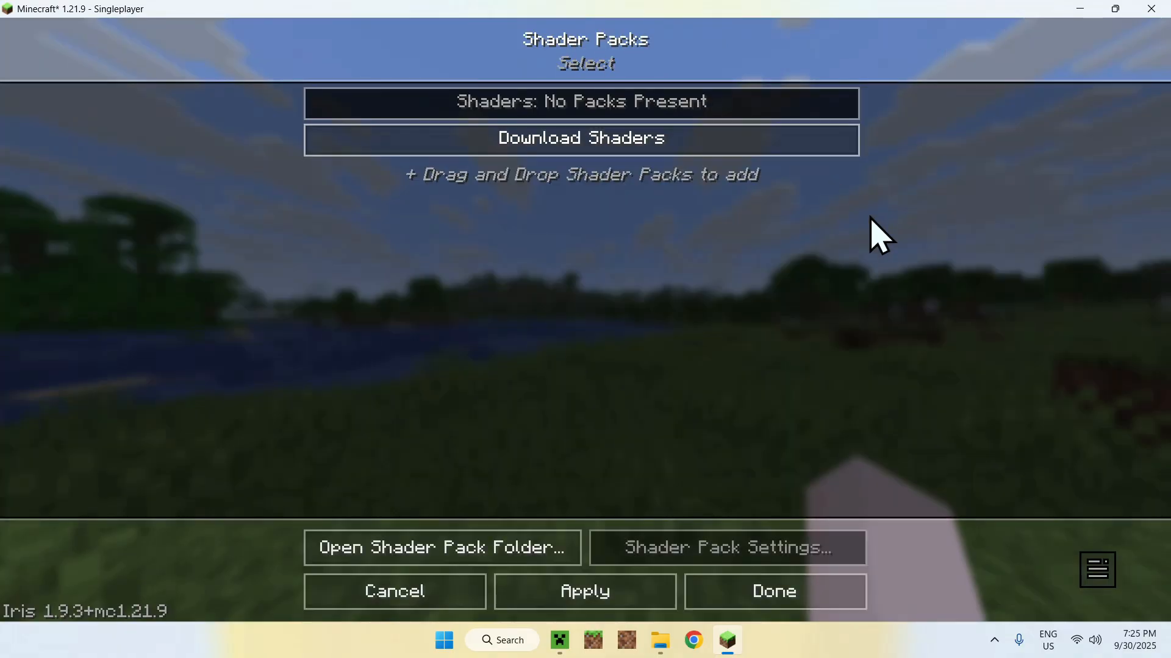
{"action": "left_click", "coordinate": [773, 591]}
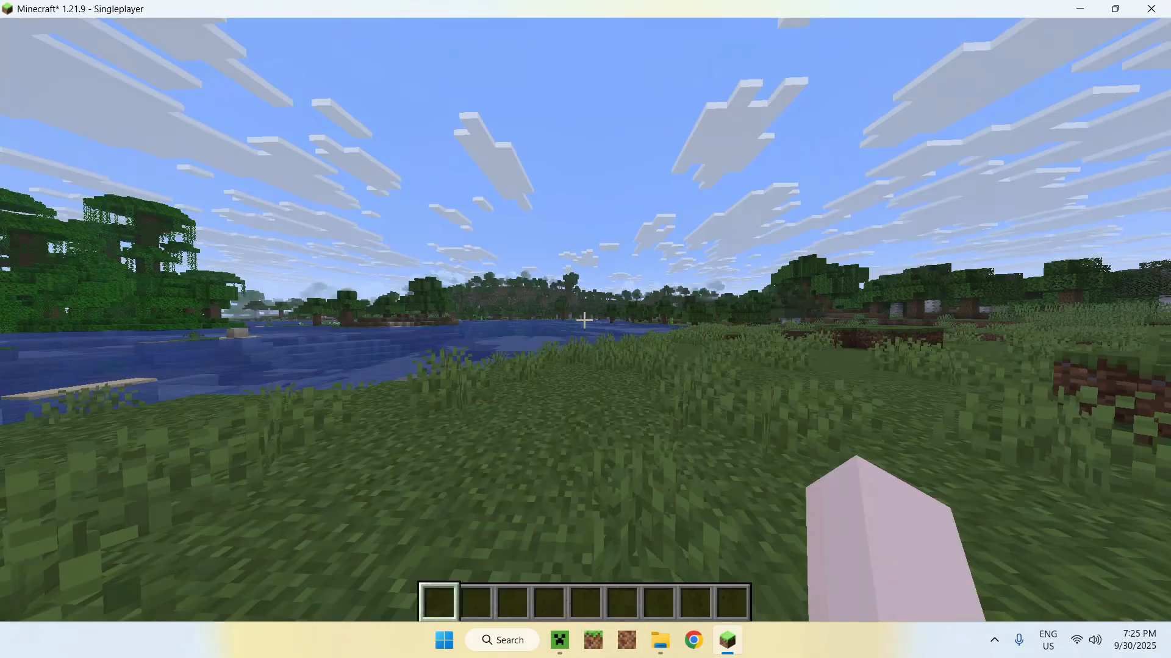